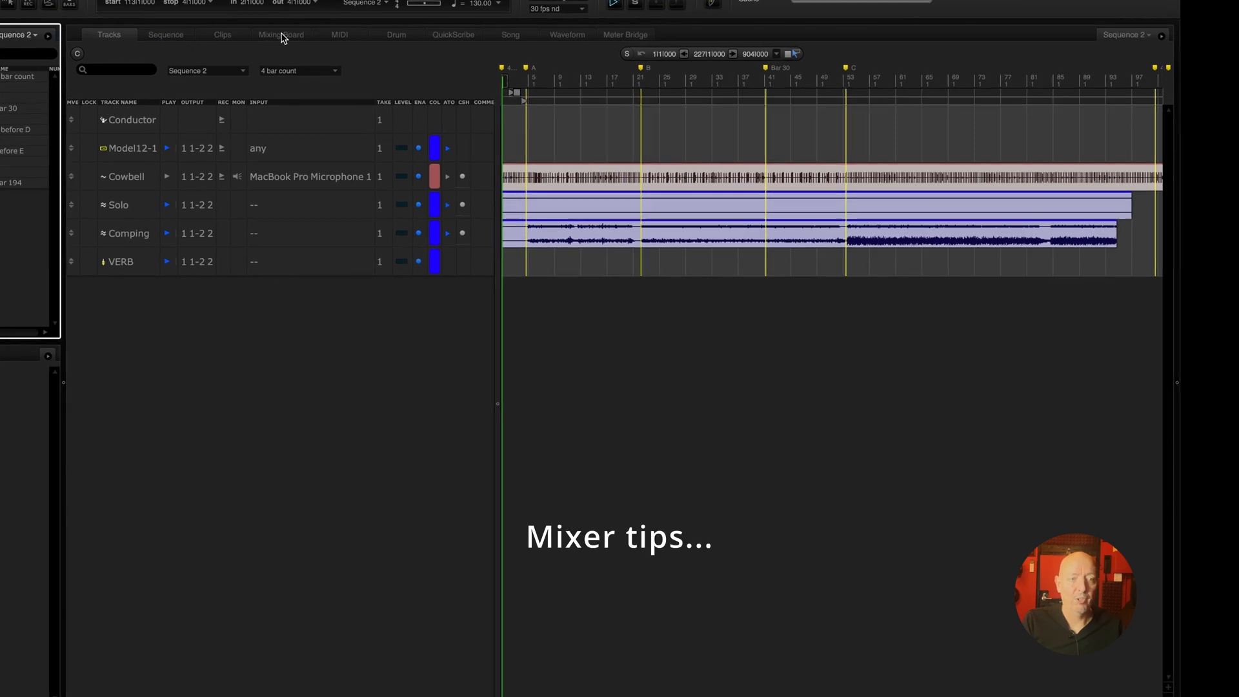
Switch Sequence 2's main window to the Mixing Board view
left_click(279, 34)
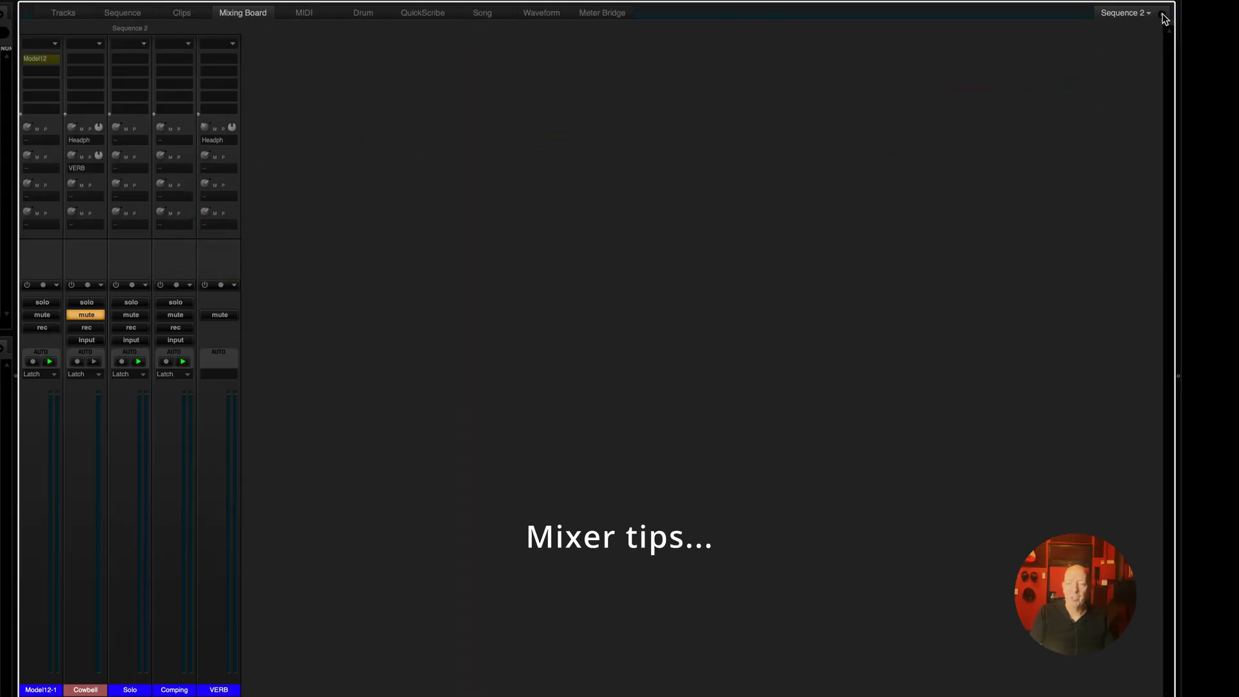
mouse_move(1161, 17)
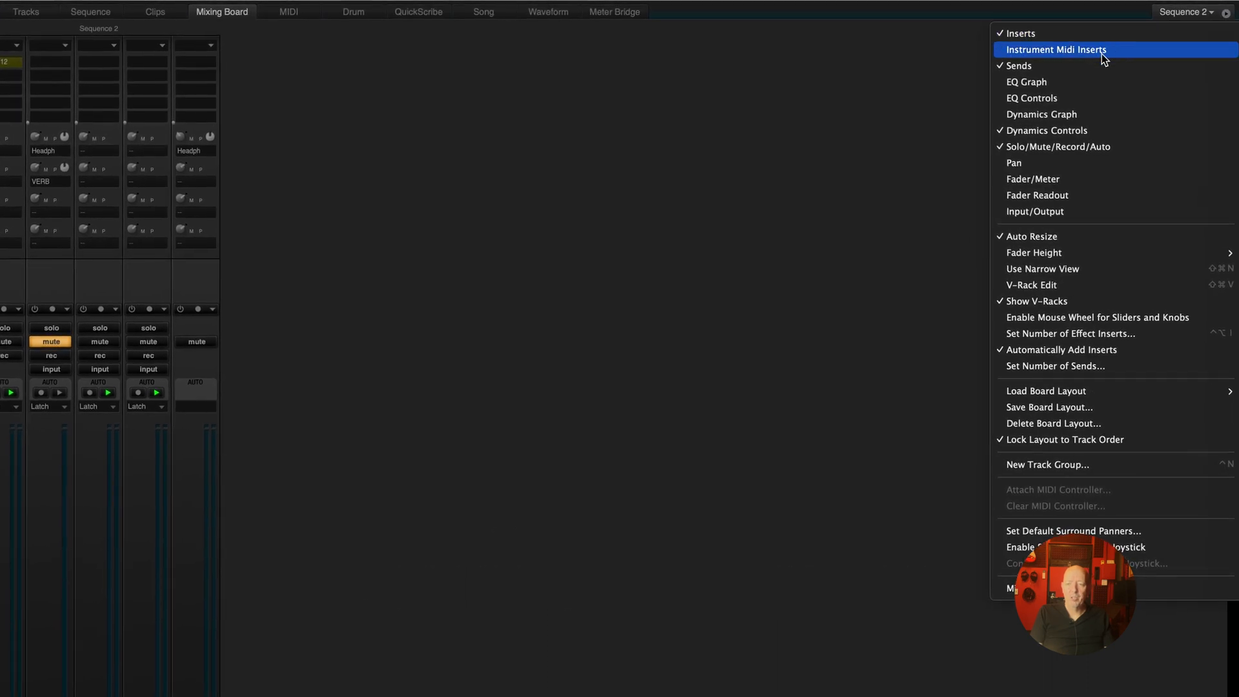
mouse_move(933, 88)
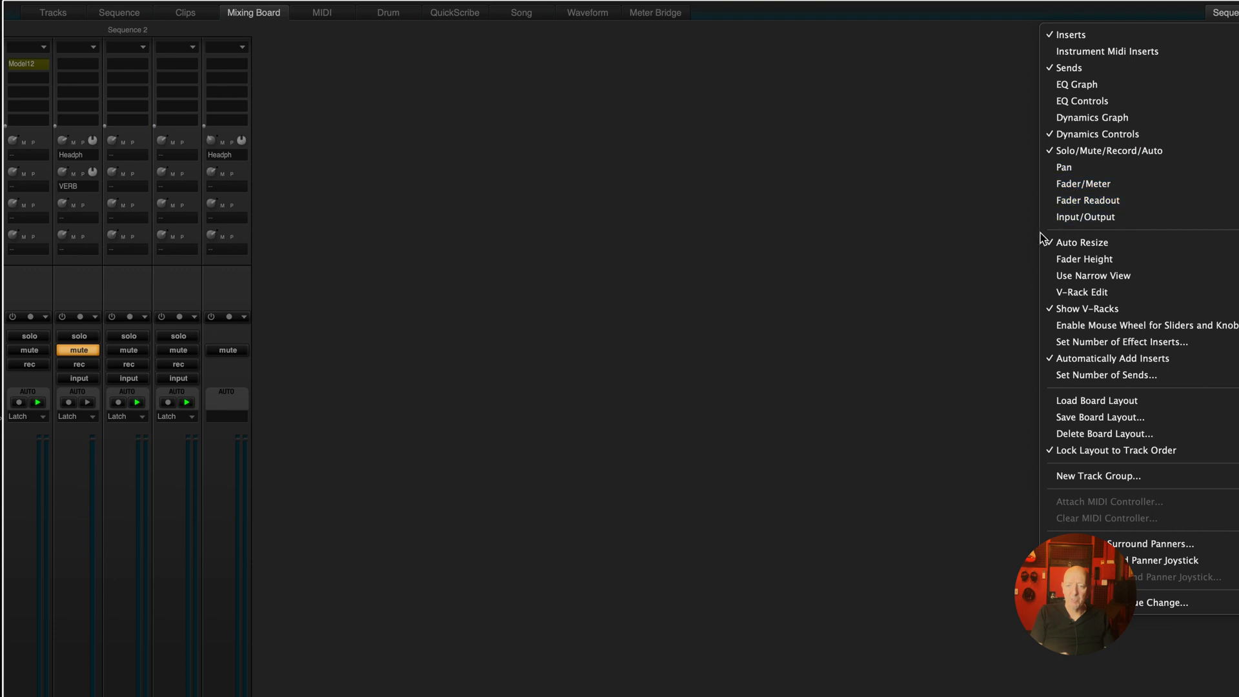
Enable the Fader/Meter section on all five mixer channel strips
left_click(173, 553)
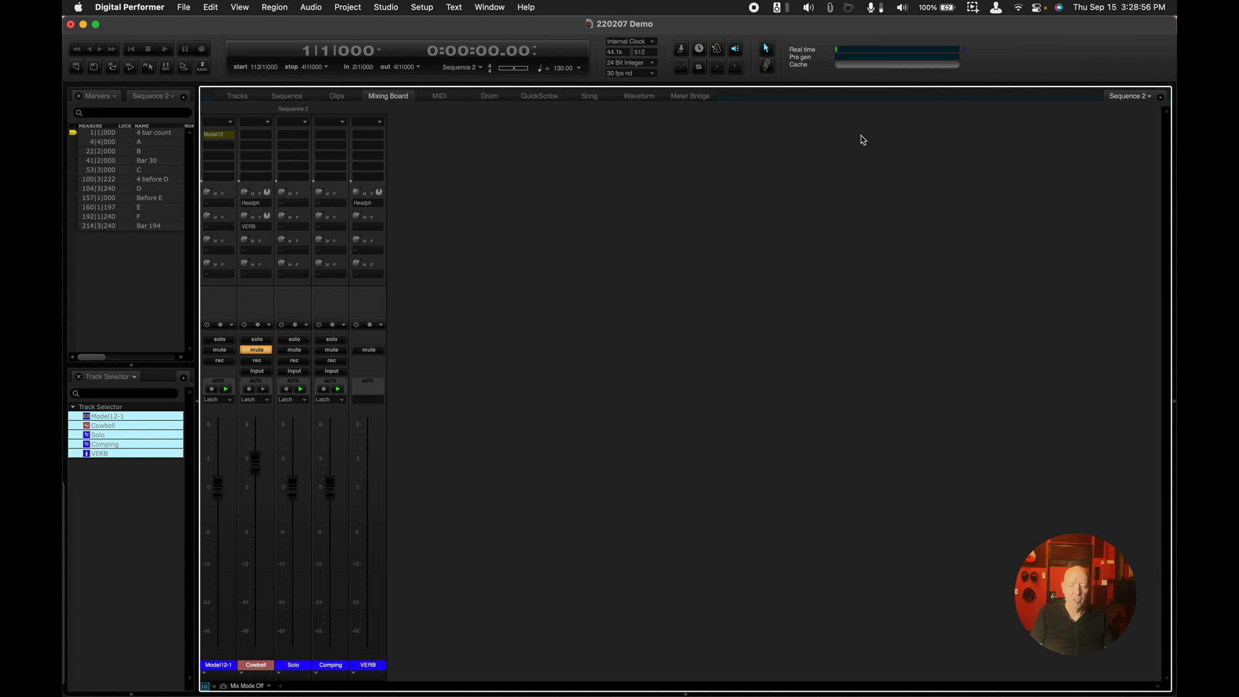
mouse_move(932, 238)
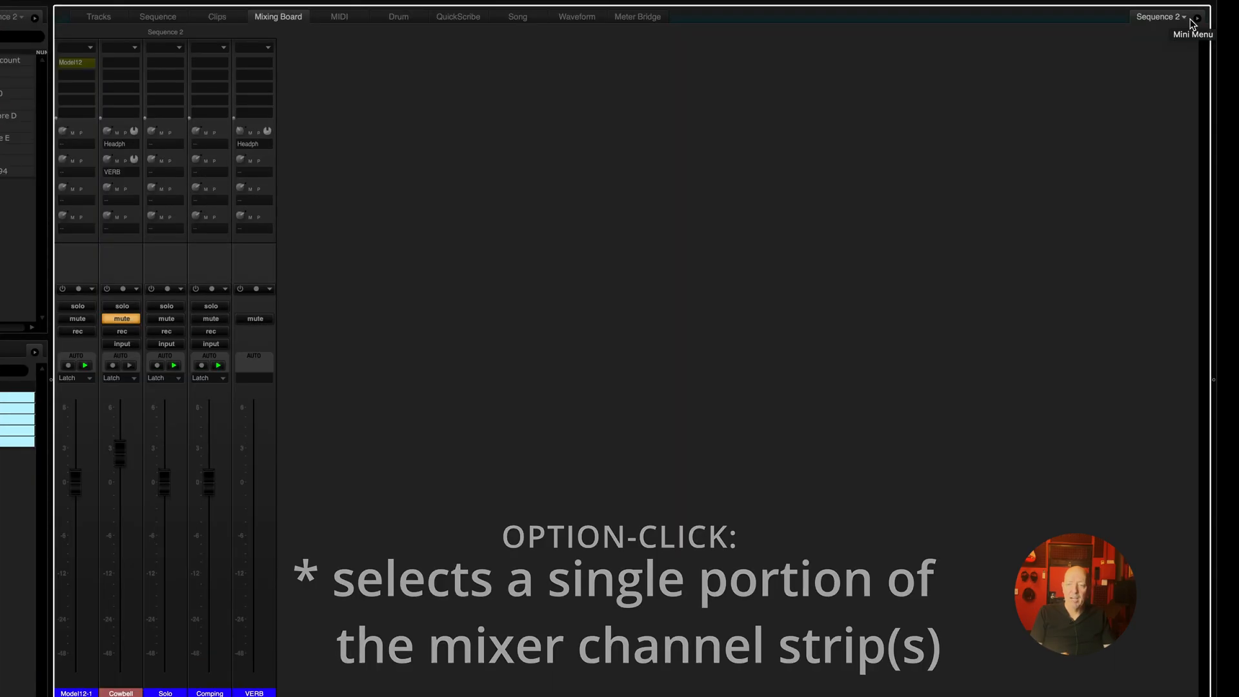
Show only Instrument MIDI Inserts, then all mixer sections except Fader Readout
left_click(1193, 18)
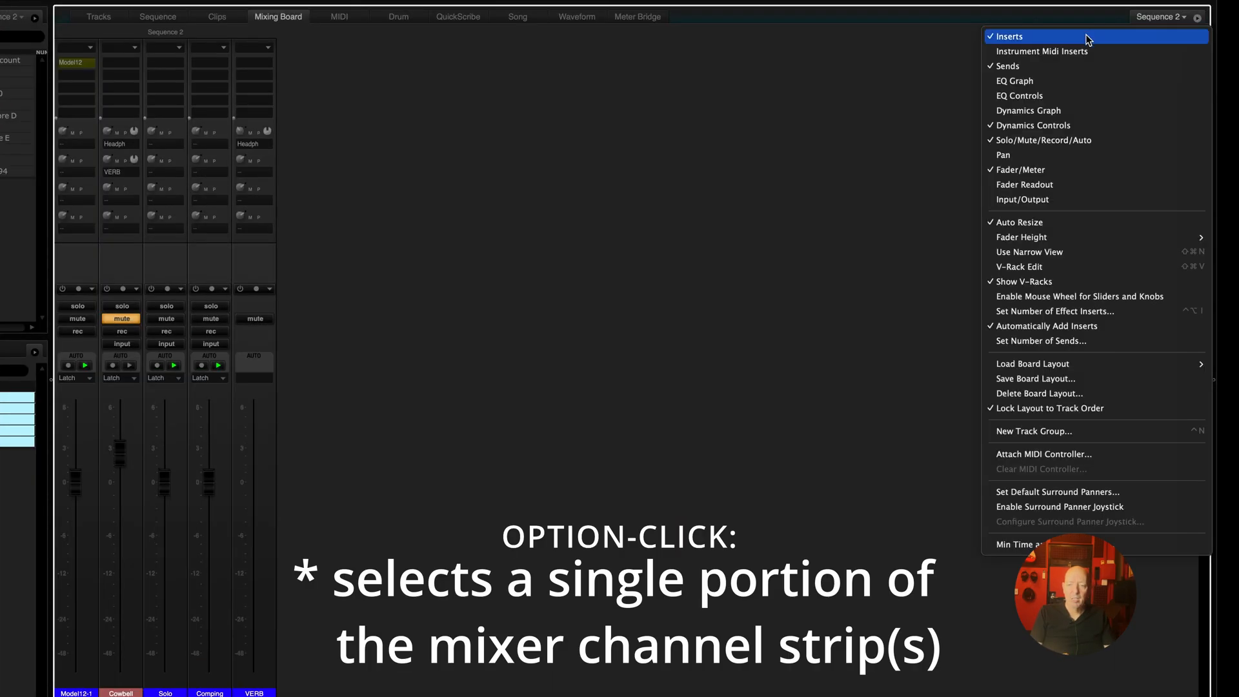
left_click(1009, 35)
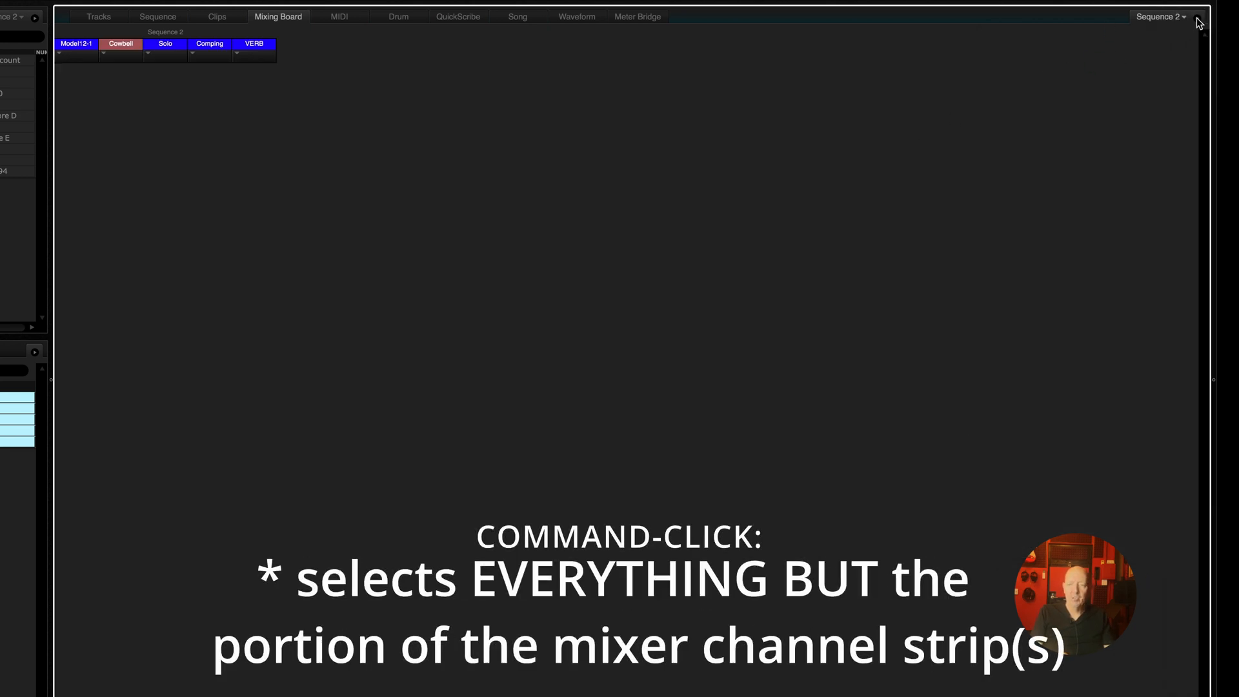
left_click(1194, 17)
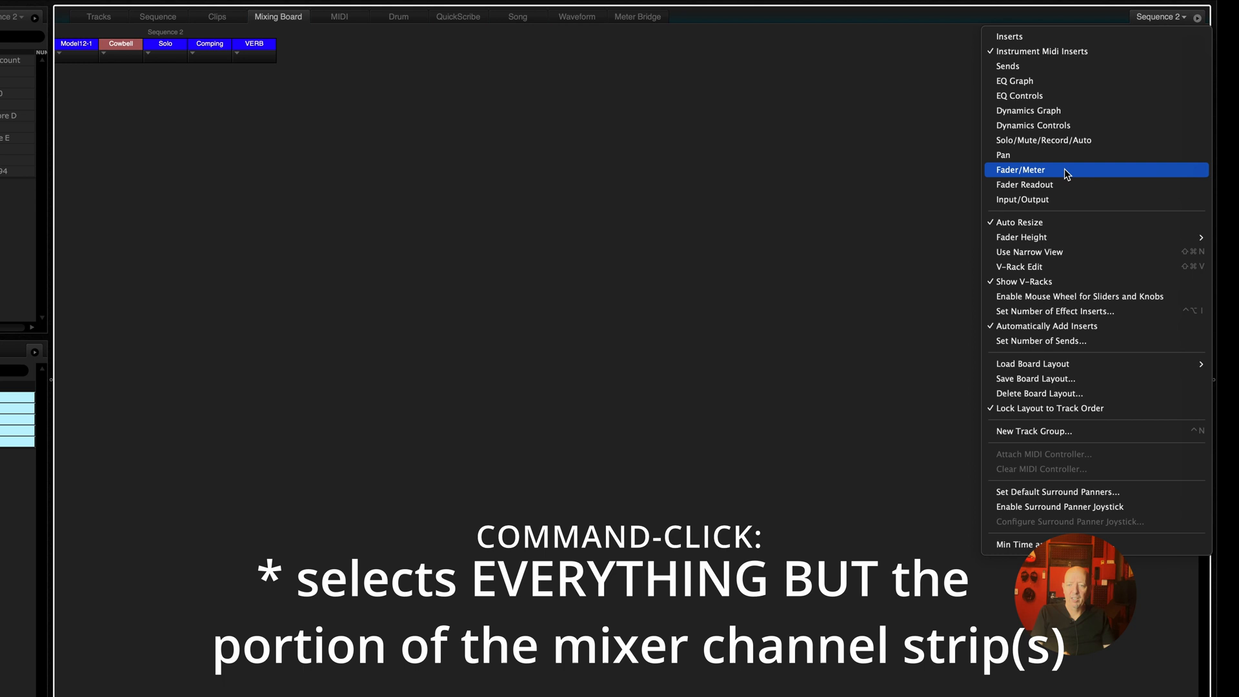
mouse_move(1063, 184)
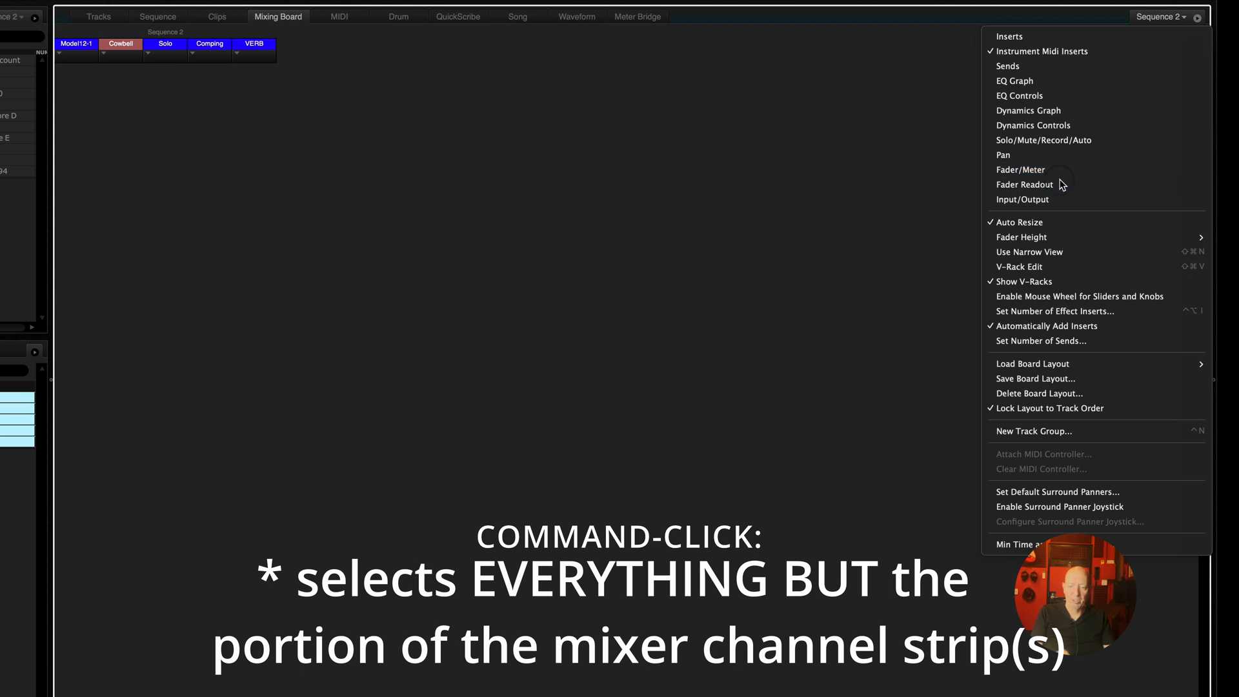
left_click(1024, 184)
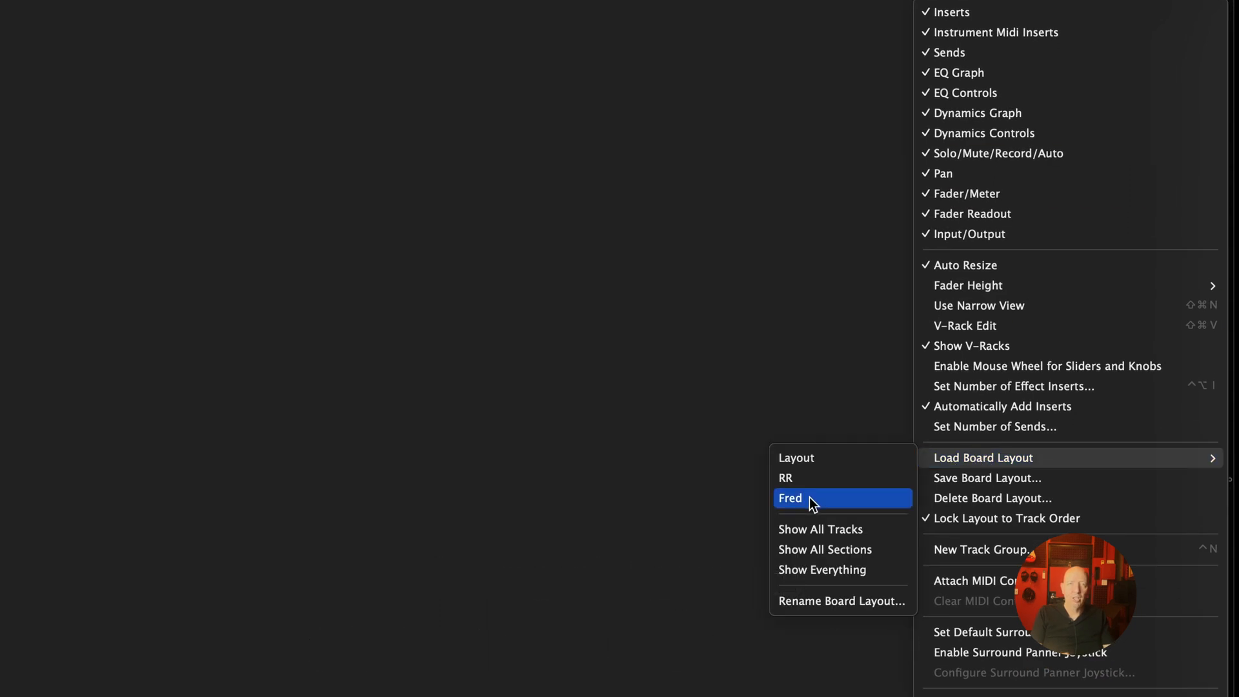
mouse_move(756, 543)
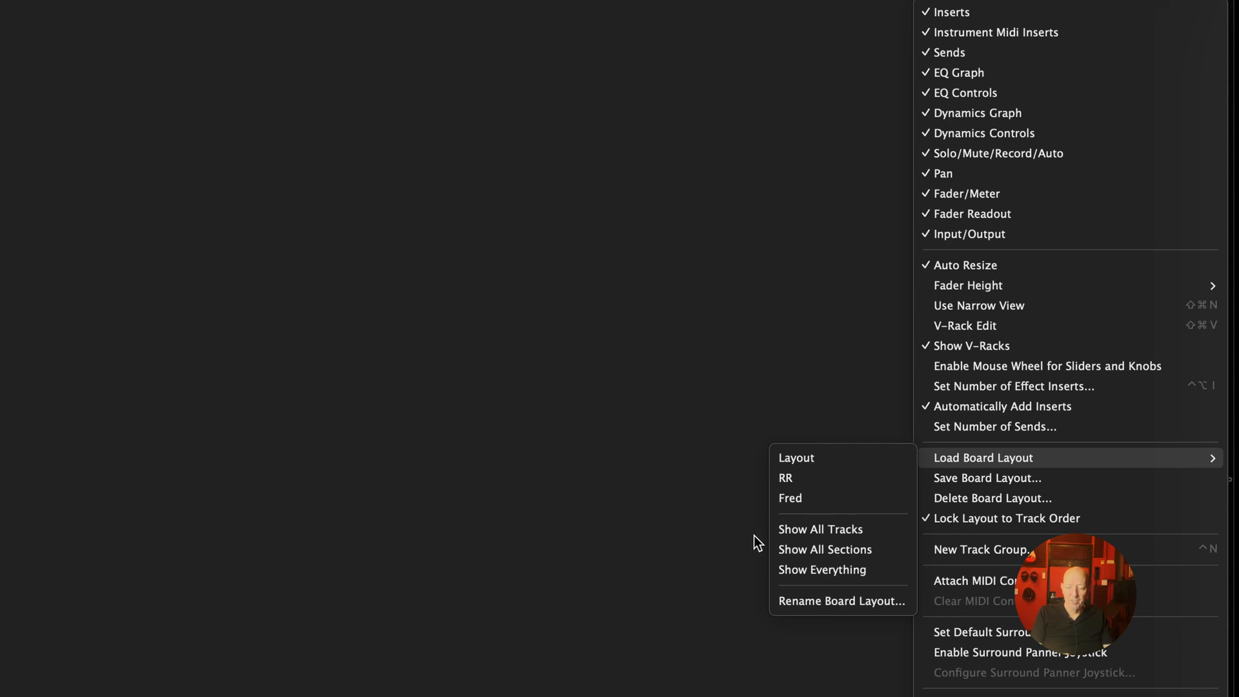
mouse_move(819, 529)
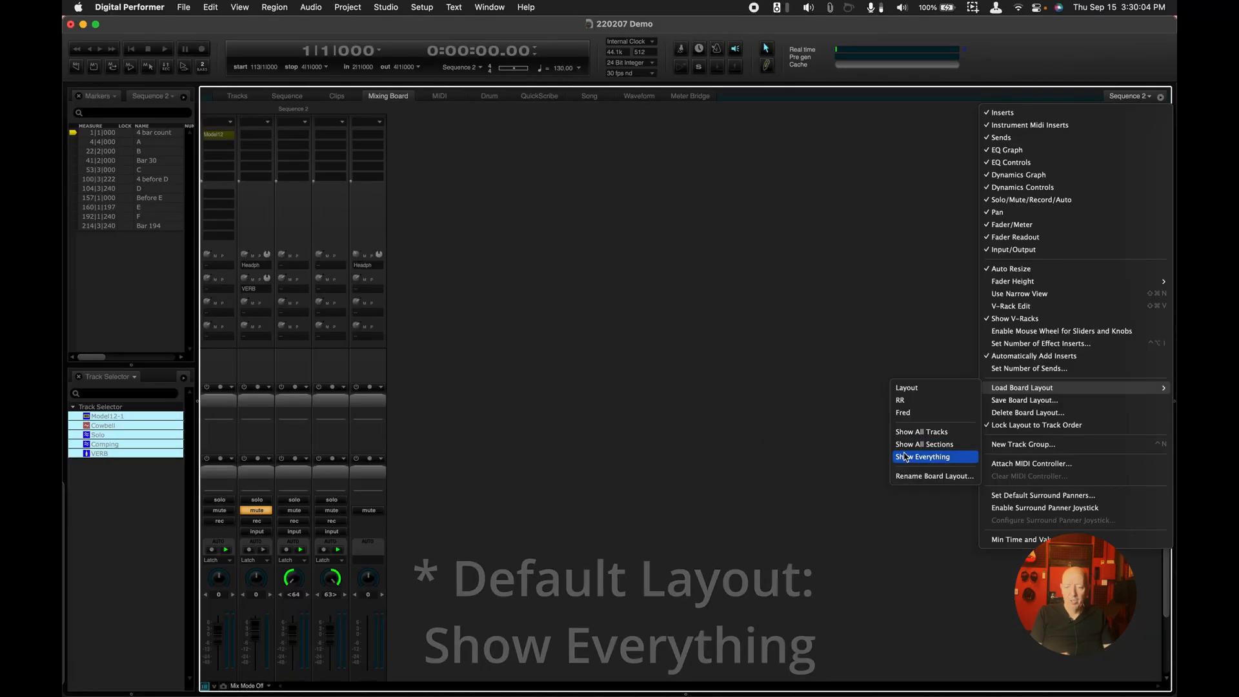
Load the Show Everything board layout so all mixer sections appear
left_click(930, 457)
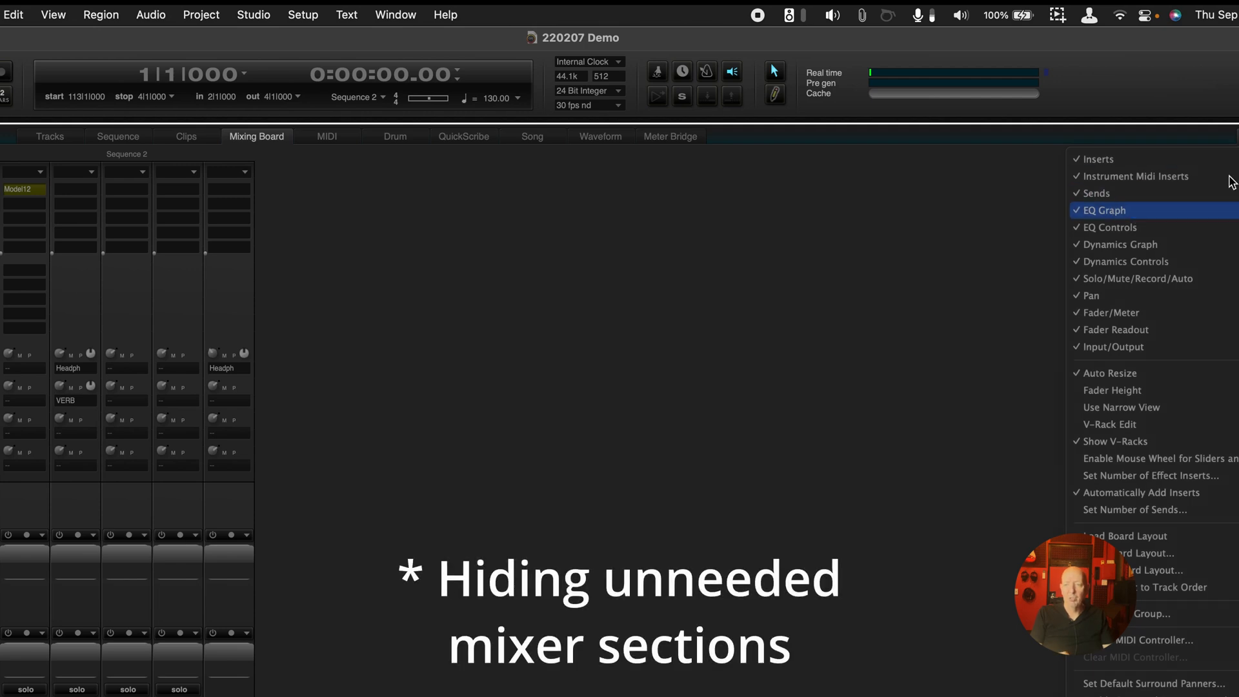
Uncheck EQ Graph, EQ Controls and Dynamics Controls in the mixer mini menu
left_click(1104, 209)
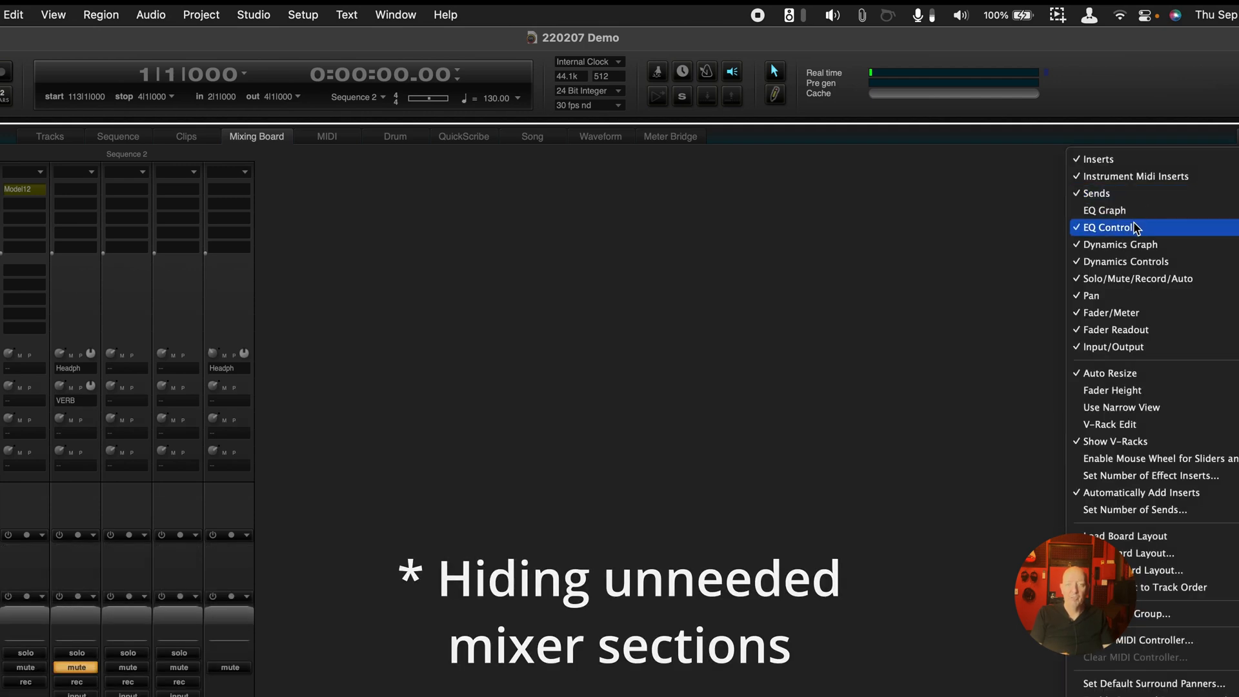
left_click(1110, 228)
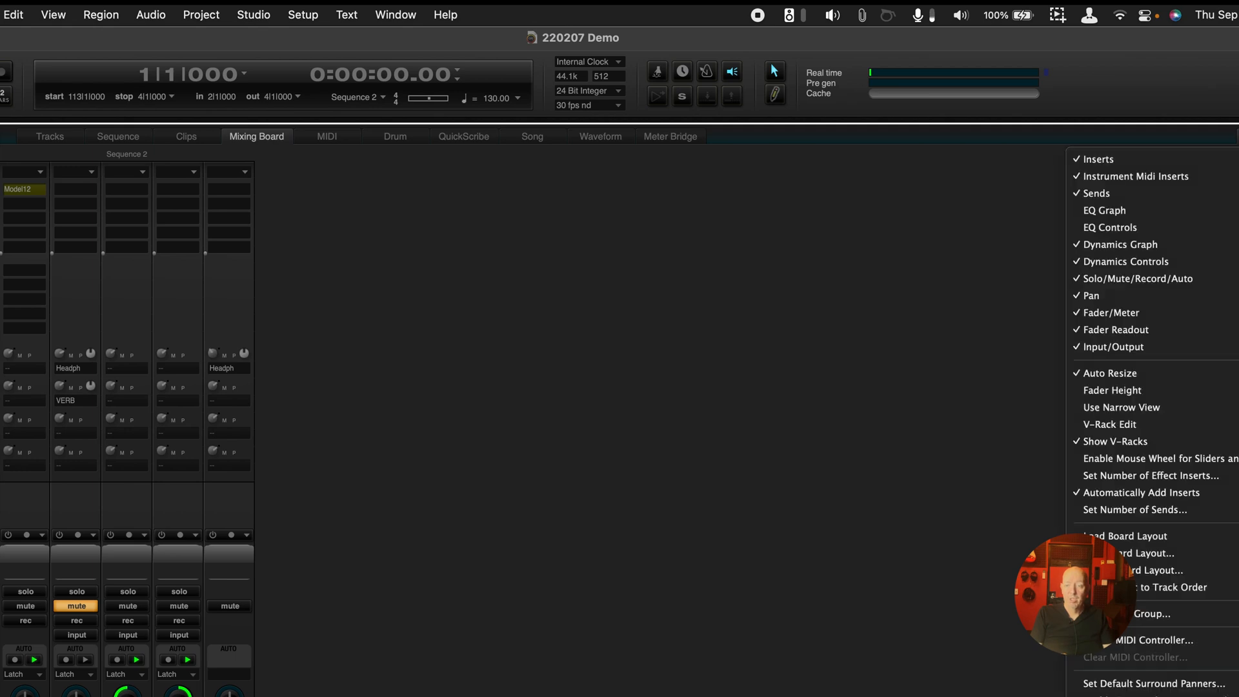
mouse_move(1169, 247)
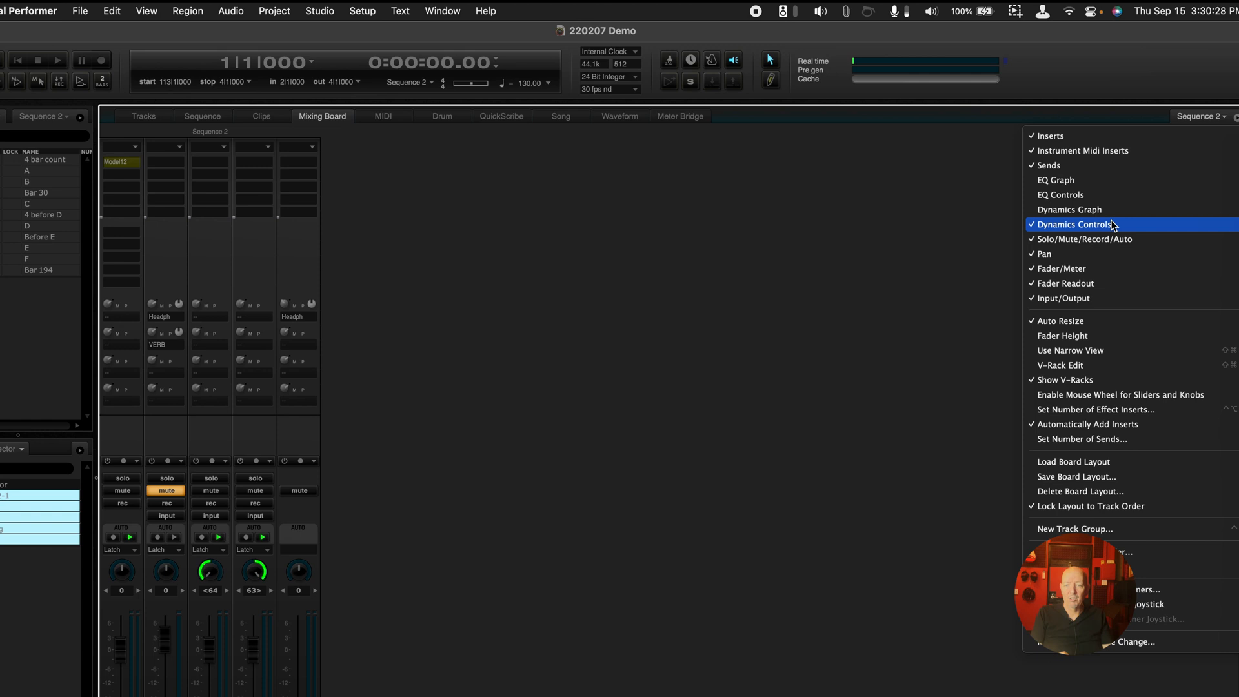
left_click(1075, 224)
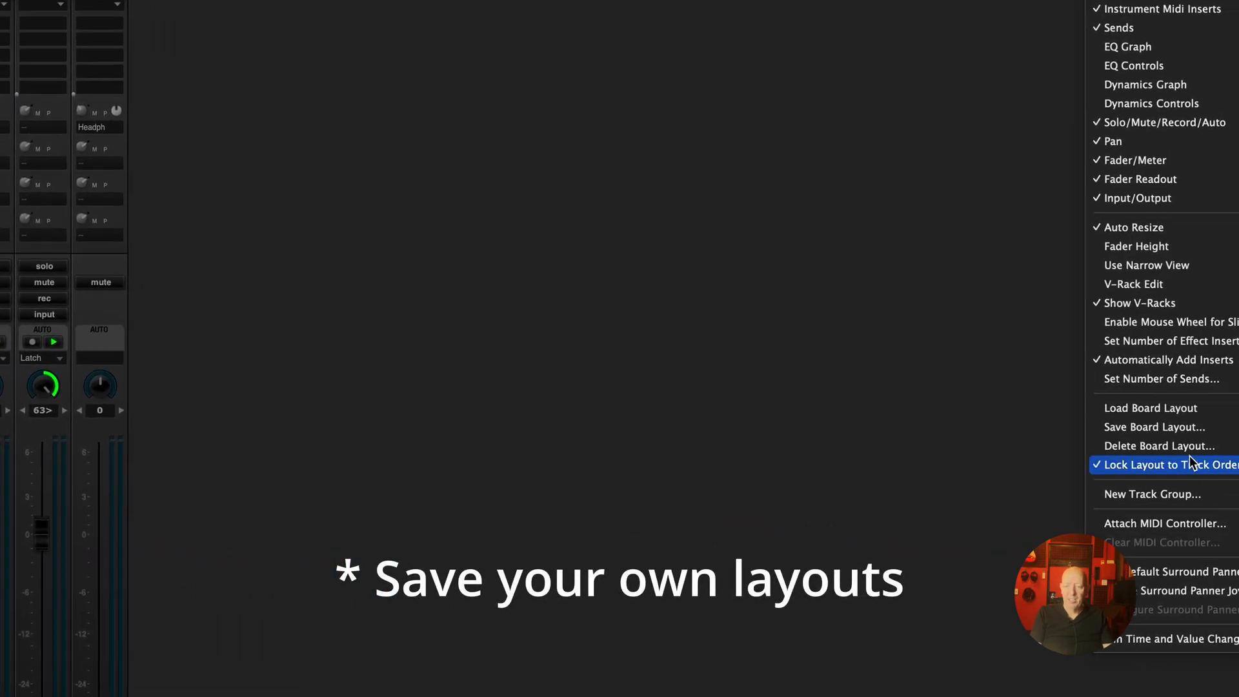
Save the mixer section setup as board layout 'Reed', then load layout Fred
left_click(1157, 426)
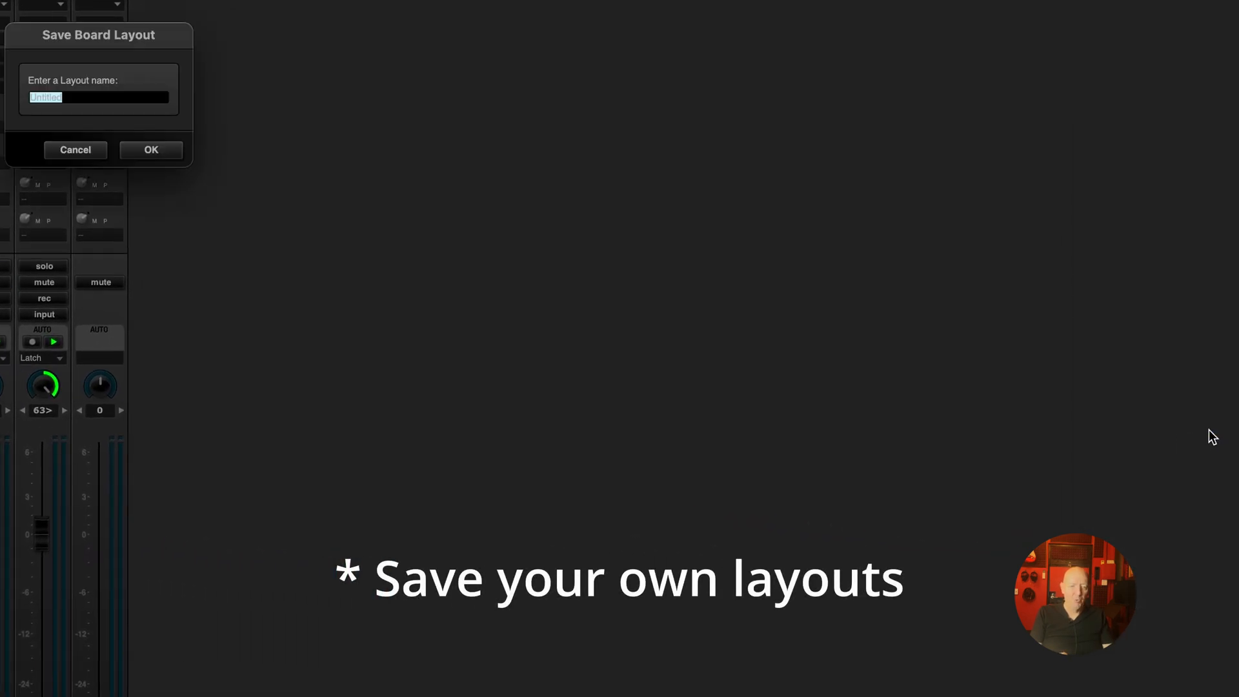
type("F")
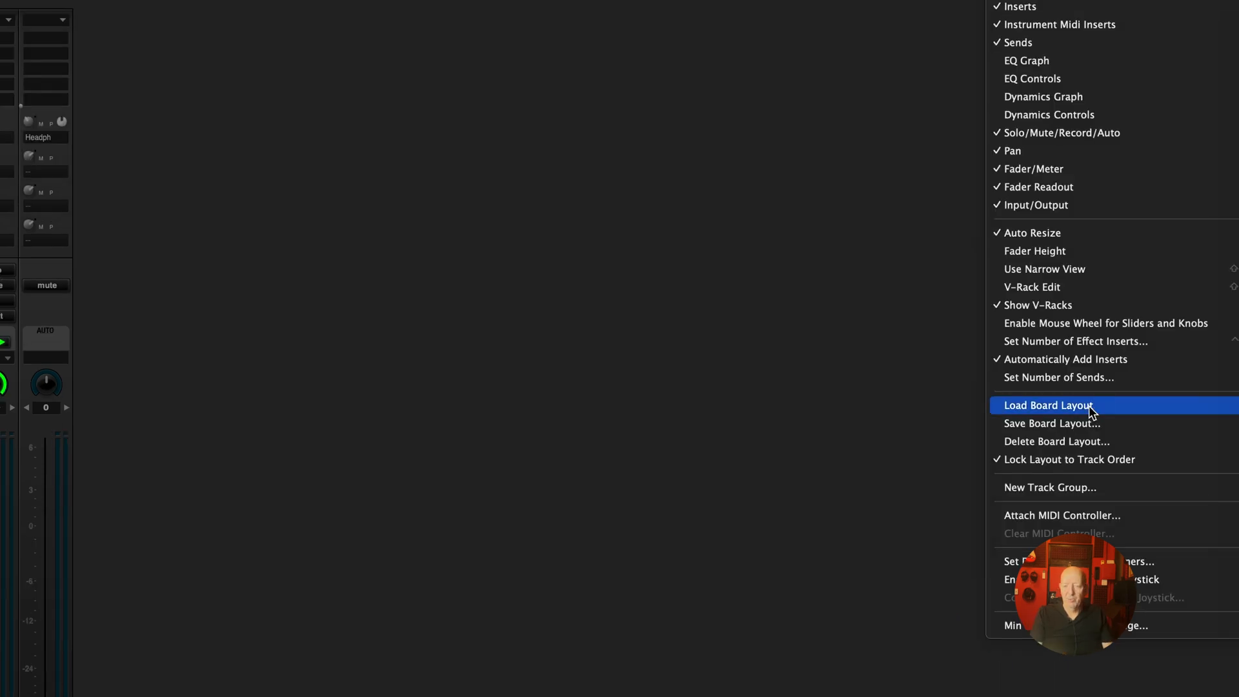
left_click(1048, 405)
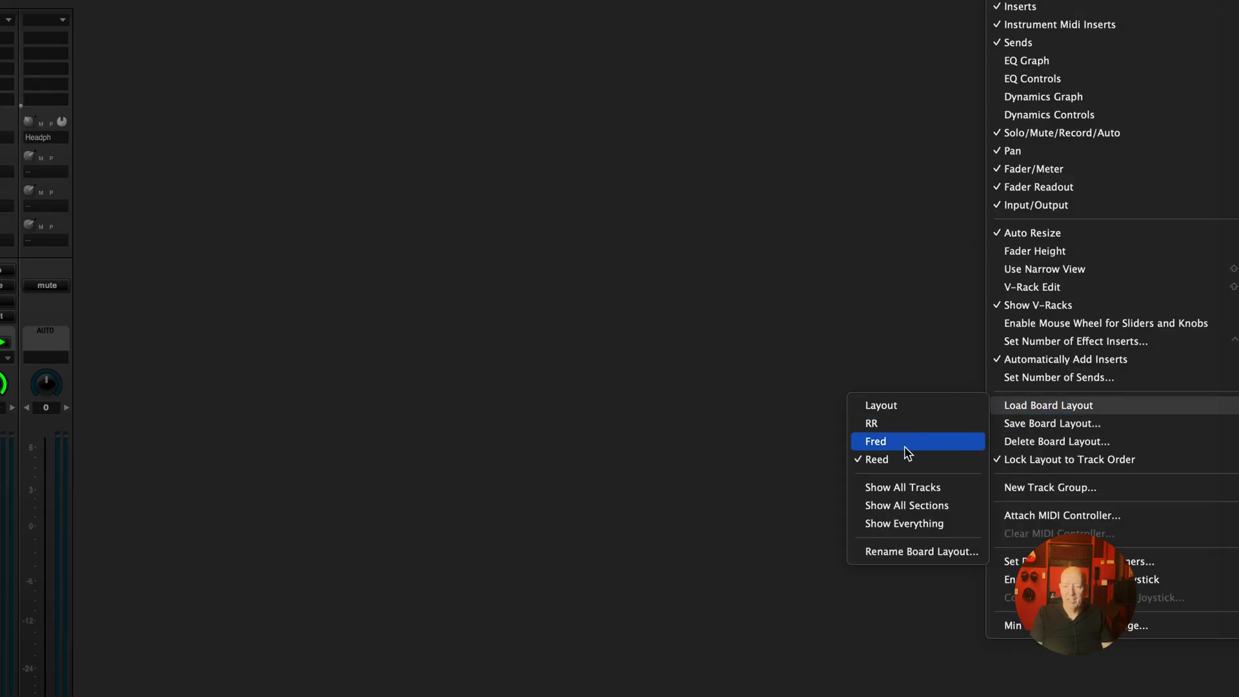
mouse_move(876, 459)
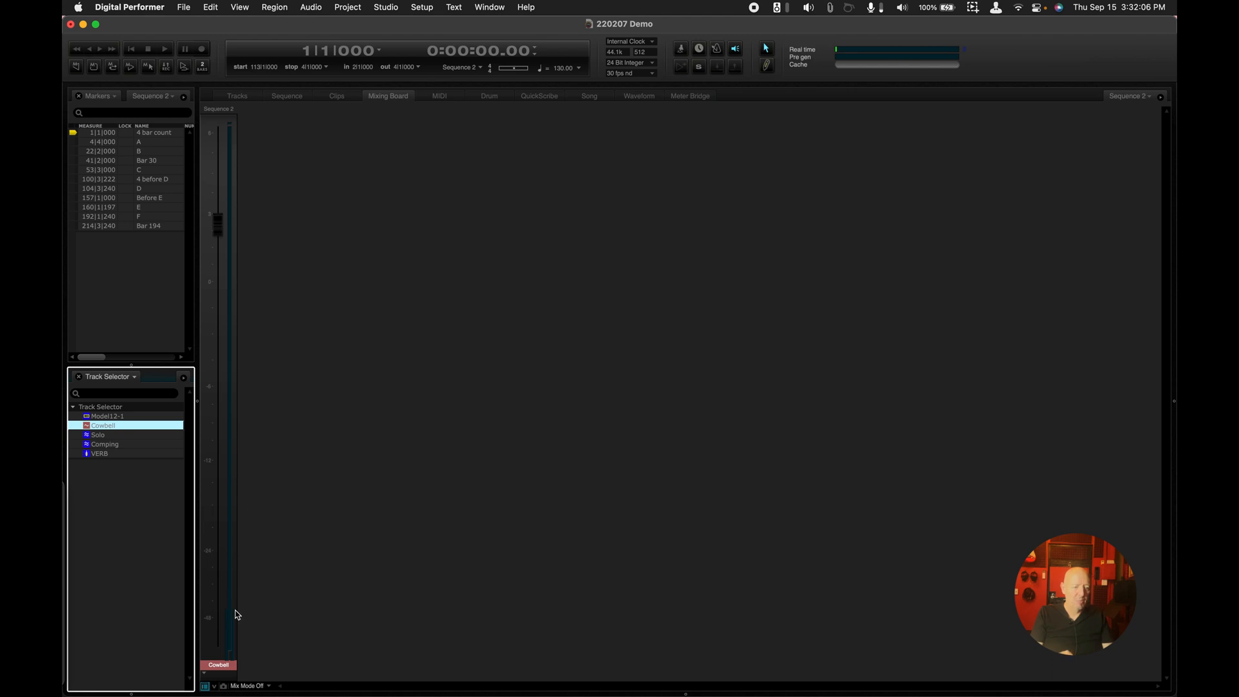
Load the Reed board layout from the mixer's mini menu
left_click(1159, 96)
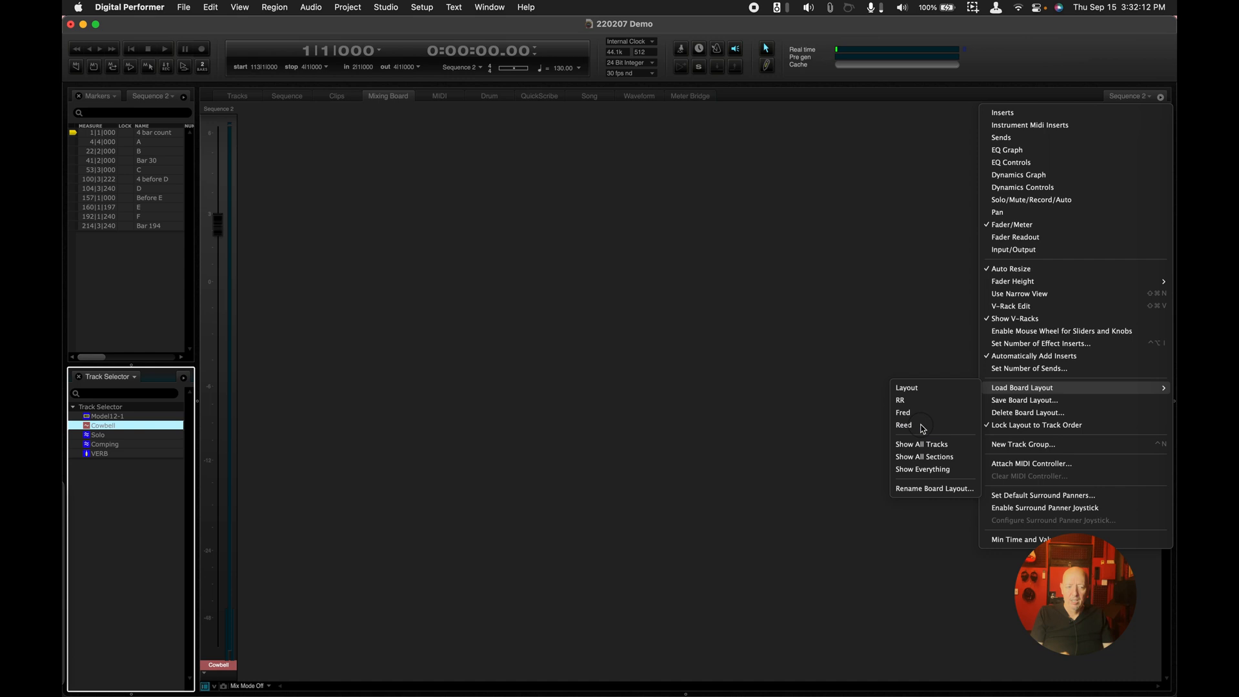
left_click(903, 425)
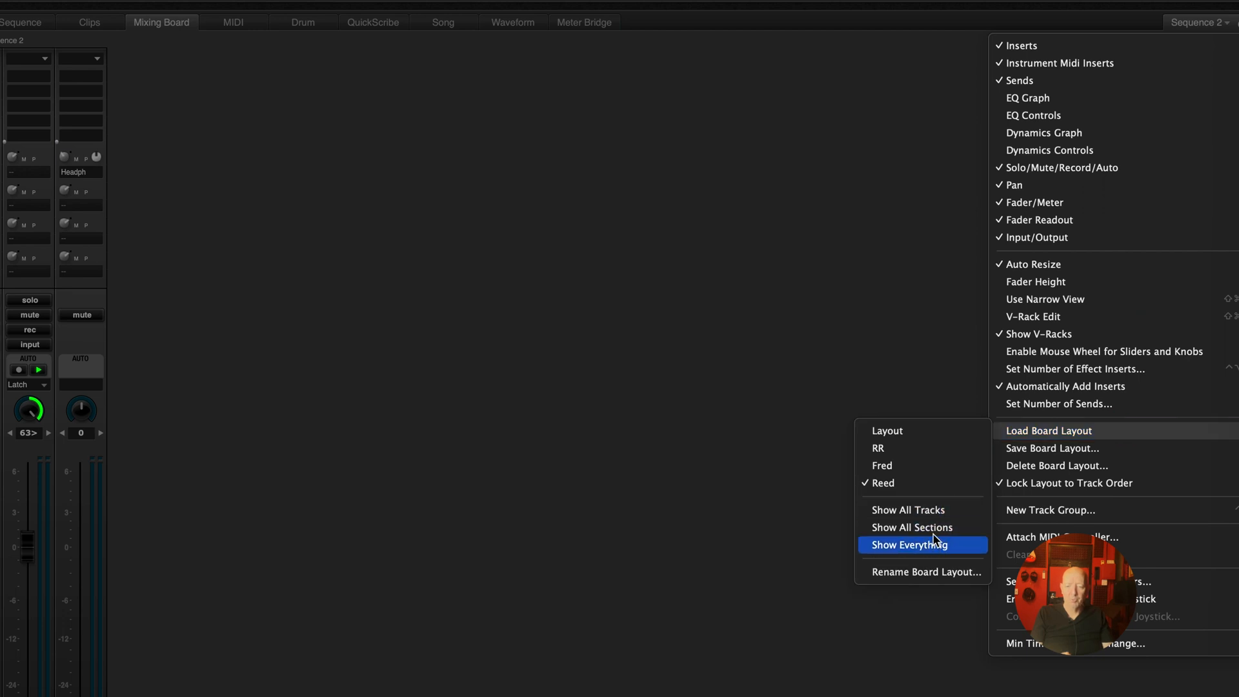
mouse_move(1049, 430)
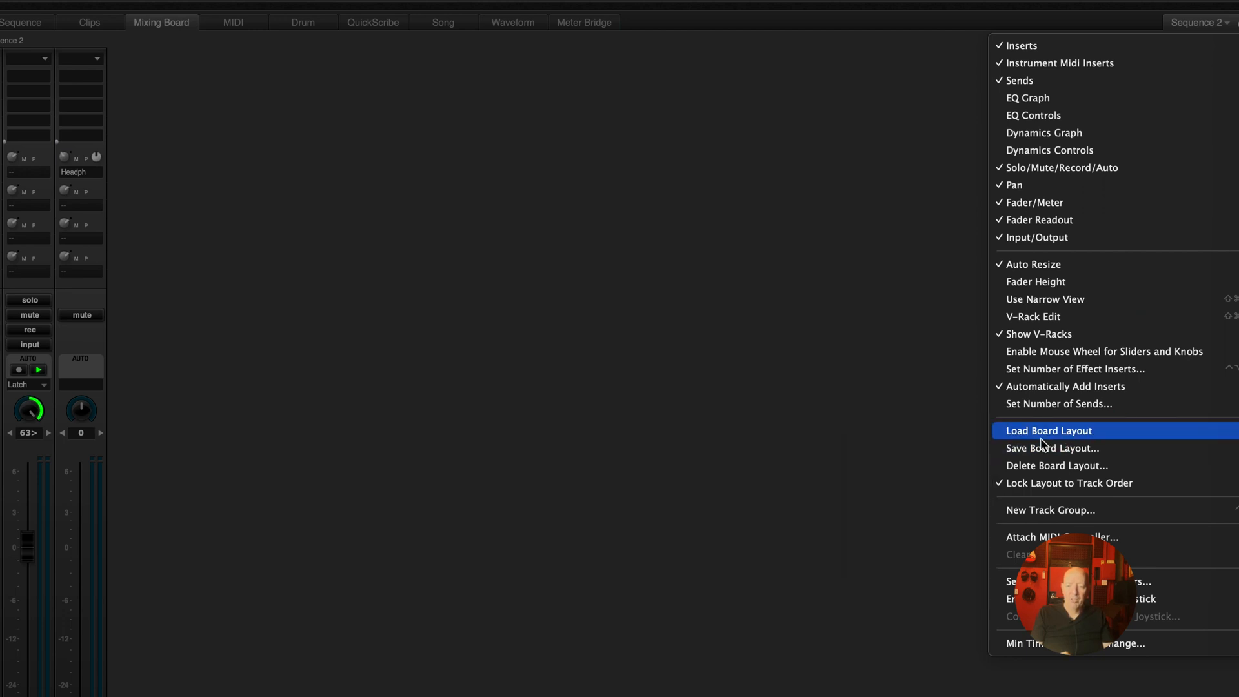
mouse_move(1073, 320)
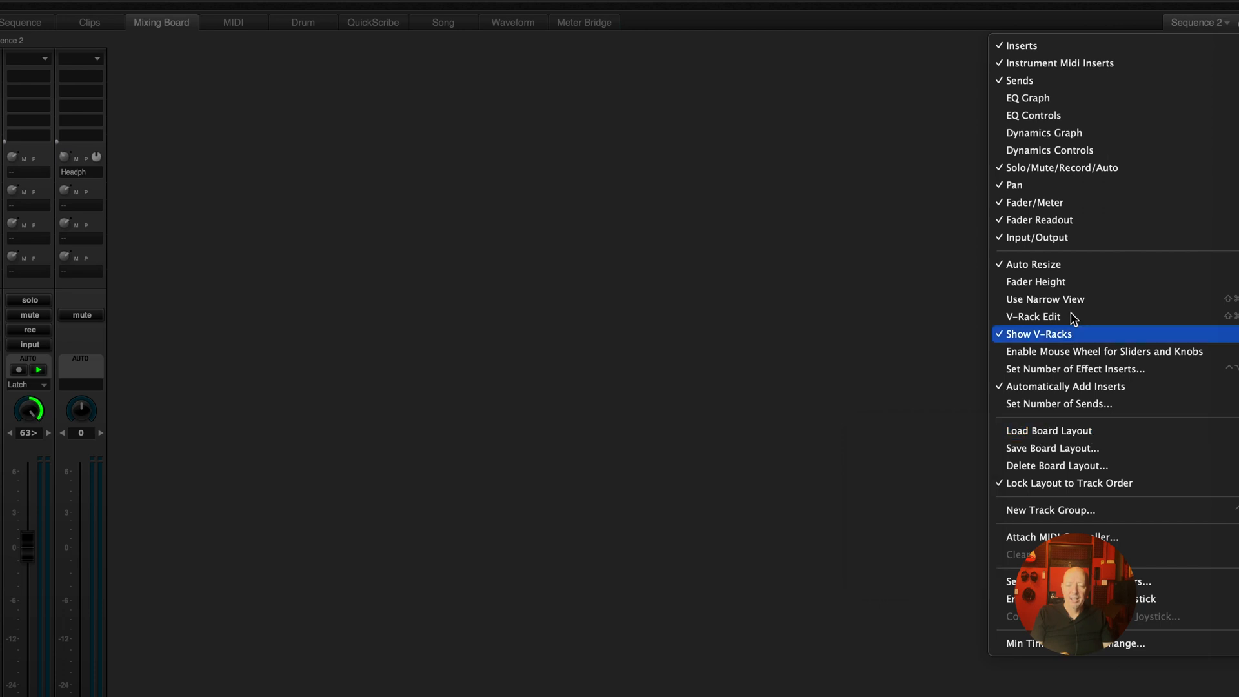
mouse_move(1030, 46)
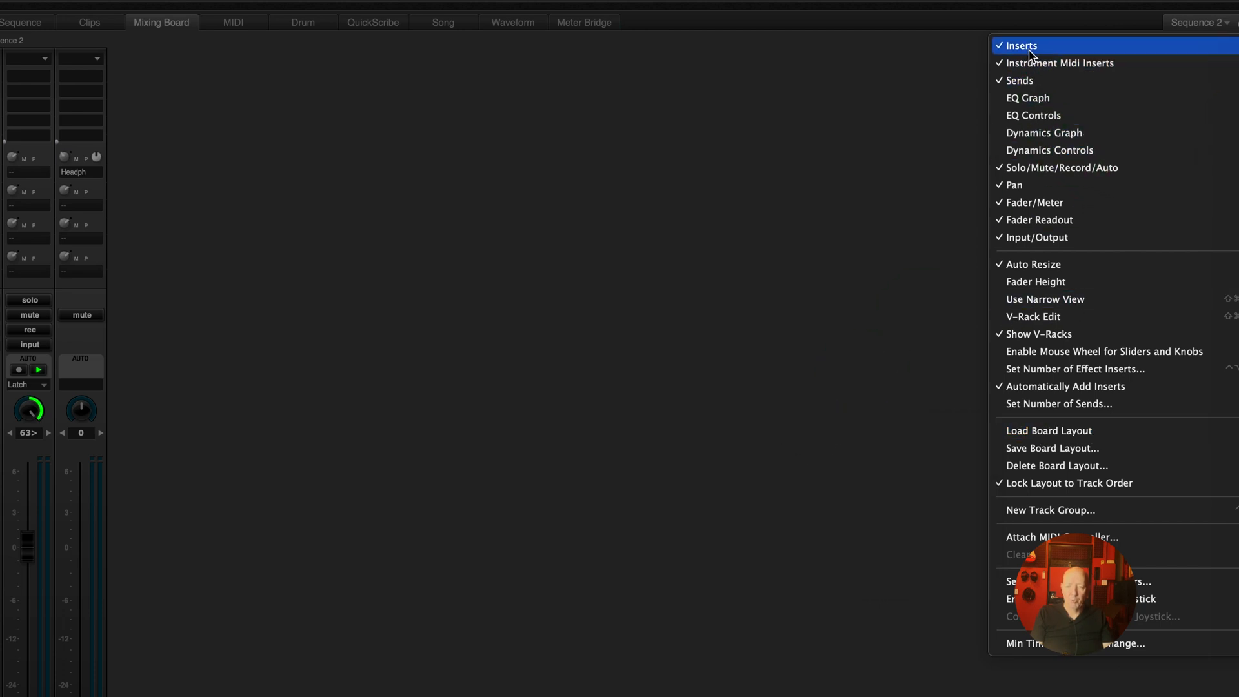
mouse_move(1025, 220)
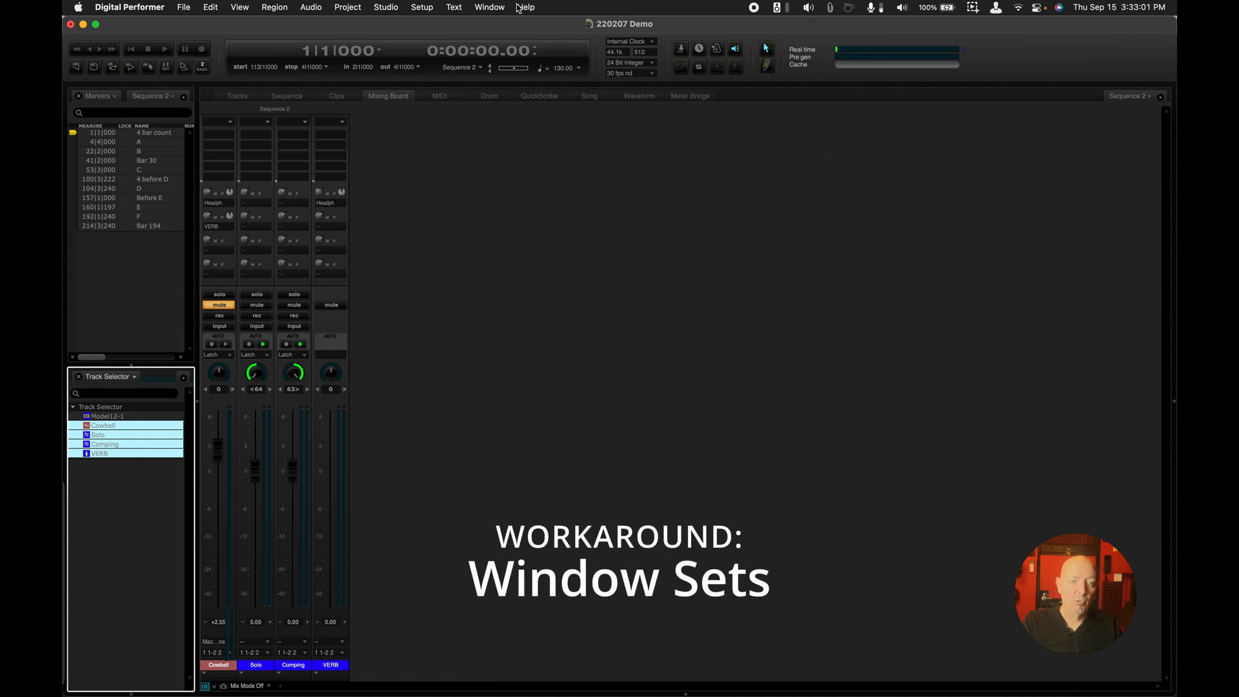
Save the current window layout as window set 'Reed' and review the window sets list
left_click(489, 7)
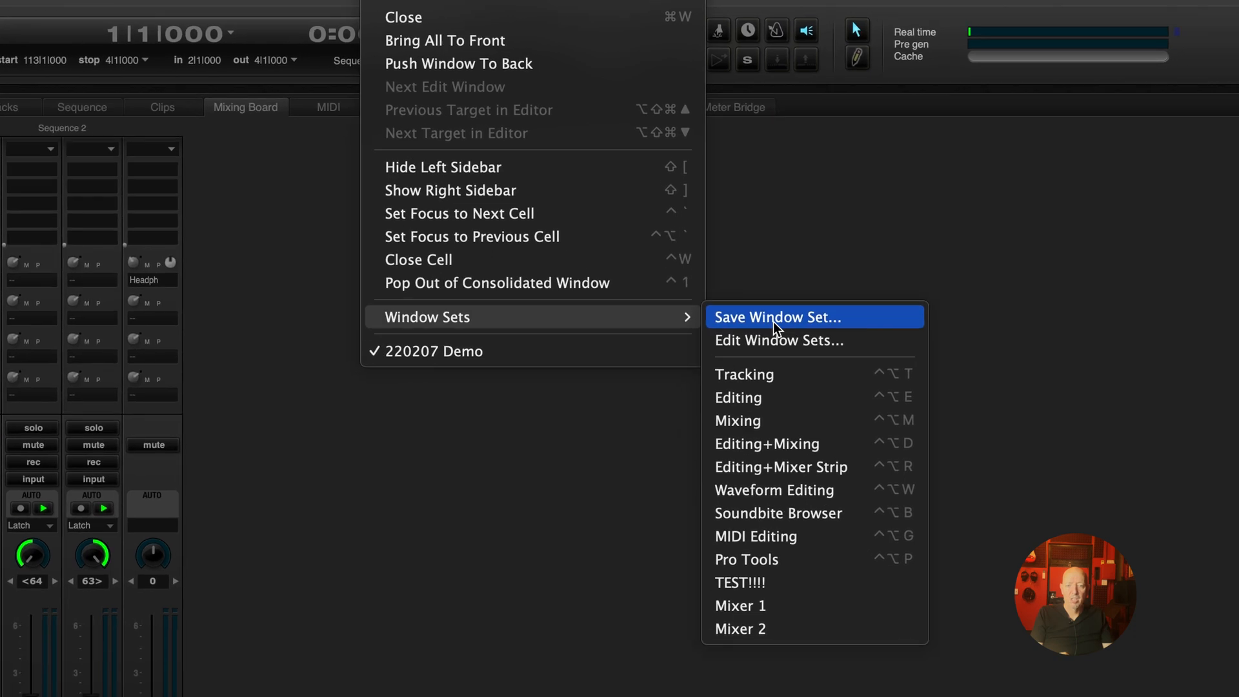
left_click(777, 317)
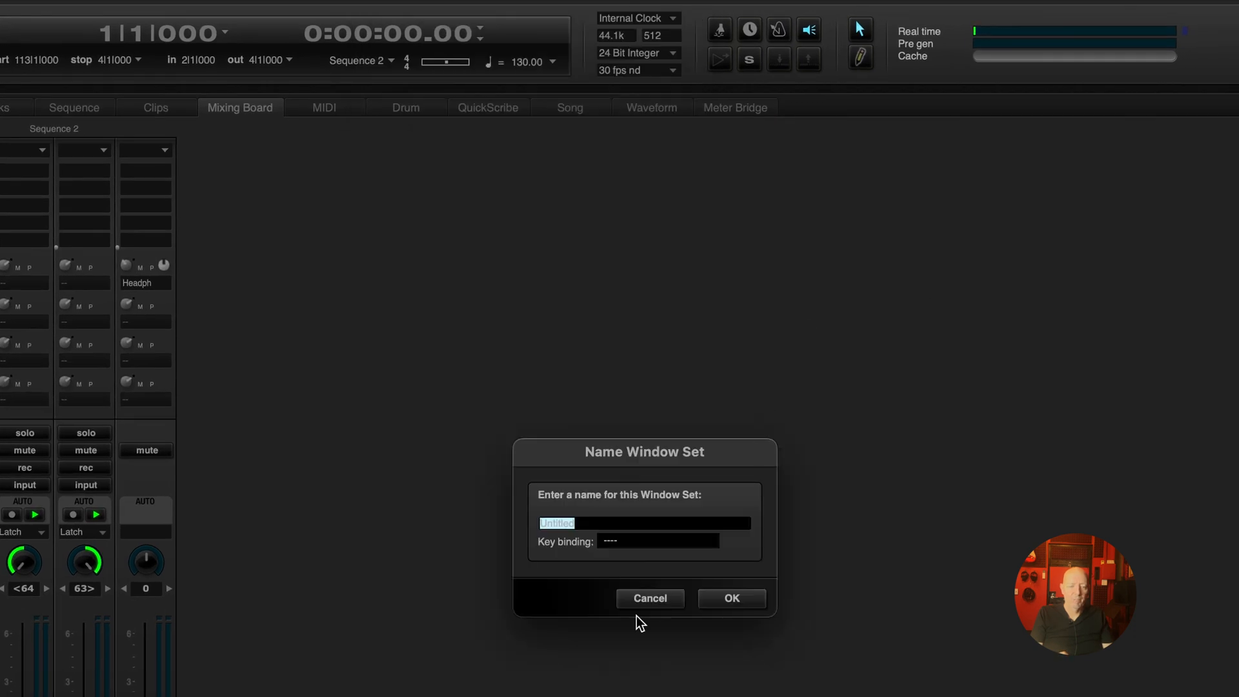
type("Ree")
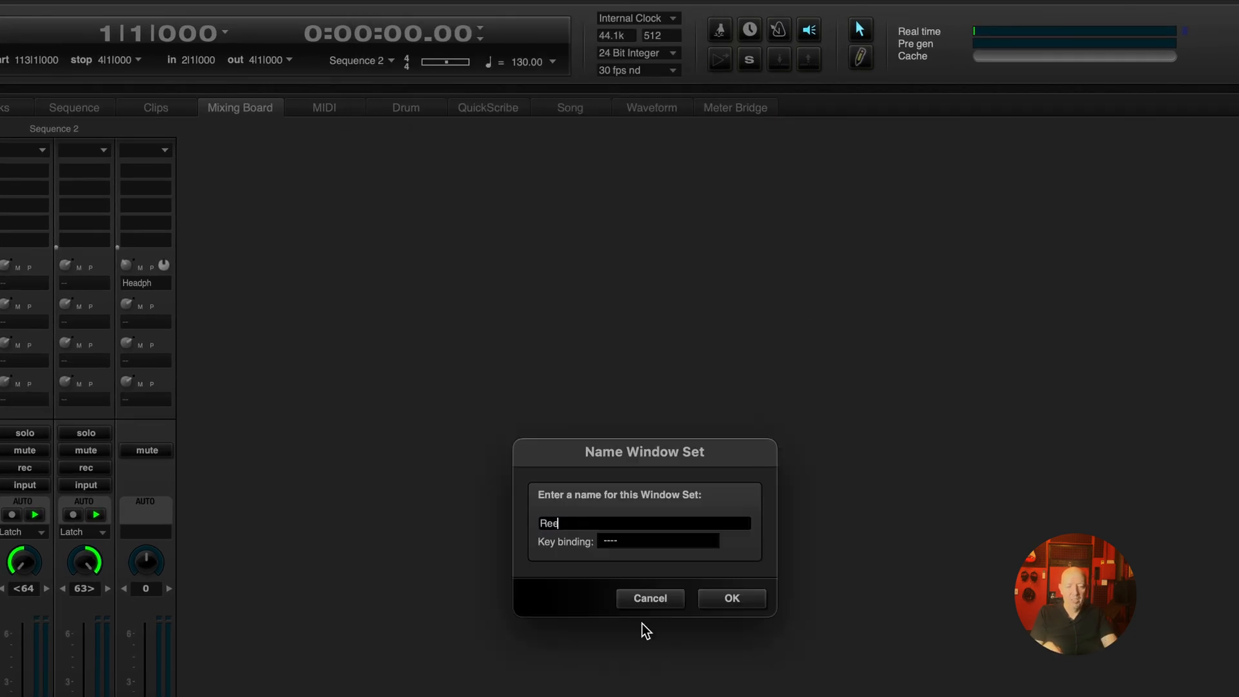
left_click(406, 16)
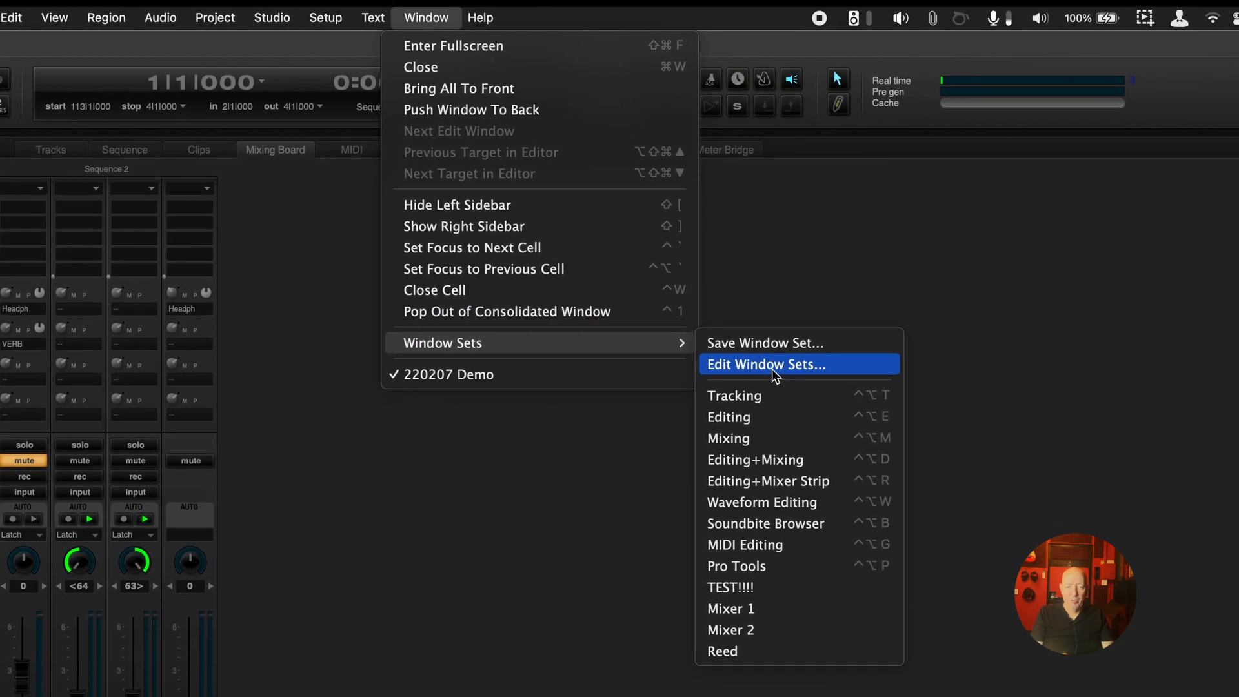
left_click(764, 363)
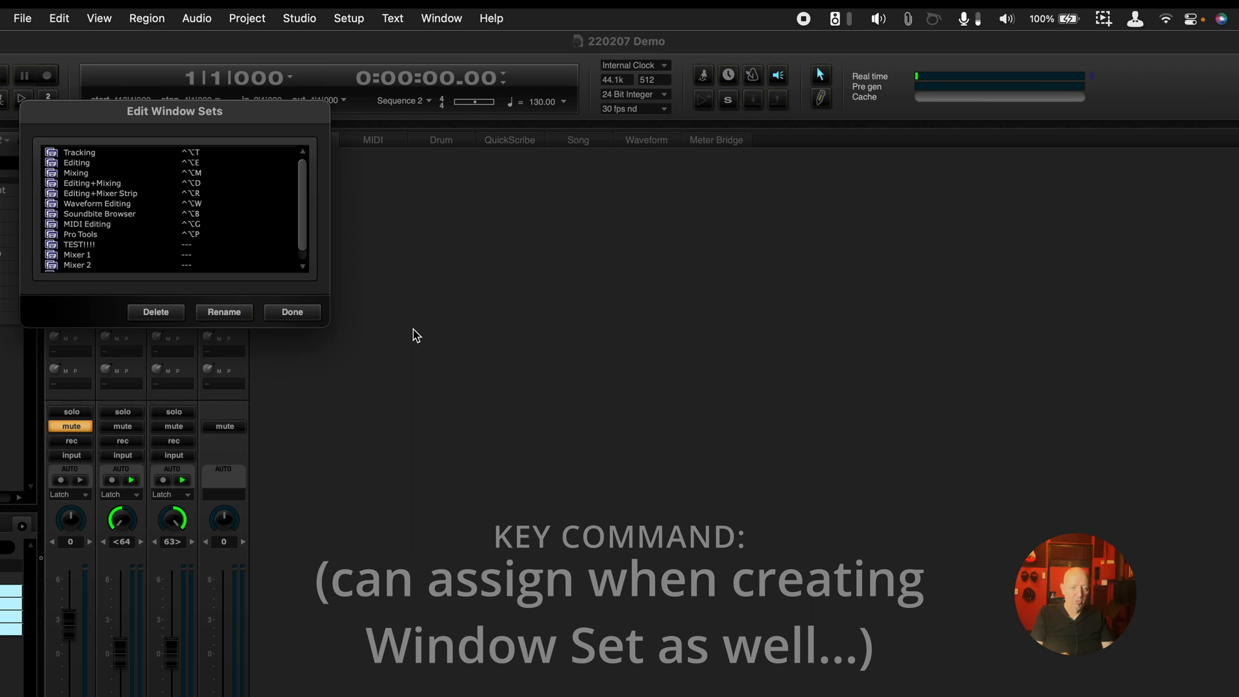
scroll("down", 3)
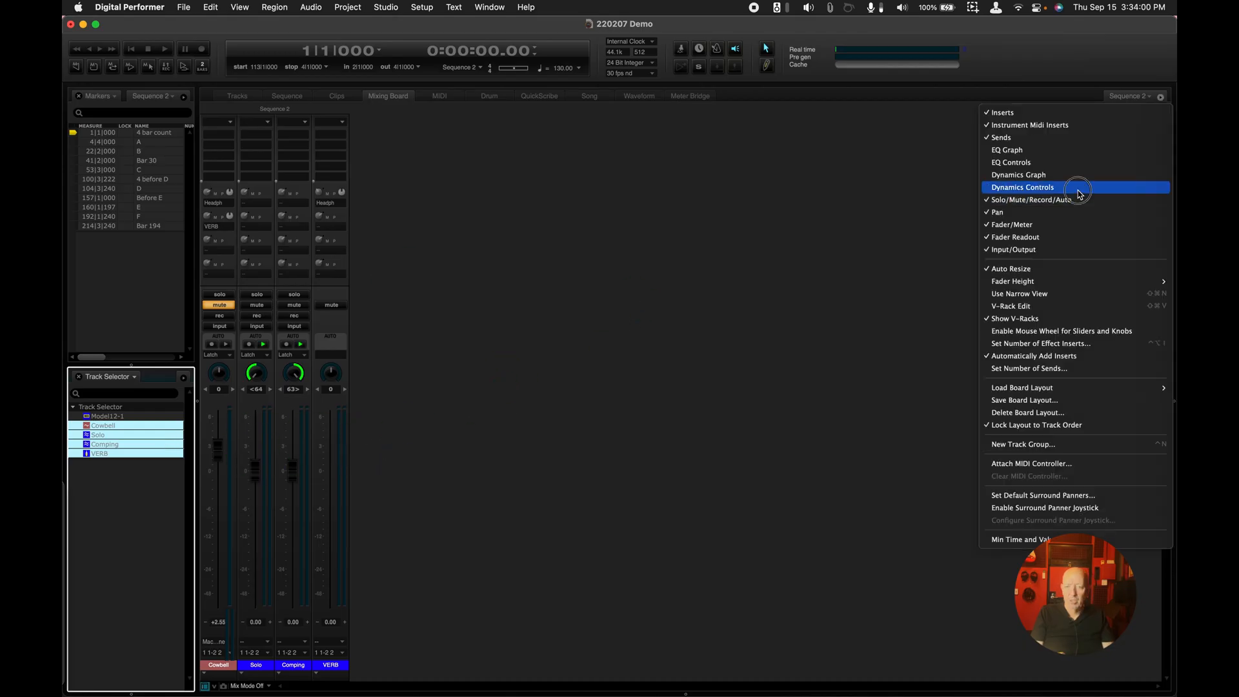
left_click(1021, 187)
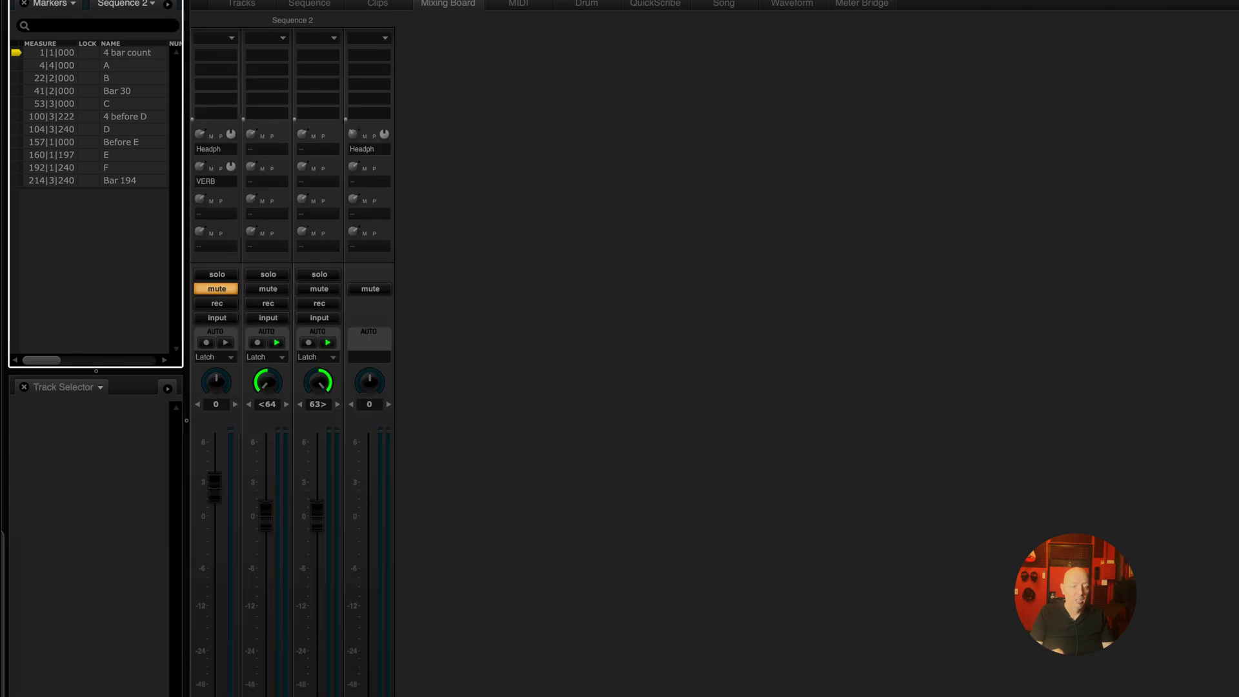
mouse_move(764, 212)
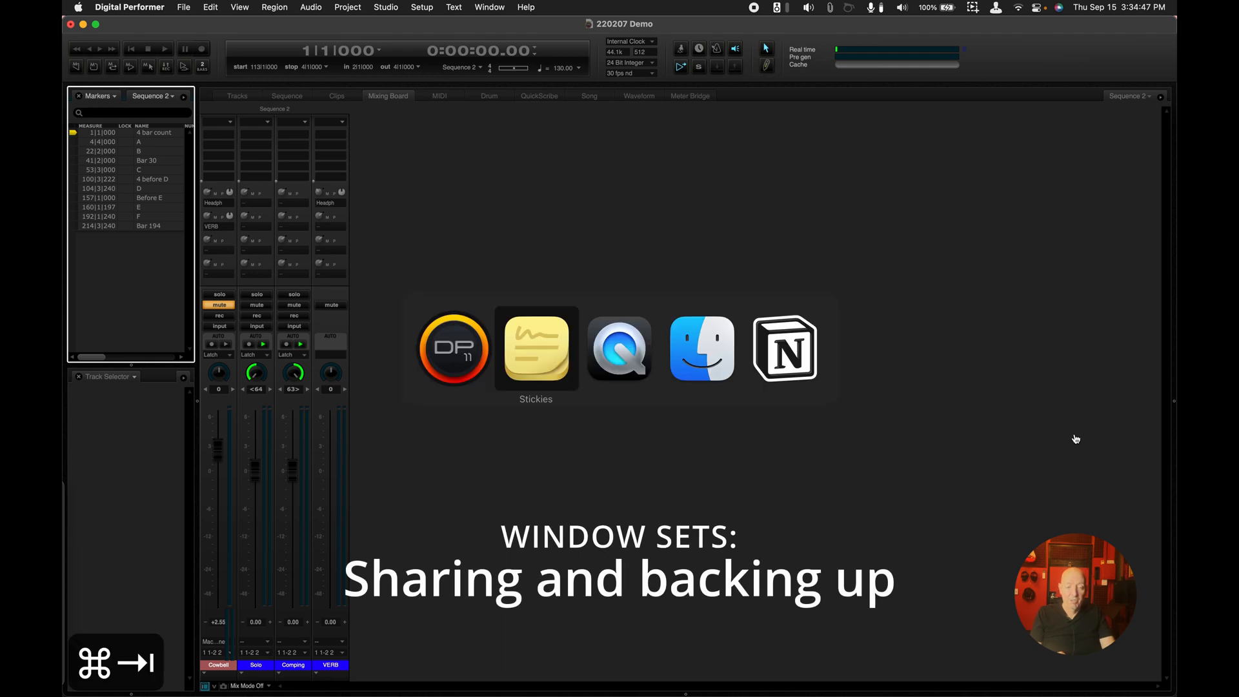
In Finder, go to Library > Preferences > com.motu.DigitalPerformer
left_click(700, 348)
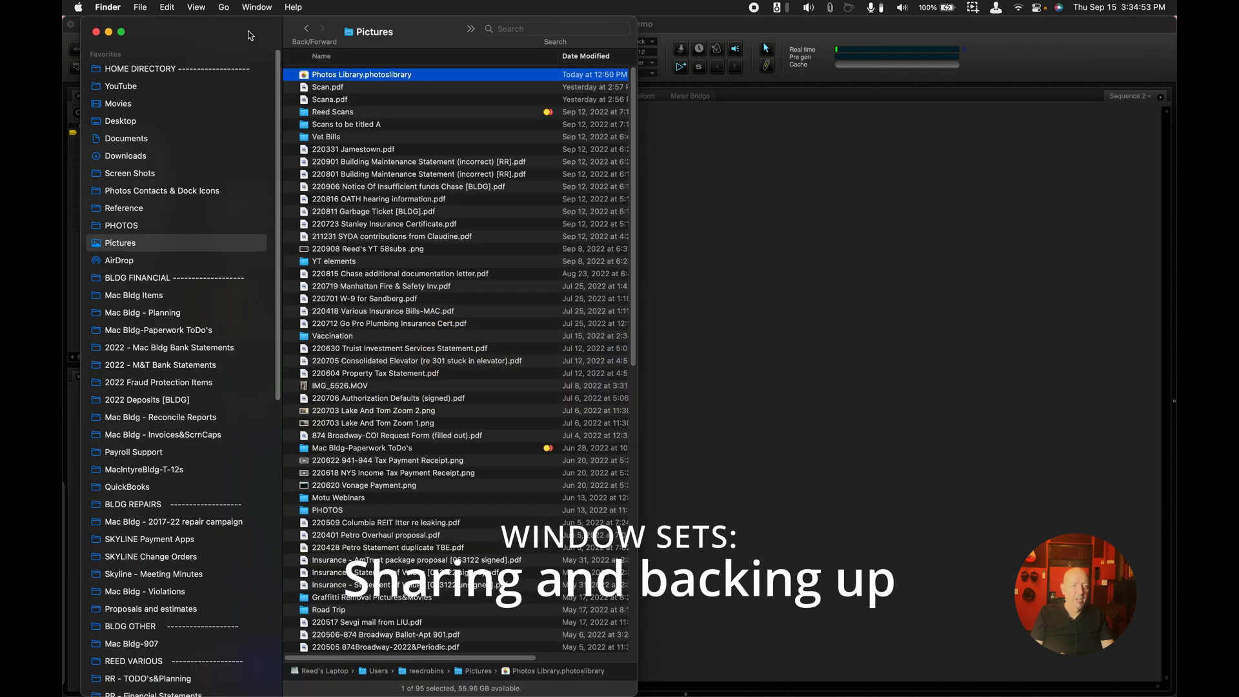
left_click(225, 7)
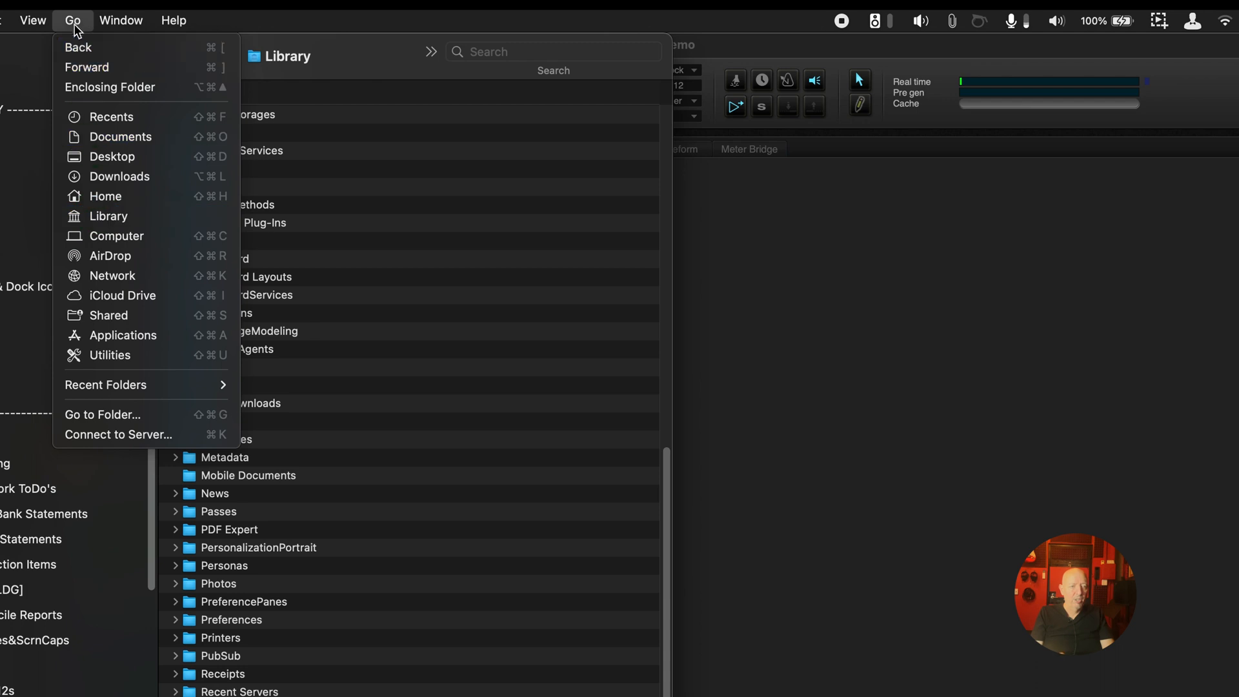
mouse_move(106, 196)
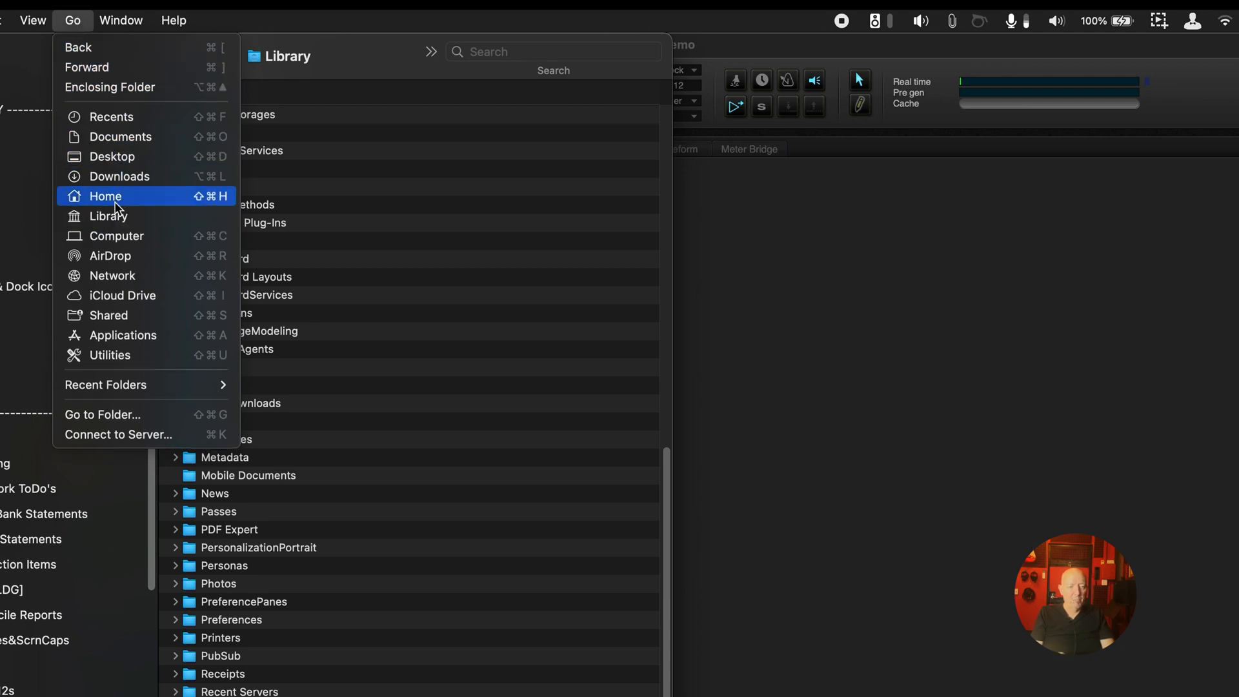
mouse_move(105, 216)
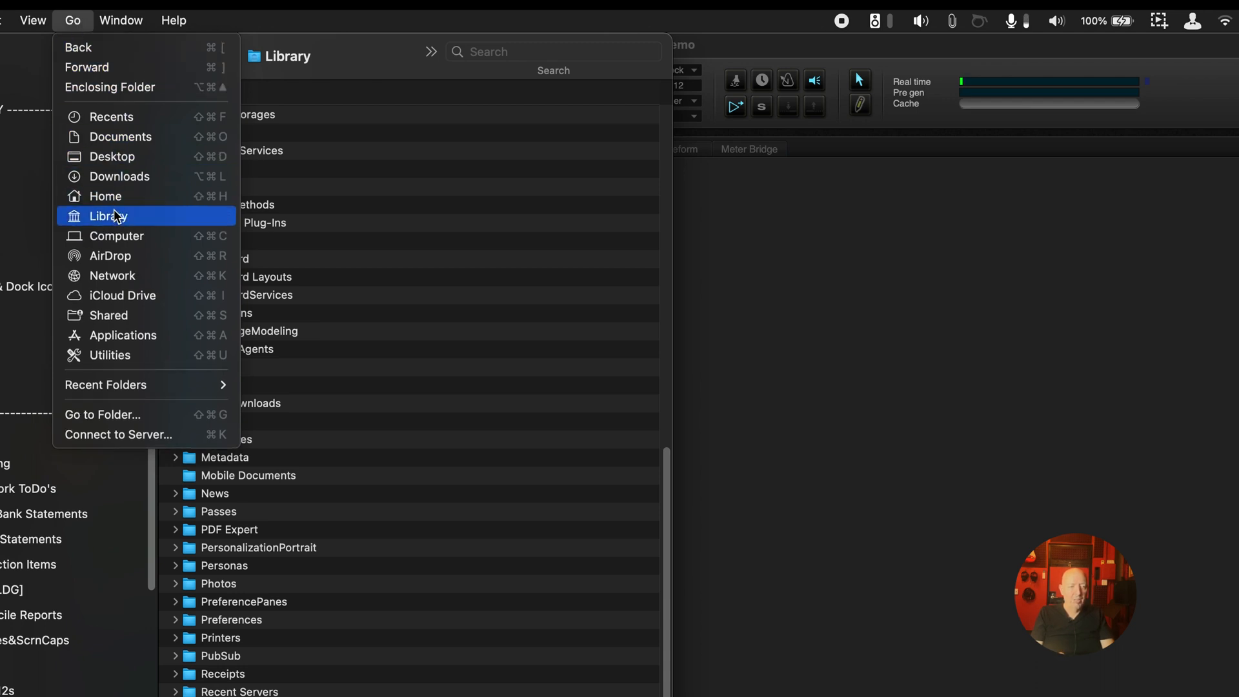
left_click(108, 215)
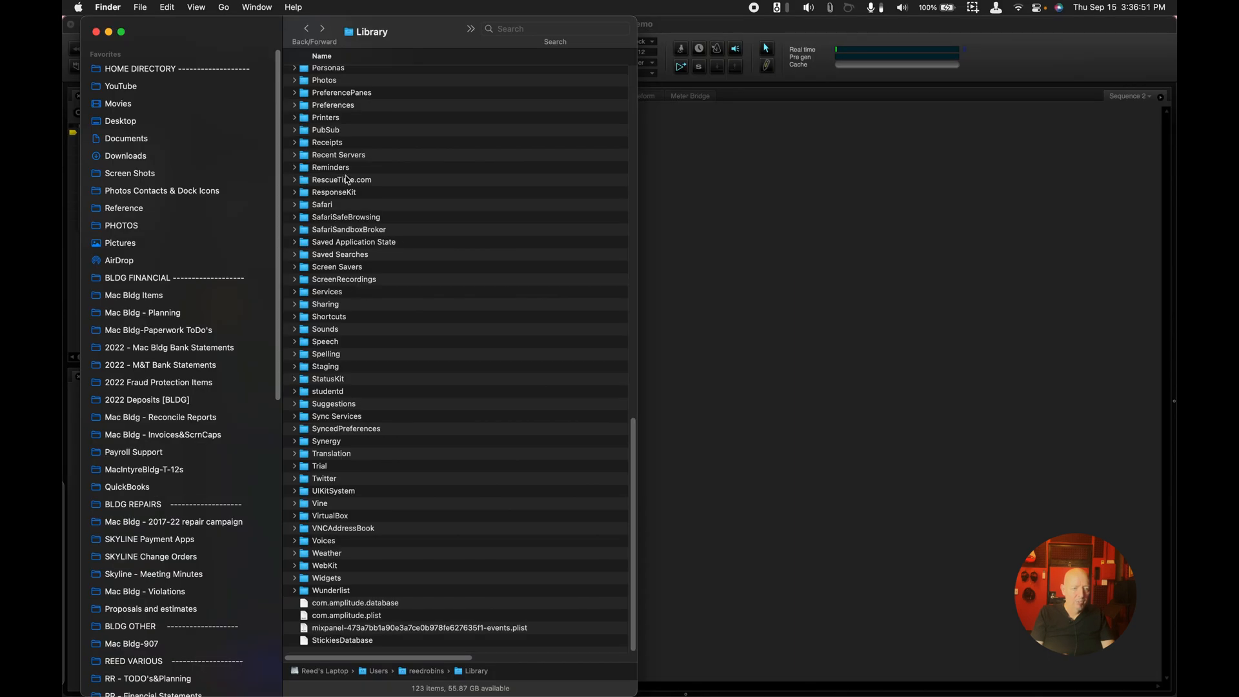
double_click(333, 105)
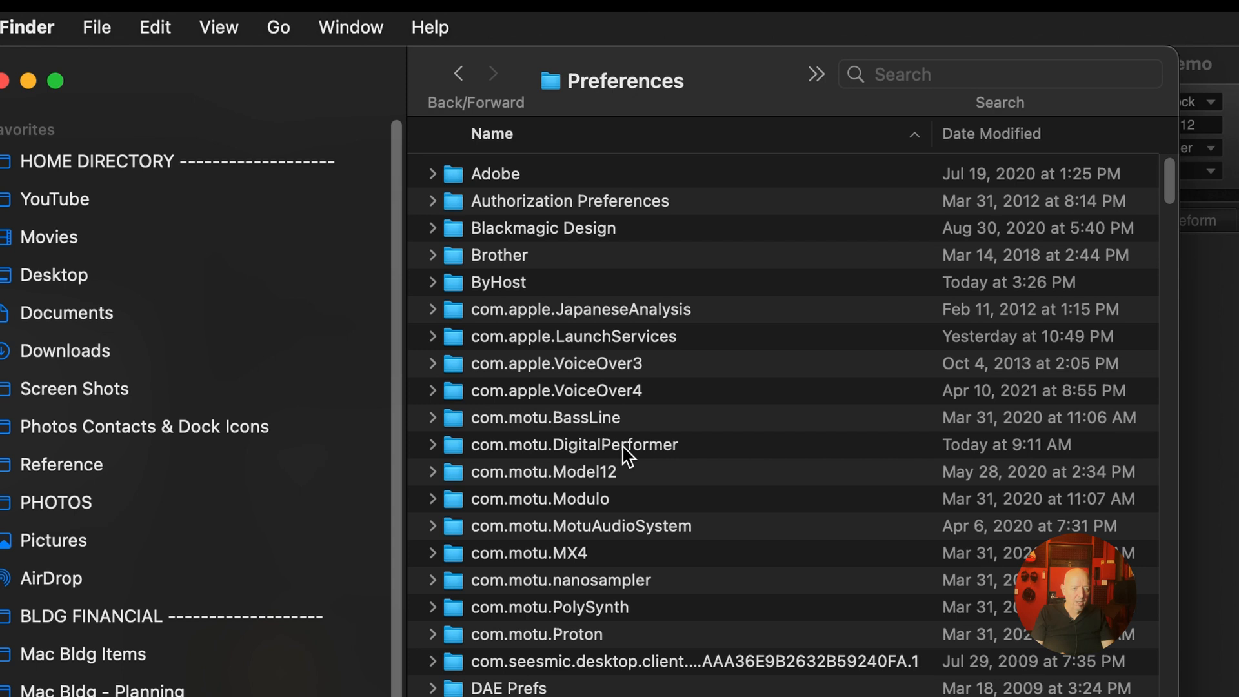
double_click(574, 444)
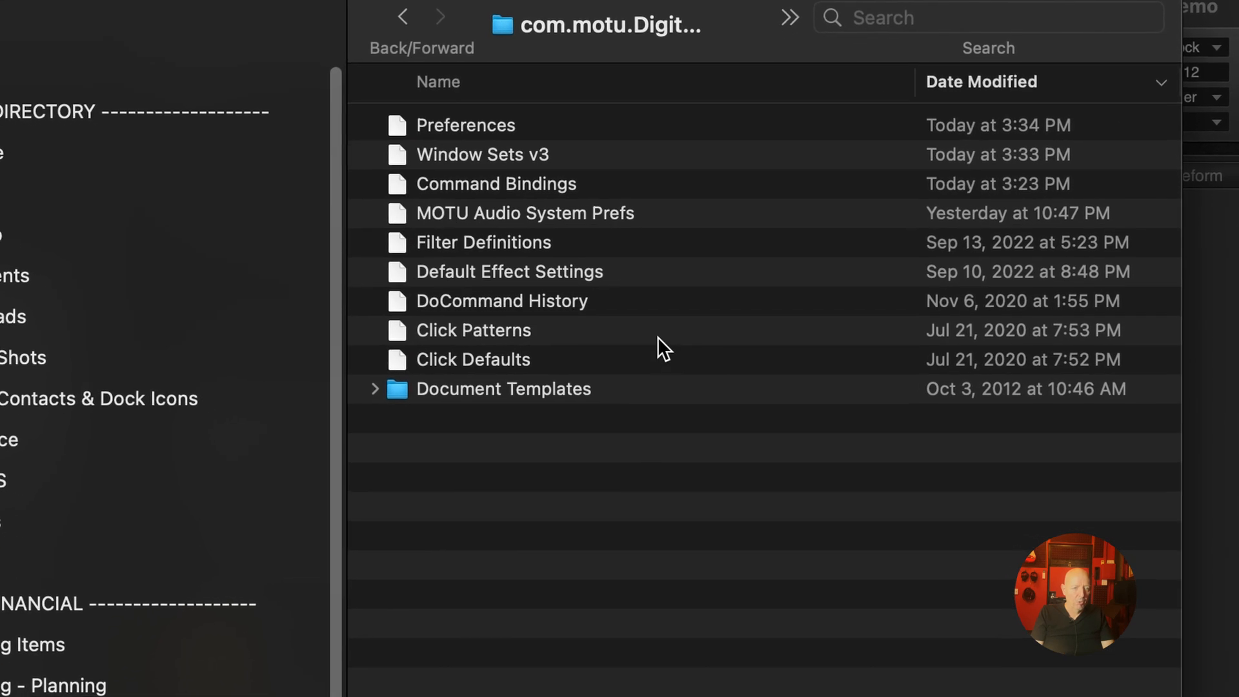
Scroll up in the com.motu.DigitalPerformer folder listing
scroll("up", 3)
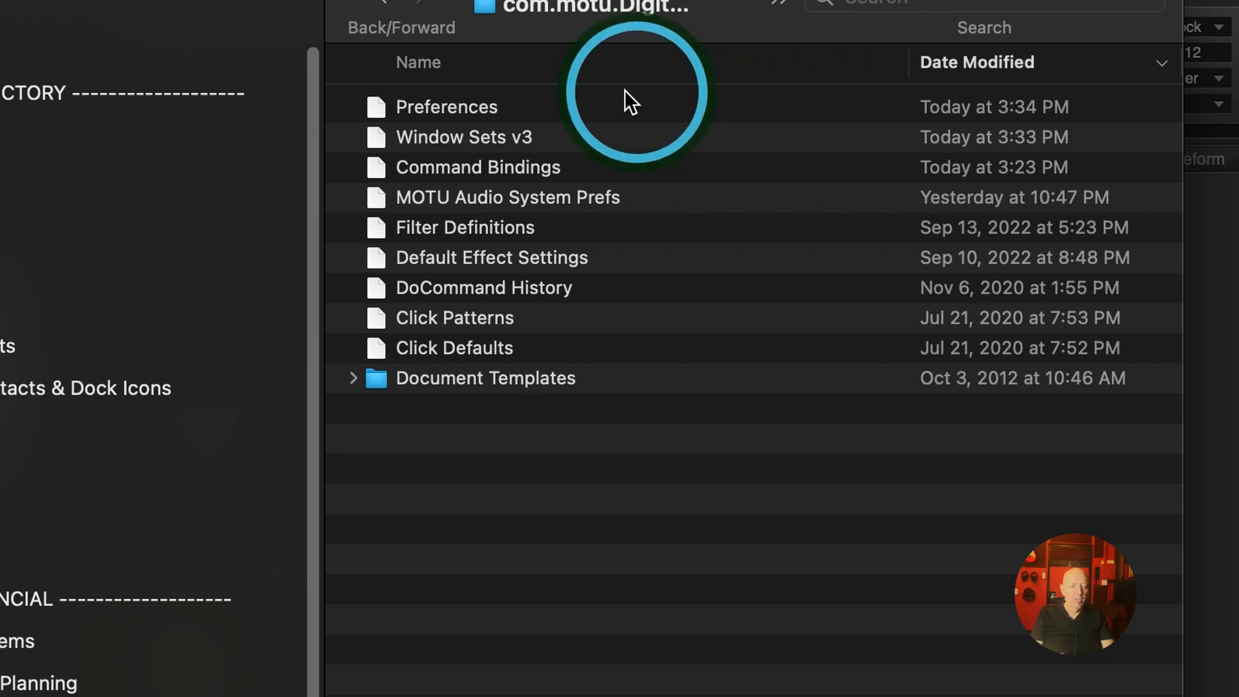
mouse_move(474, 110)
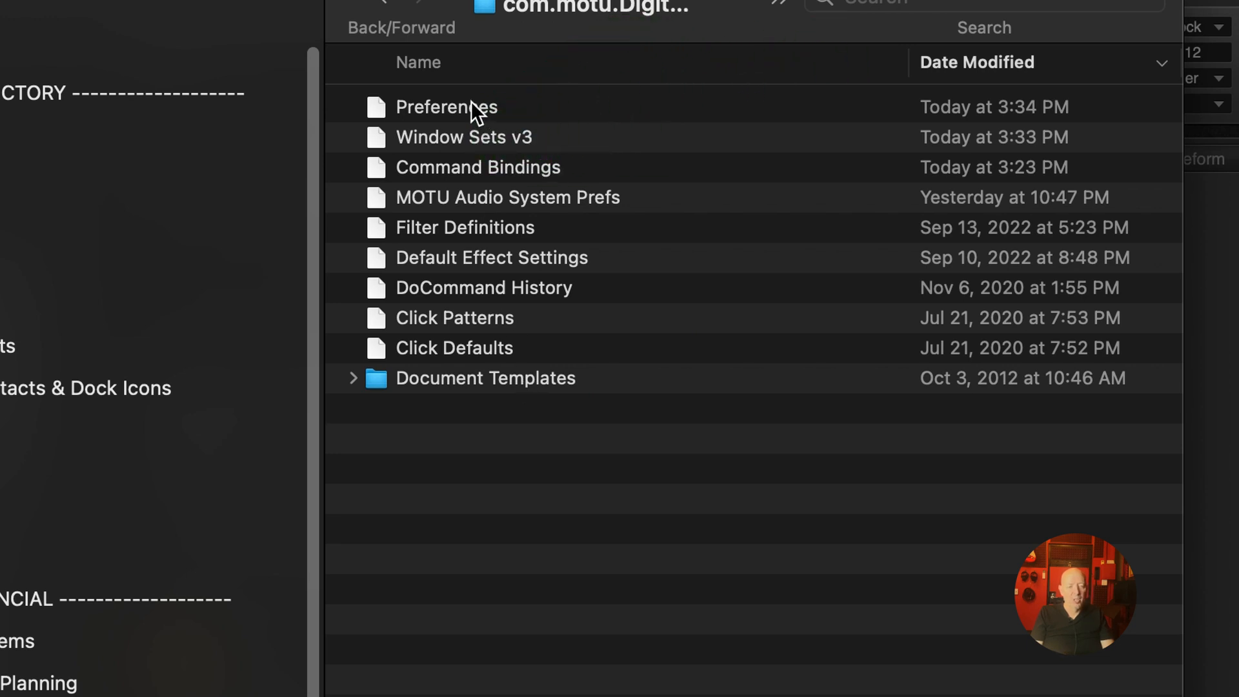
mouse_move(455, 170)
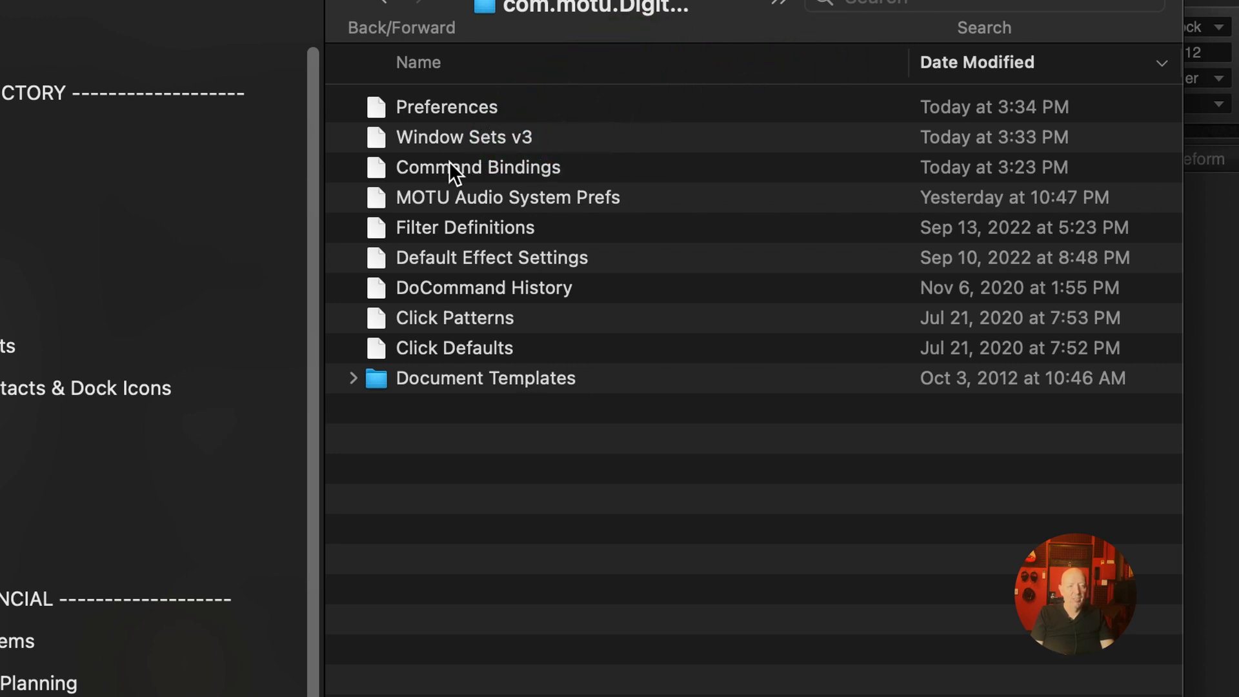
mouse_move(548, 184)
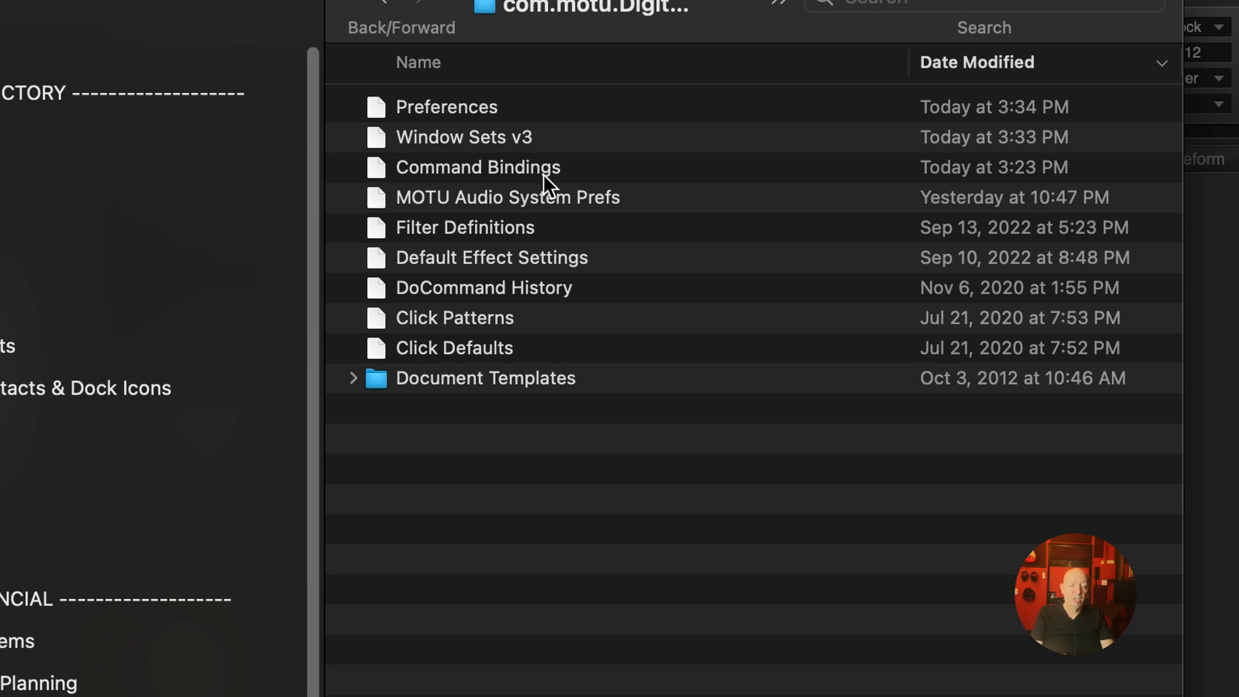
mouse_move(480, 344)
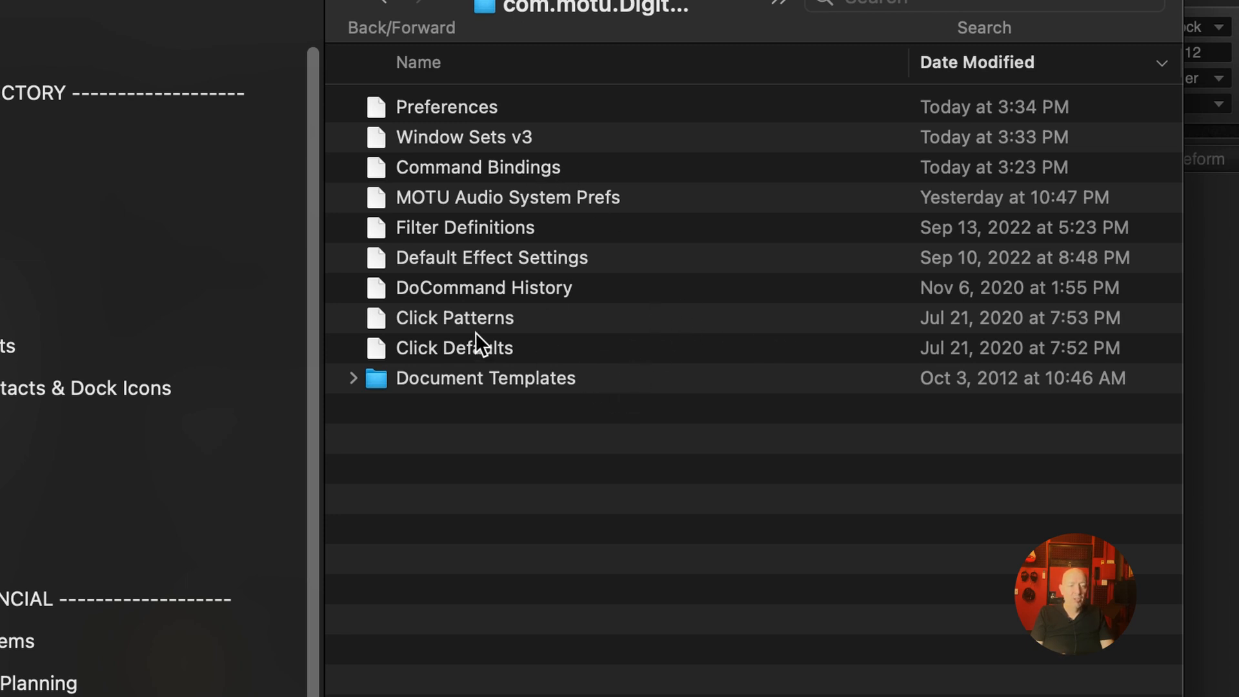
mouse_move(588, 235)
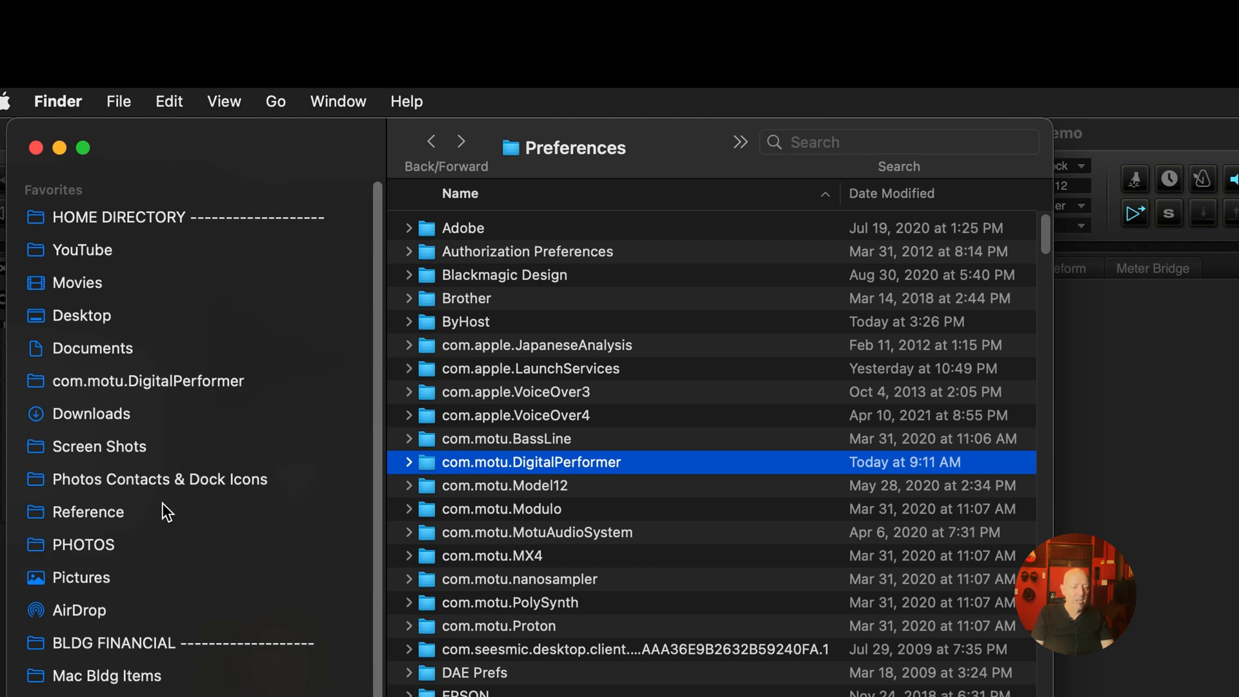
mouse_move(174, 391)
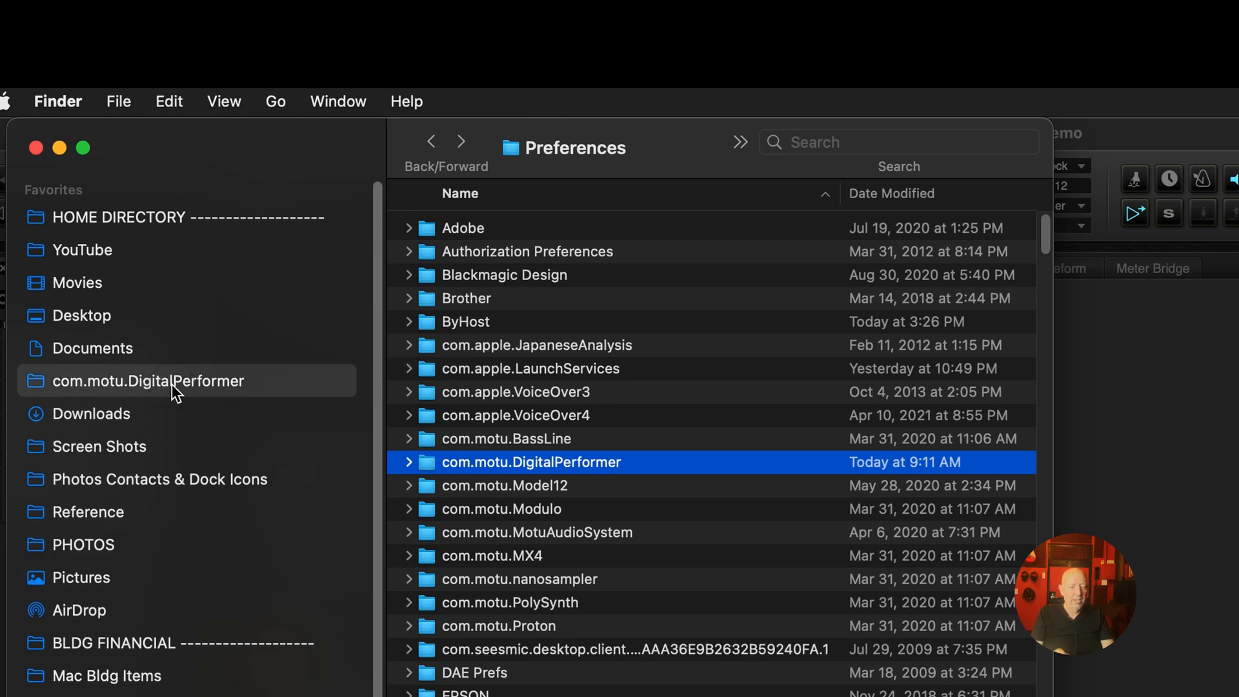
double_click(531, 462)
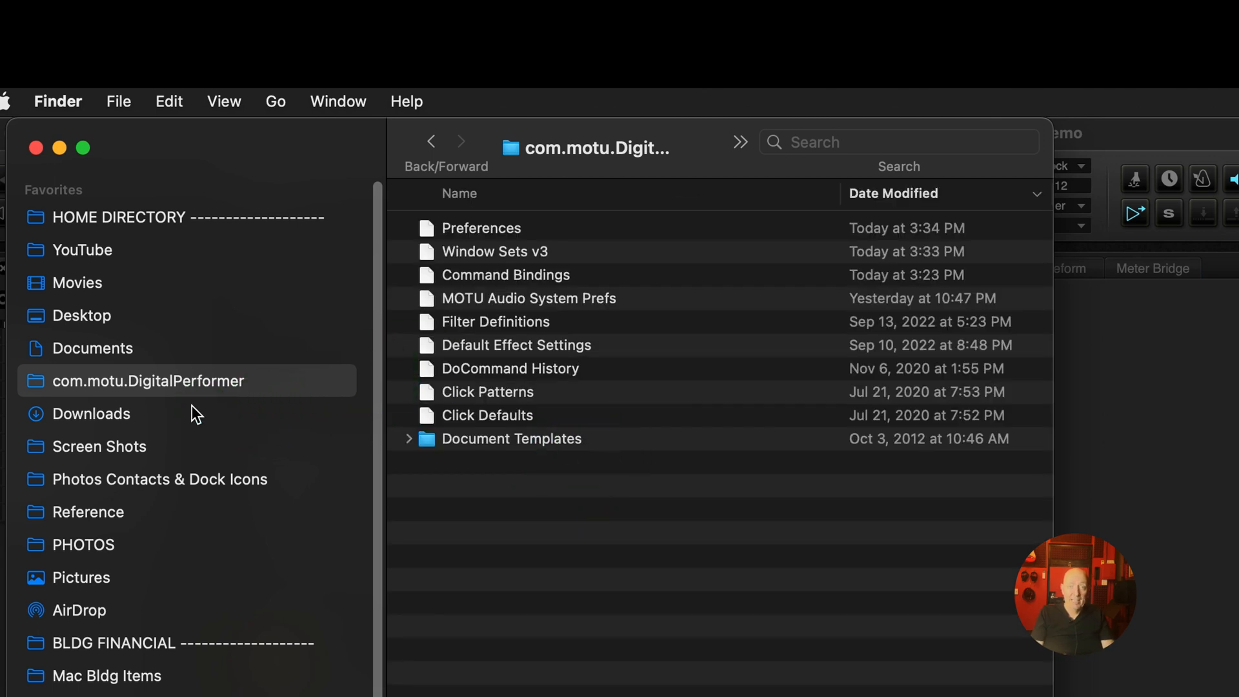
left_click(467, 308)
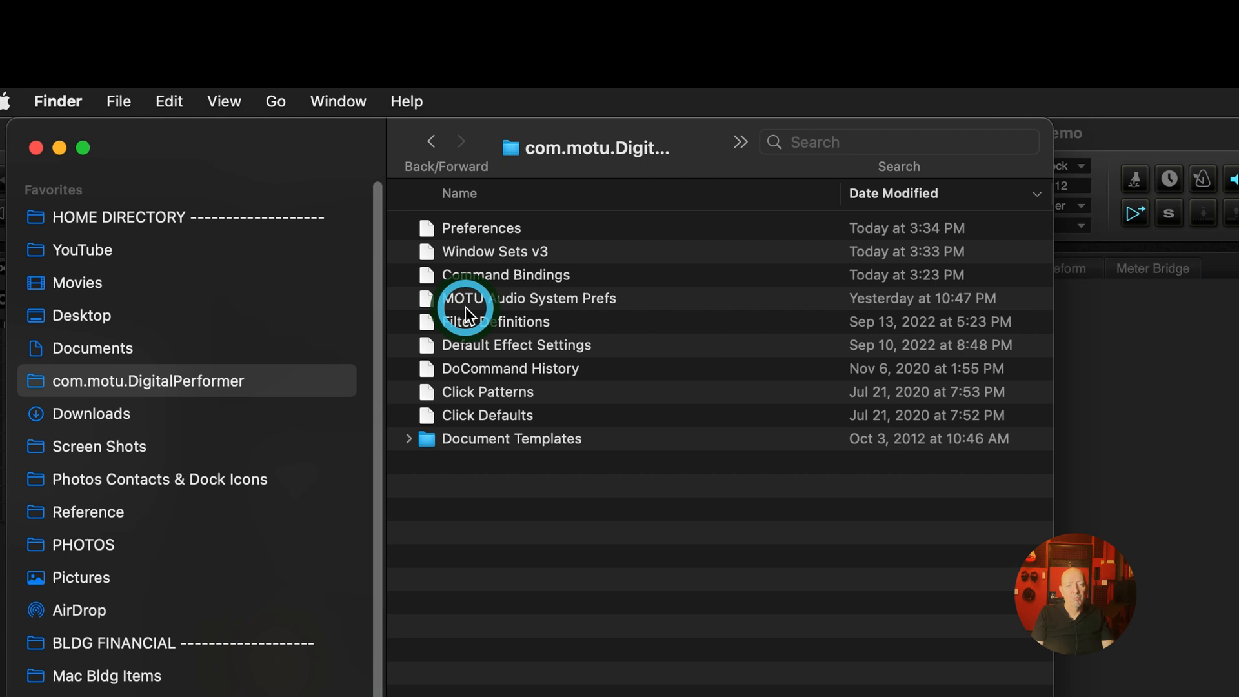
mouse_move(596, 334)
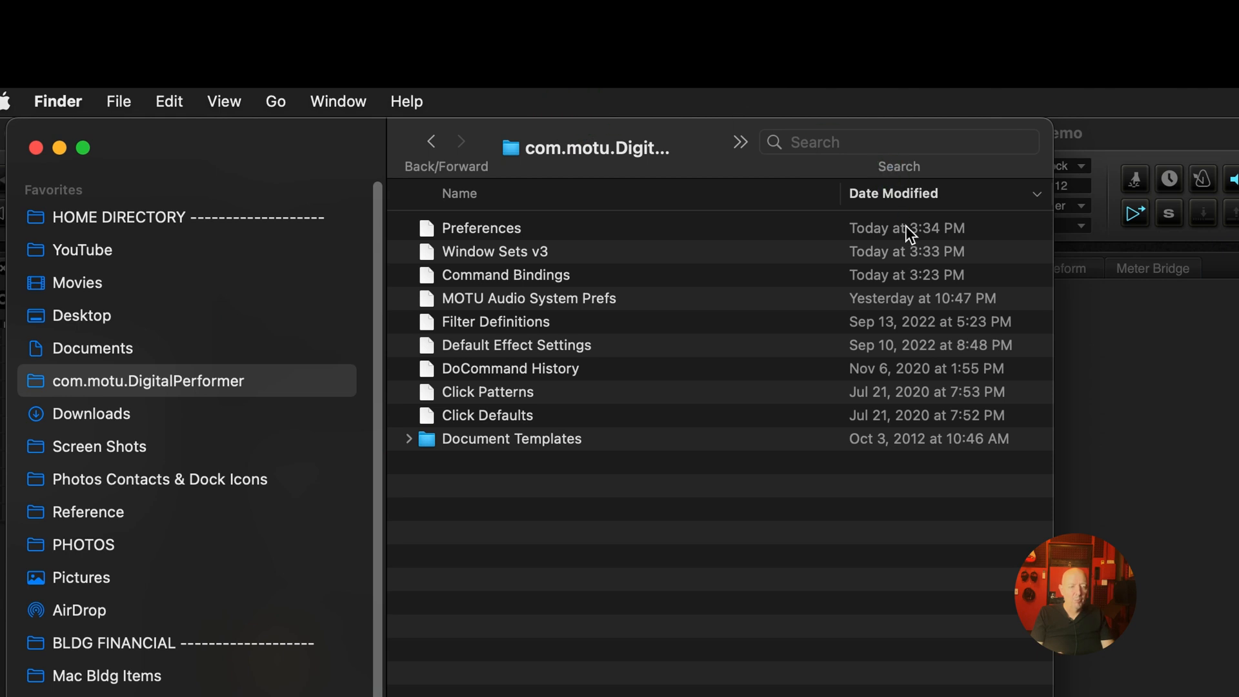
mouse_move(550, 333)
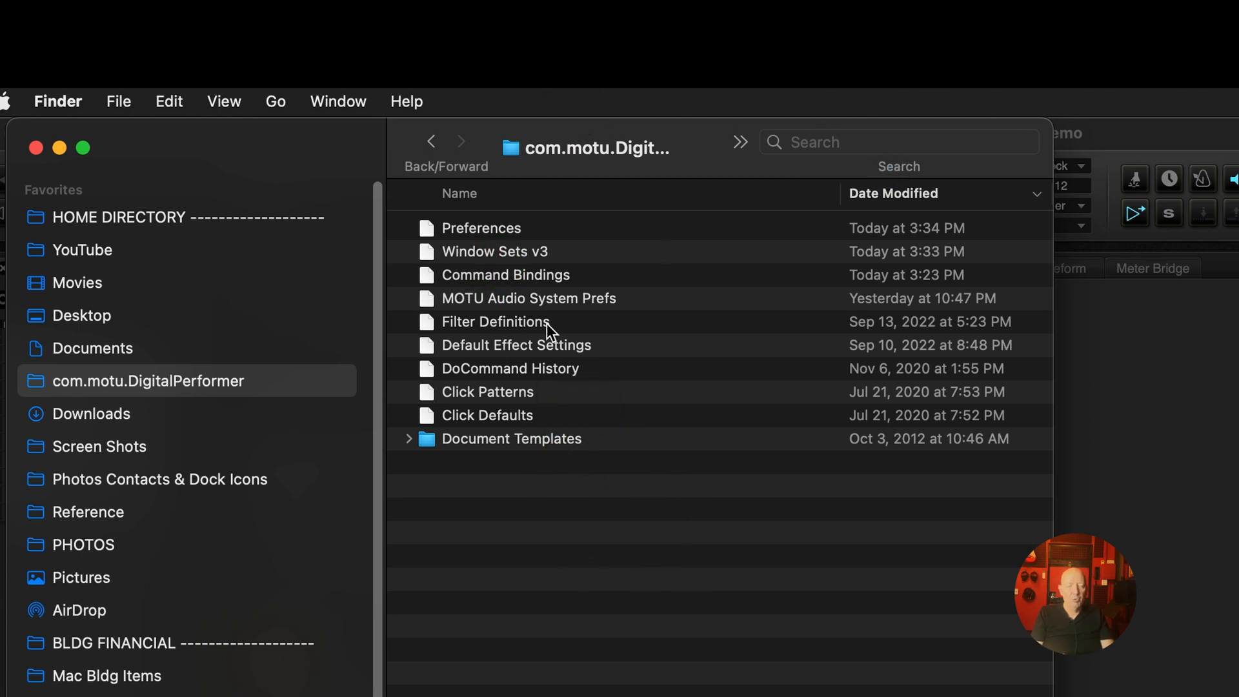
mouse_move(662, 662)
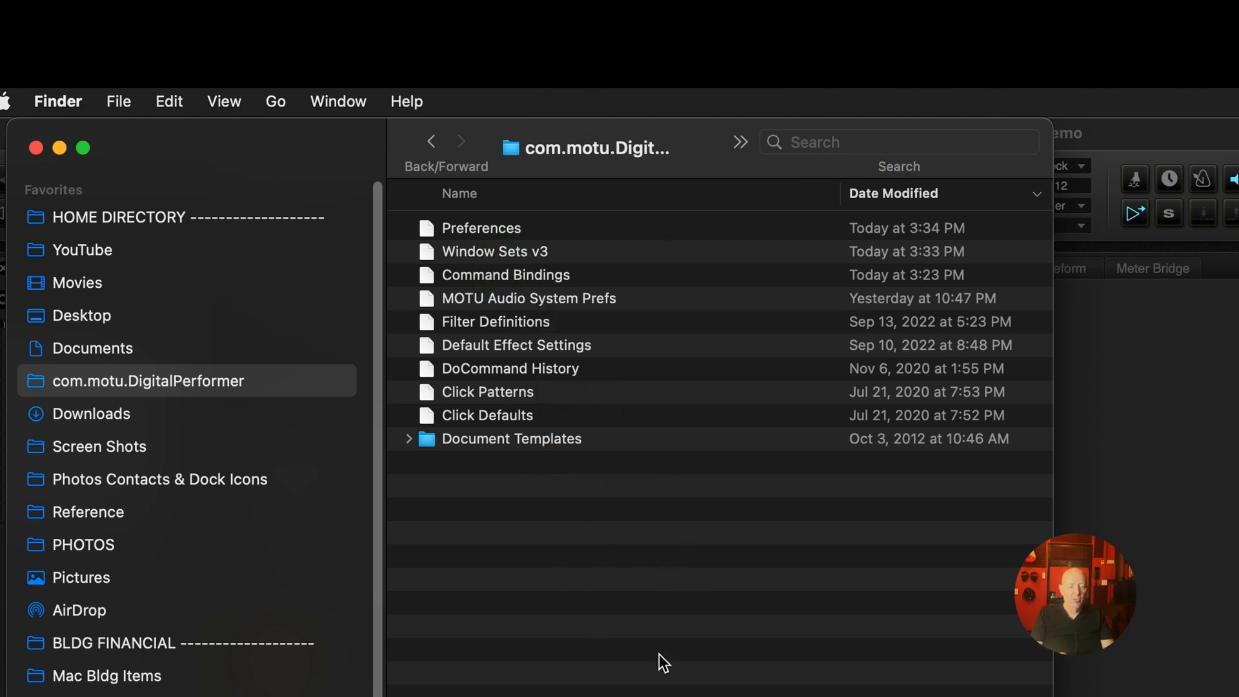
mouse_move(180, 380)
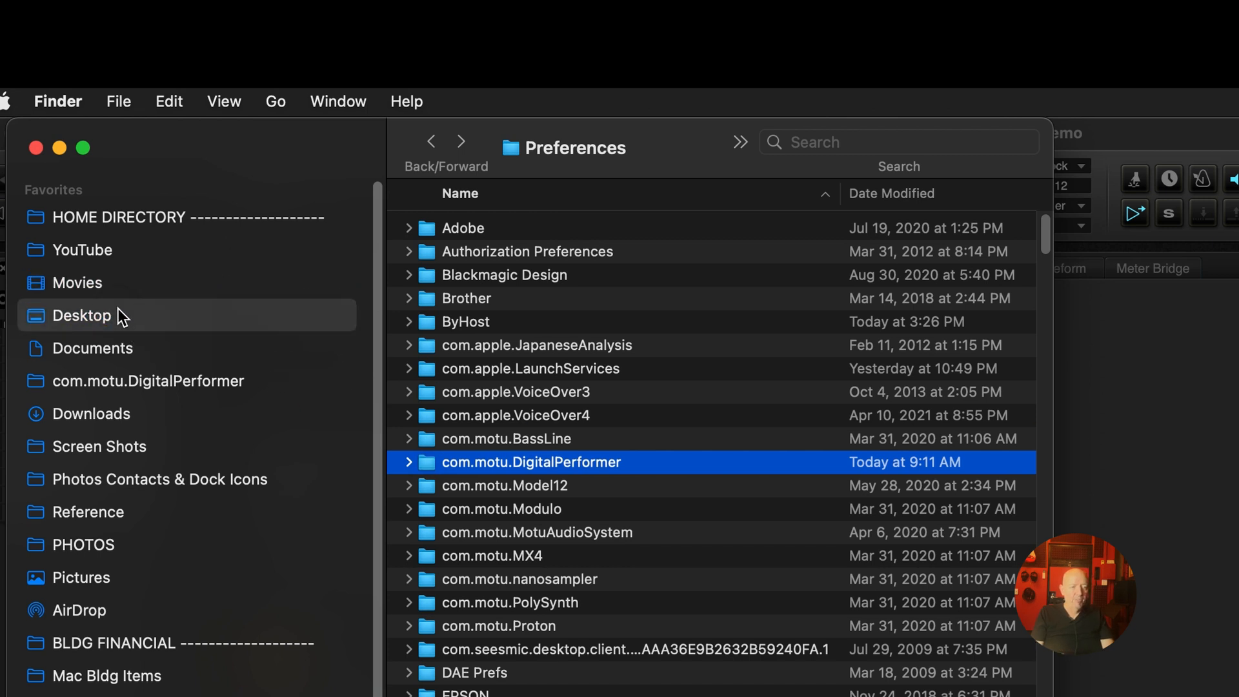
double_click(531, 462)
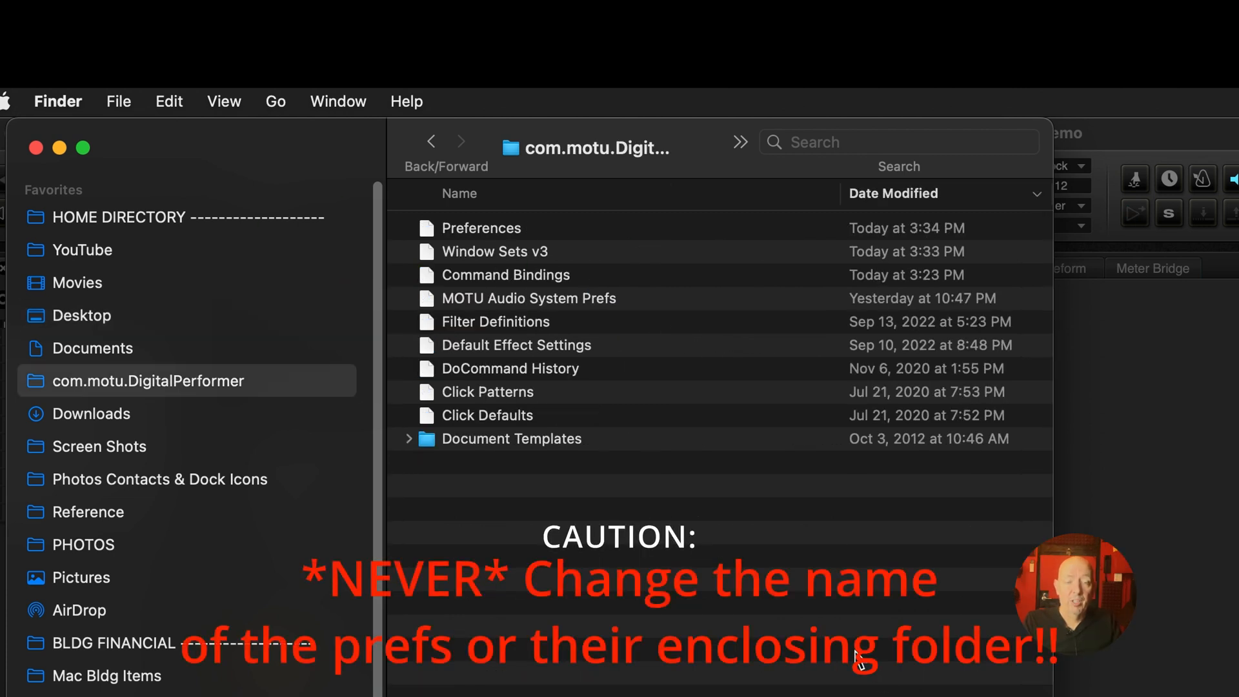
mouse_move(512, 380)
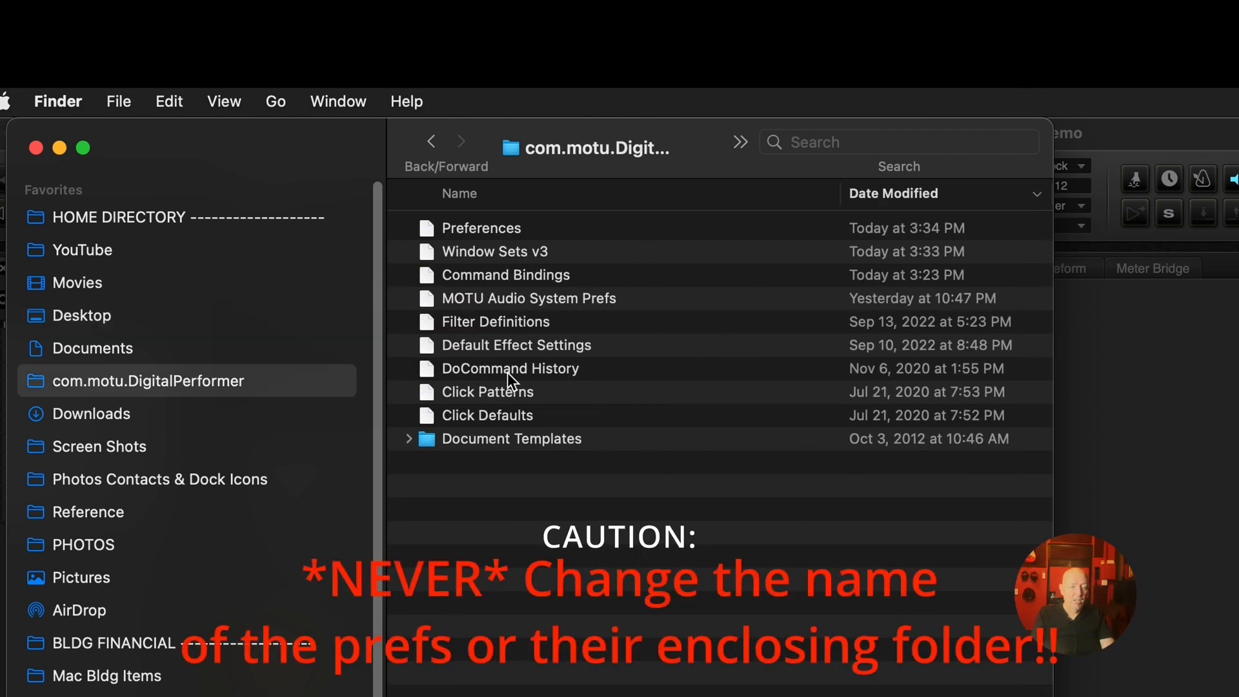
mouse_move(556, 552)
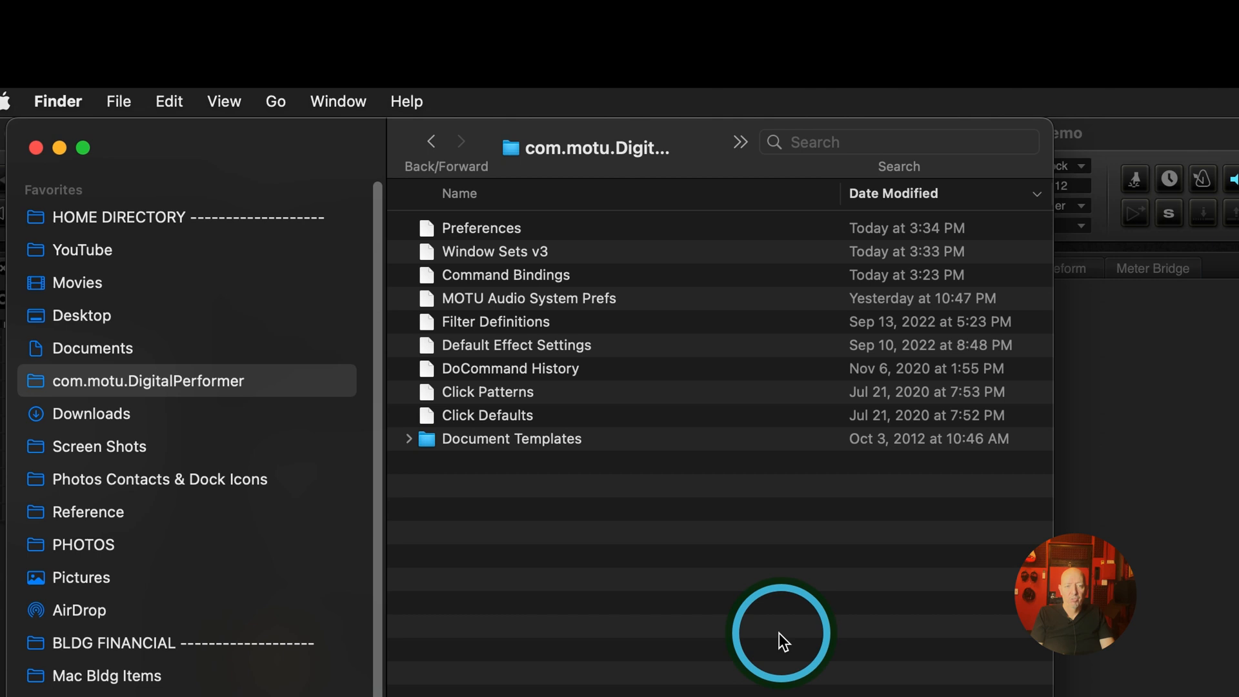
mouse_move(781, 528)
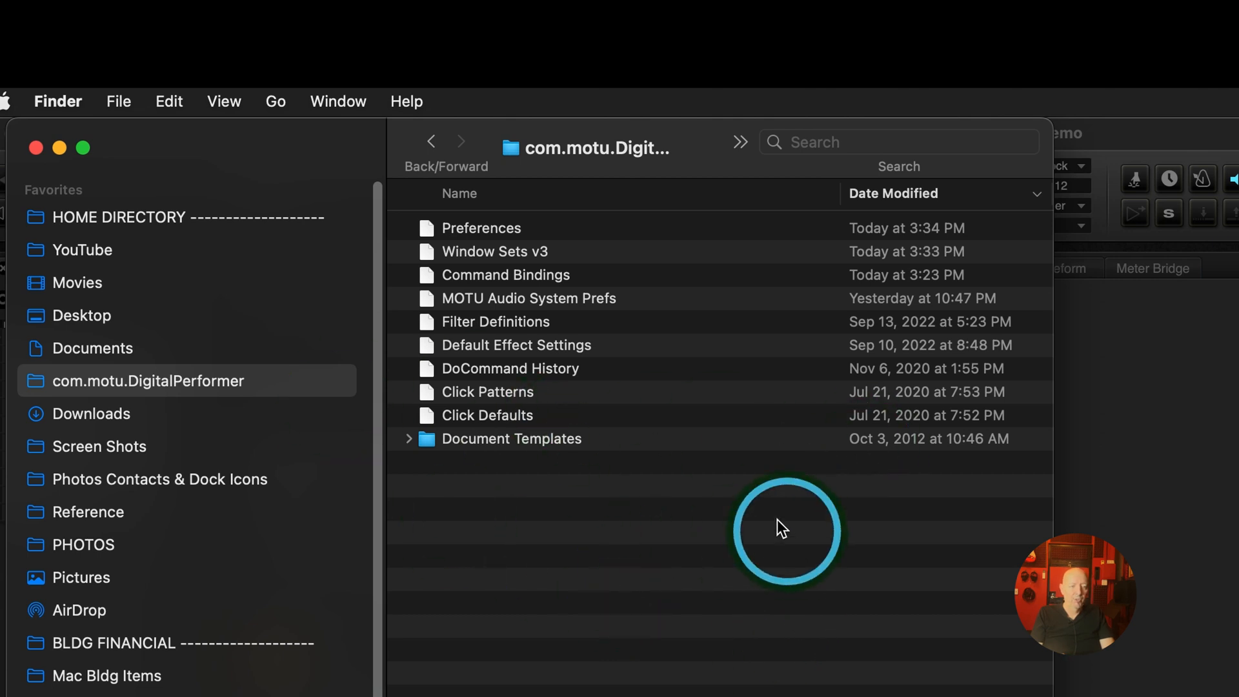
mouse_move(664, 306)
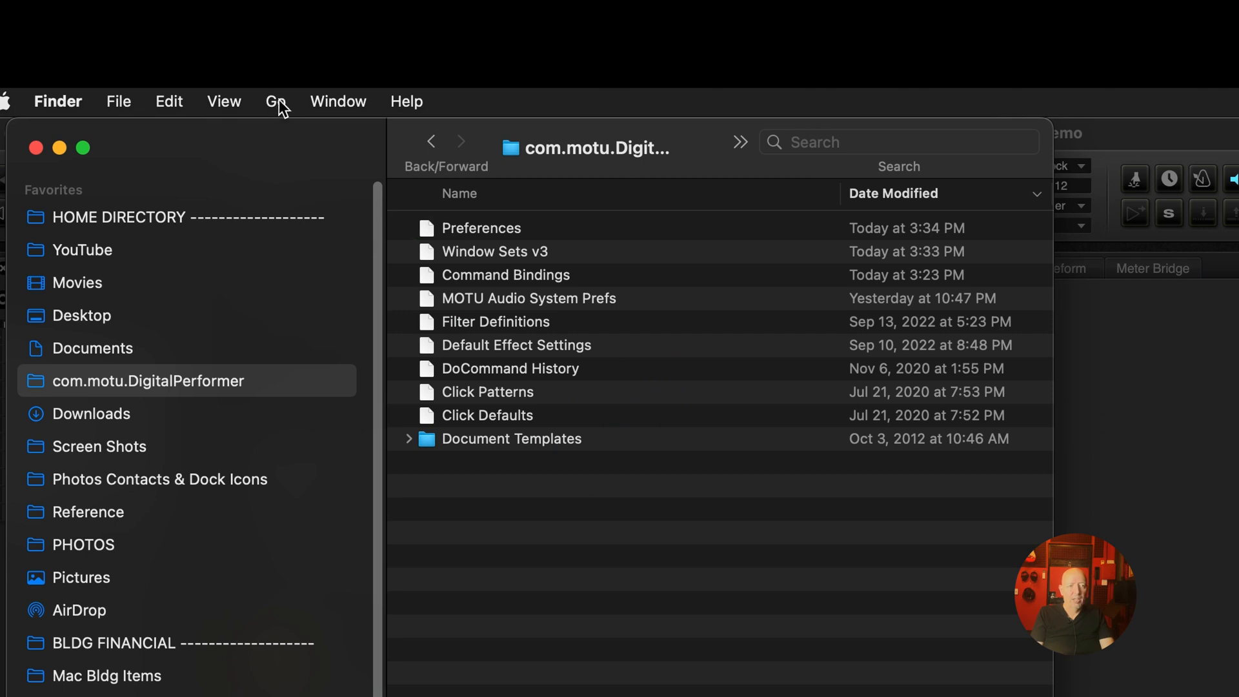
left_click(275, 101)
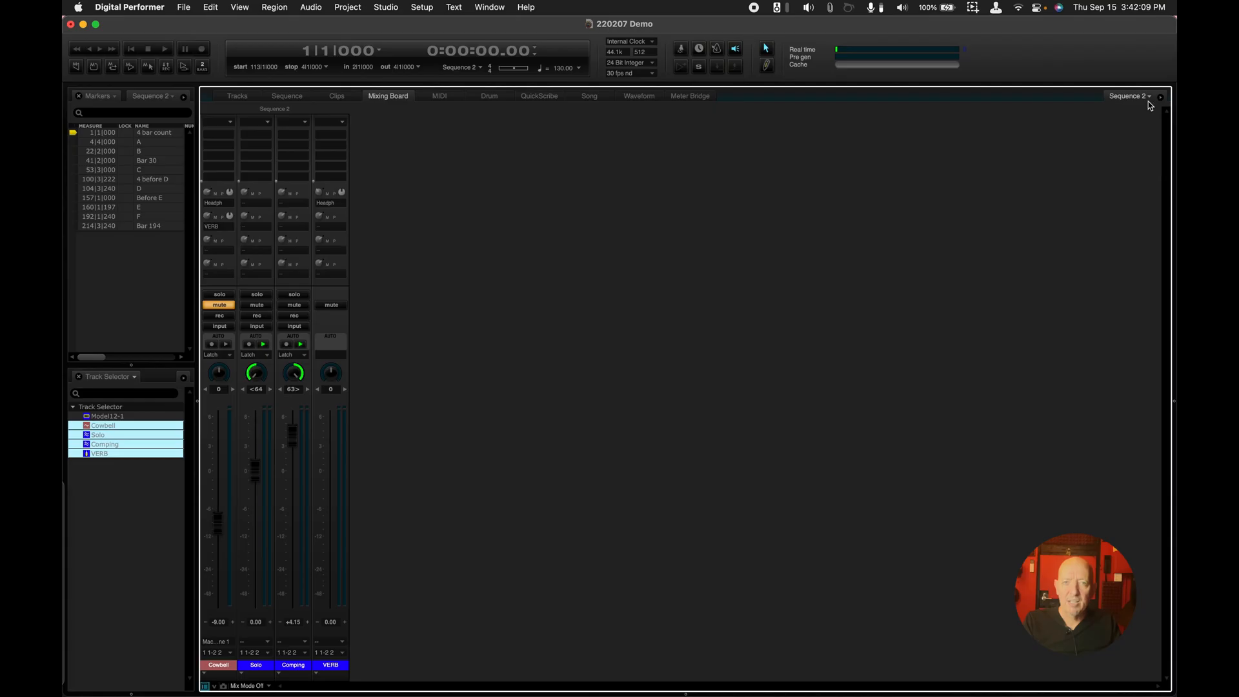
mouse_move(1122, 122)
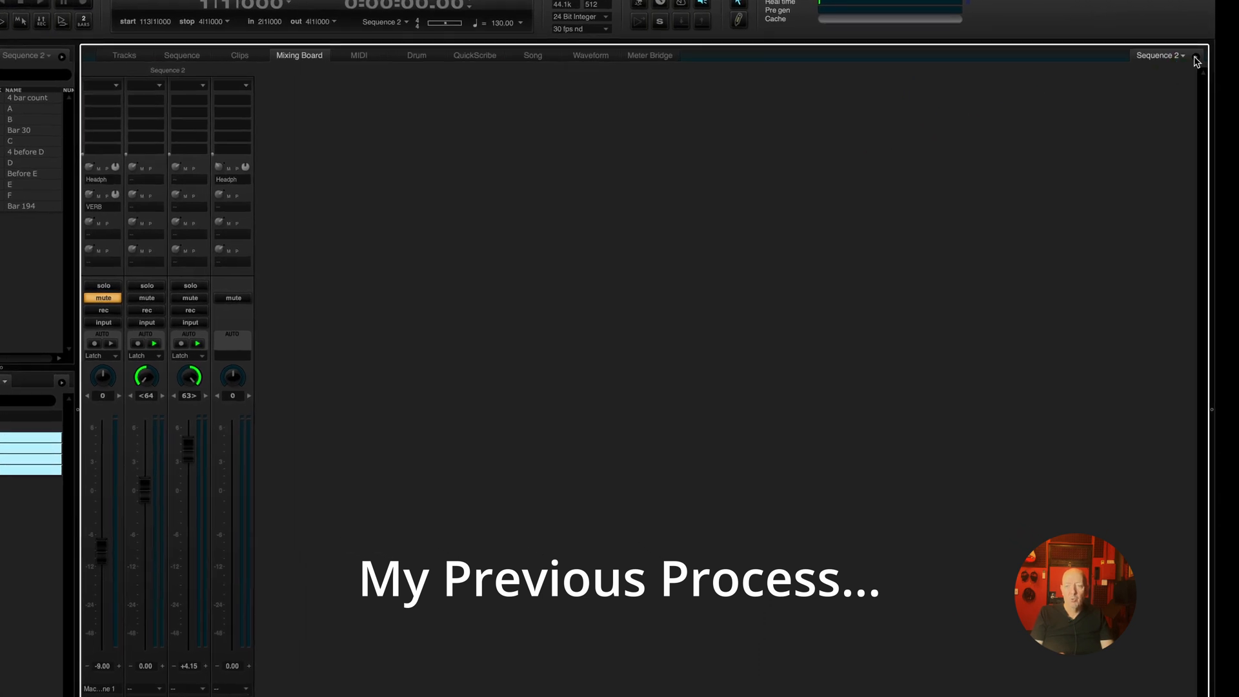
Uncheck the inserts, sends and pan strip sections so only tall faders and names remain
left_click(1180, 54)
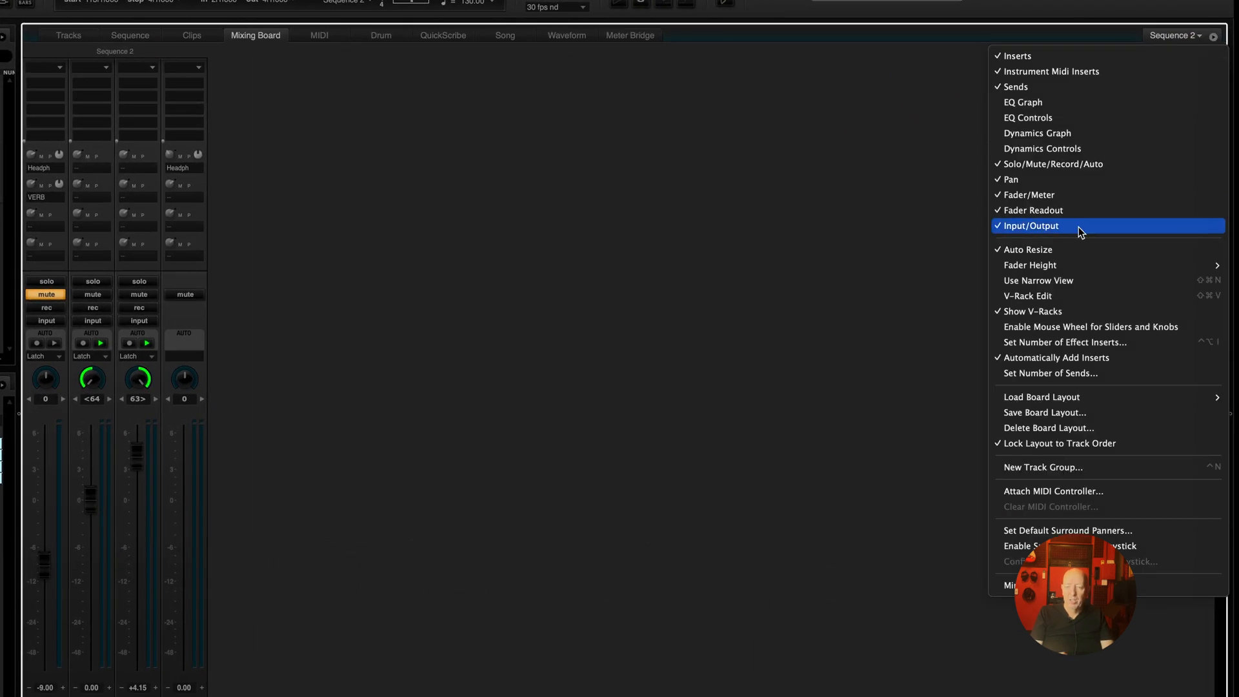
mouse_move(1031, 210)
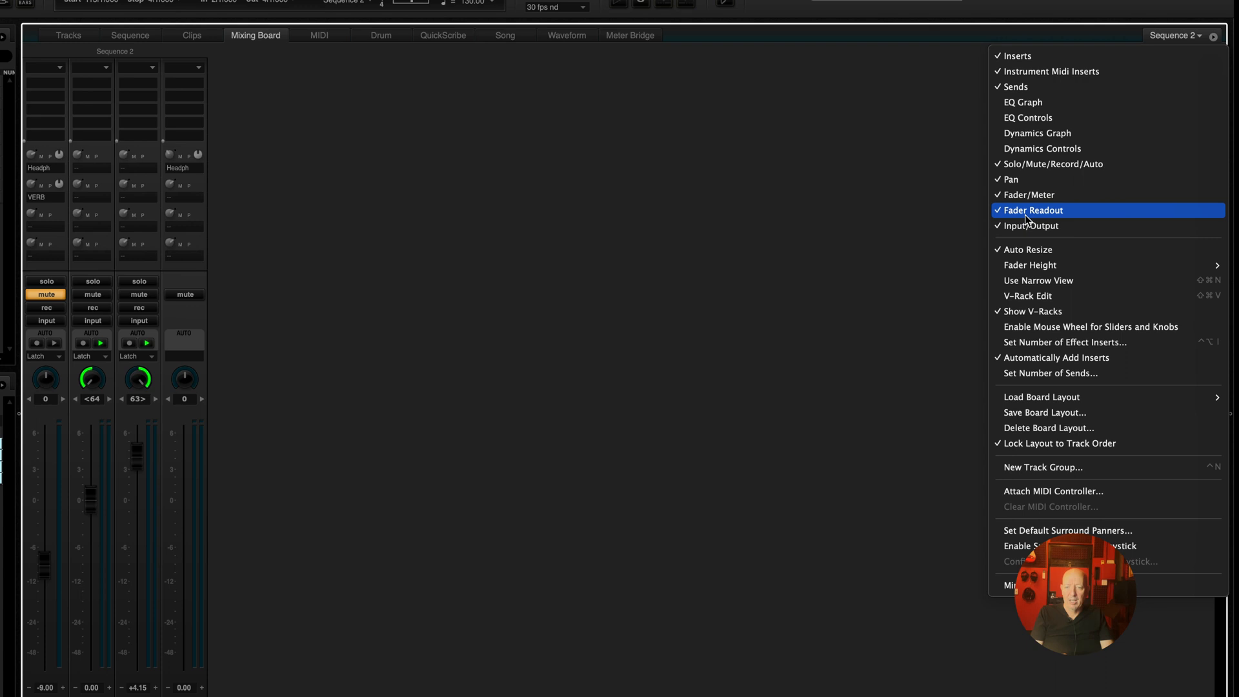
mouse_move(1029, 194)
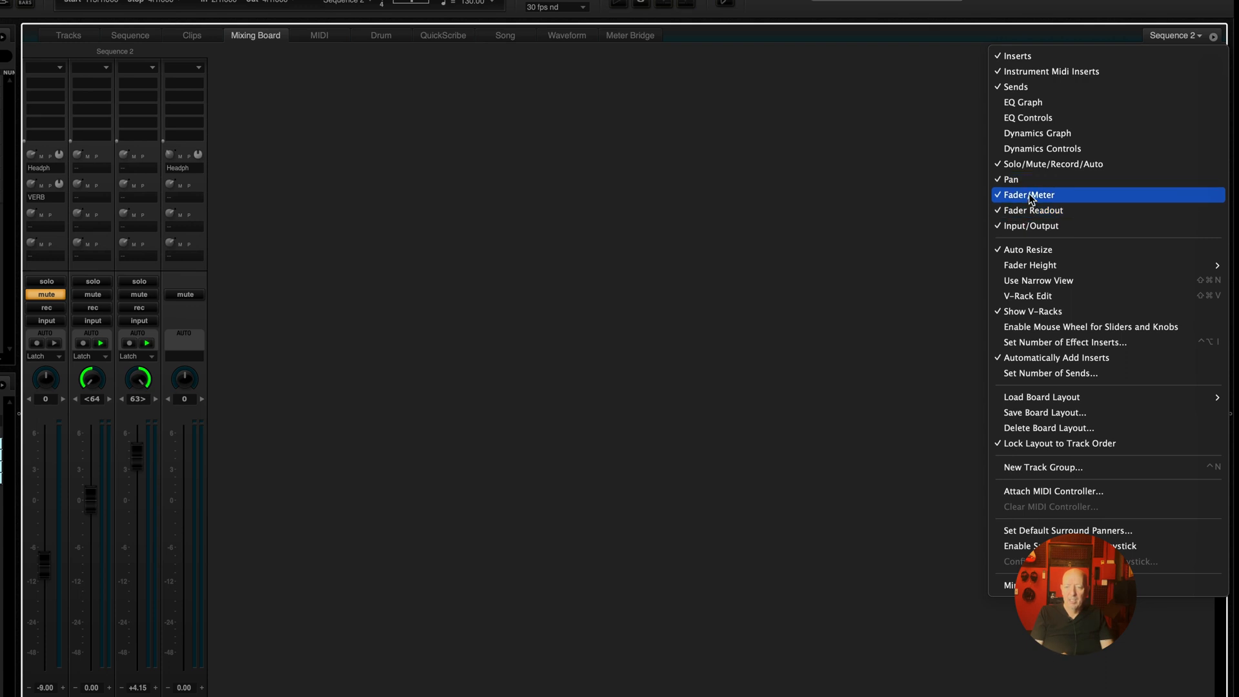
left_click(1028, 194)
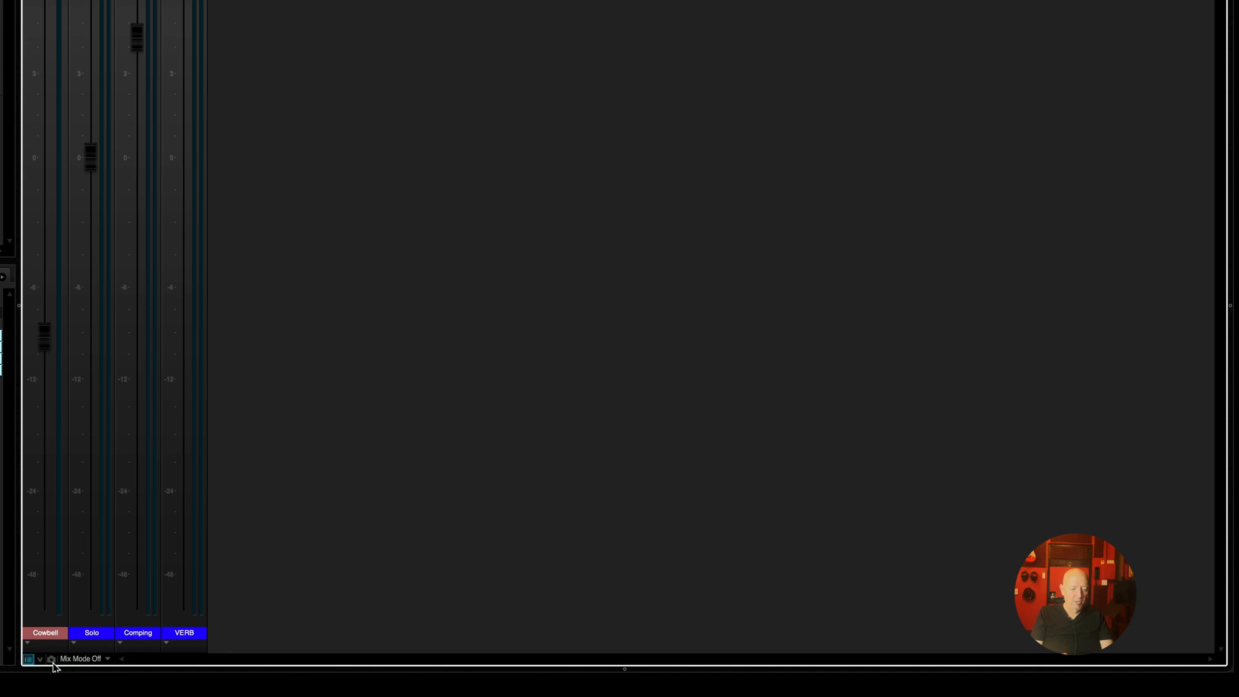
left_click(50, 658)
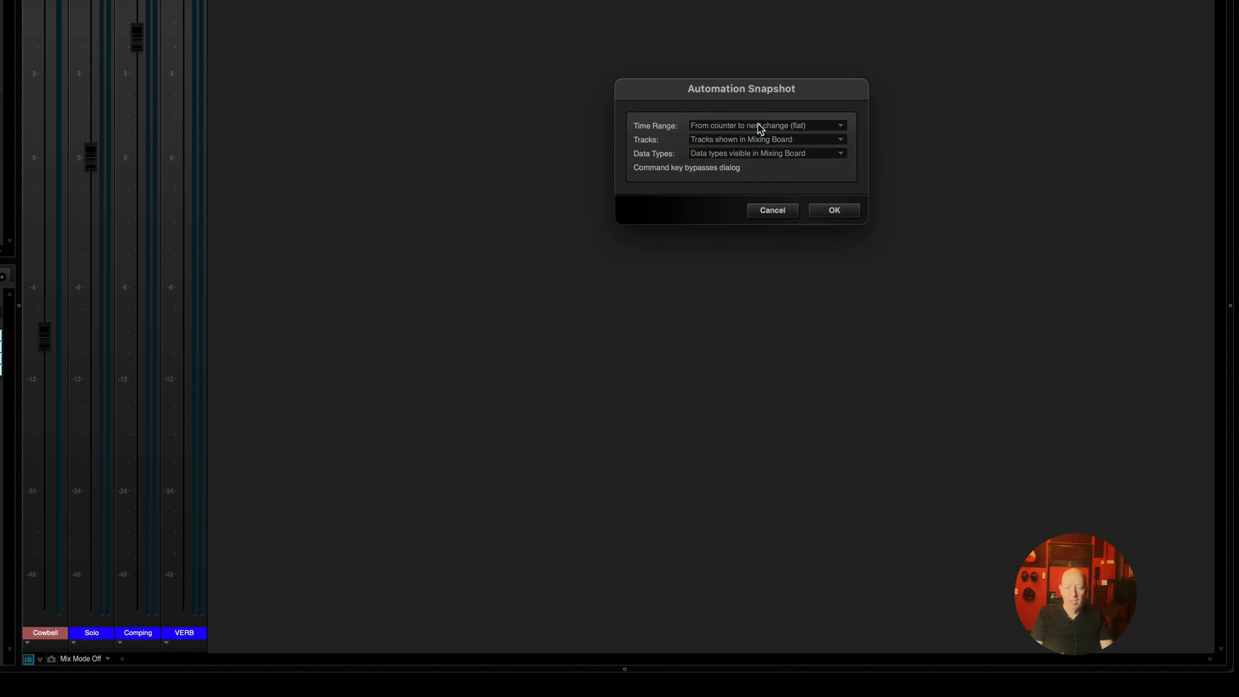
mouse_move(782, 133)
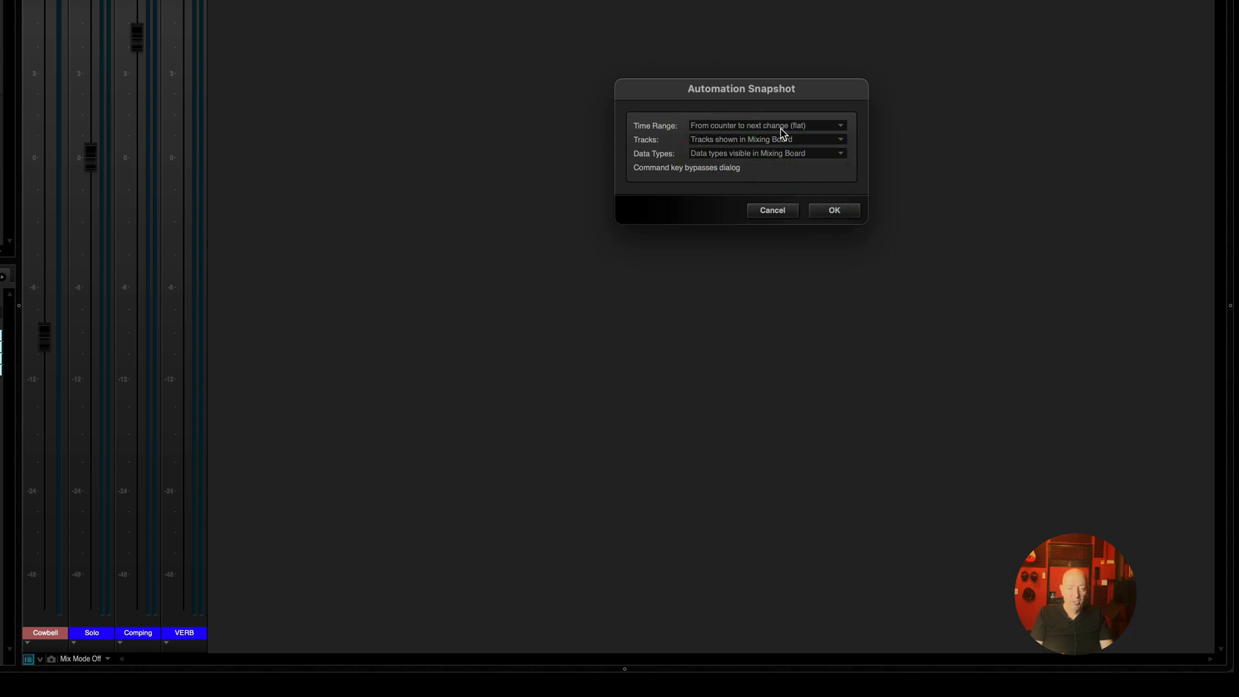
mouse_move(755, 142)
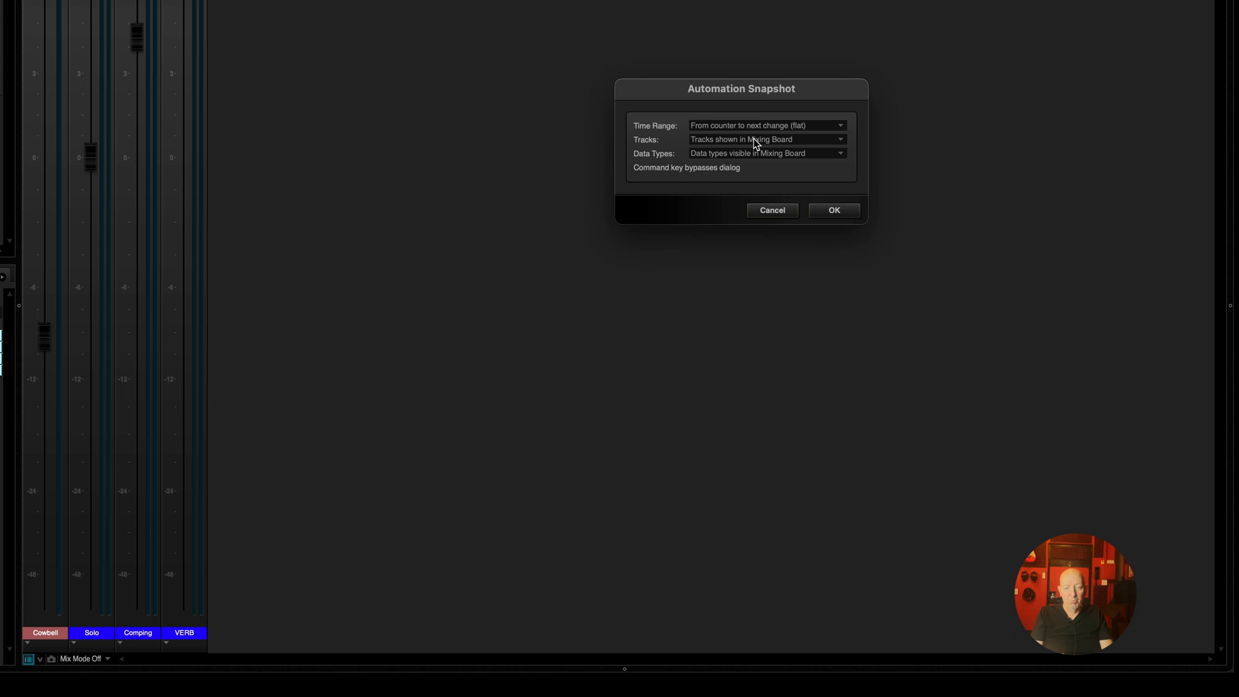
mouse_move(782, 211)
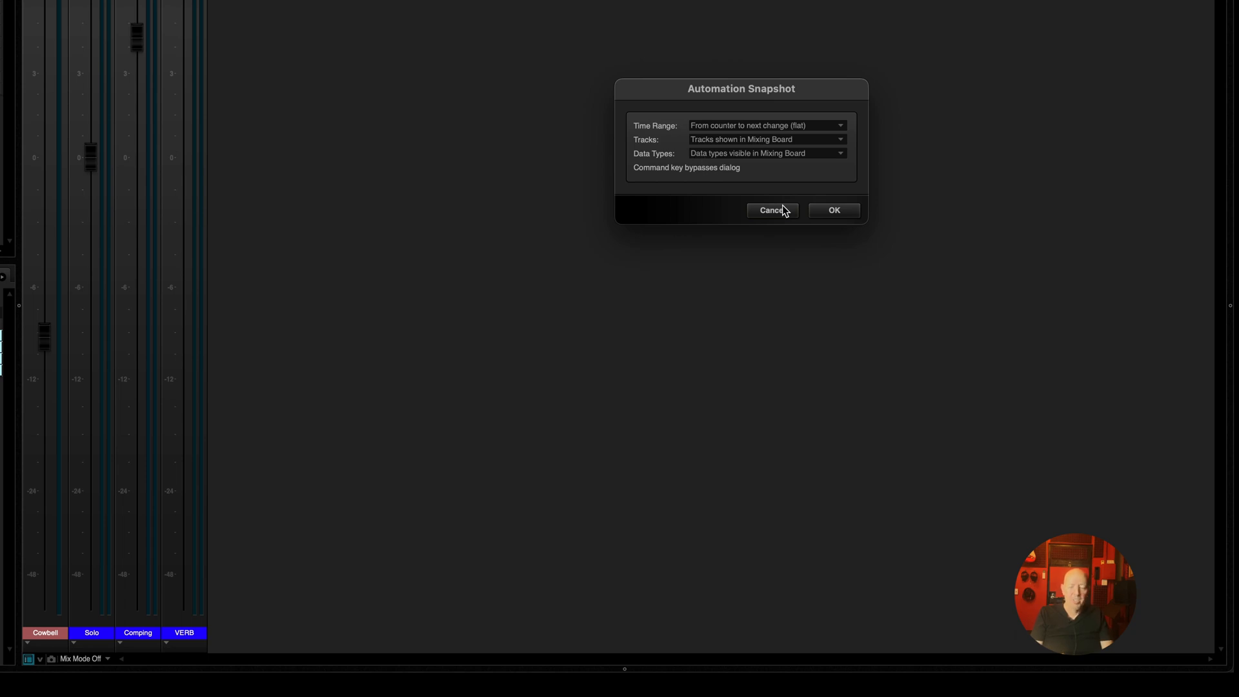
left_click(772, 210)
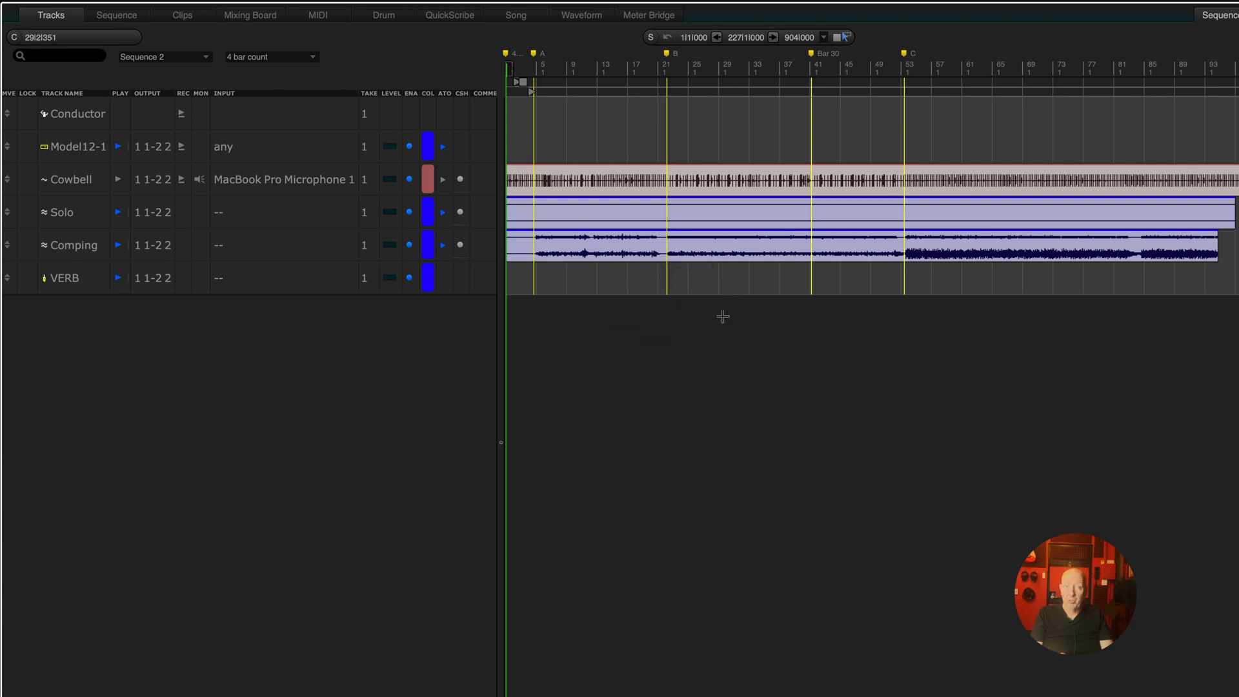
Group Cowbell and Solo temporarily with W twice, then W again to end assignment
left_click(742, 242)
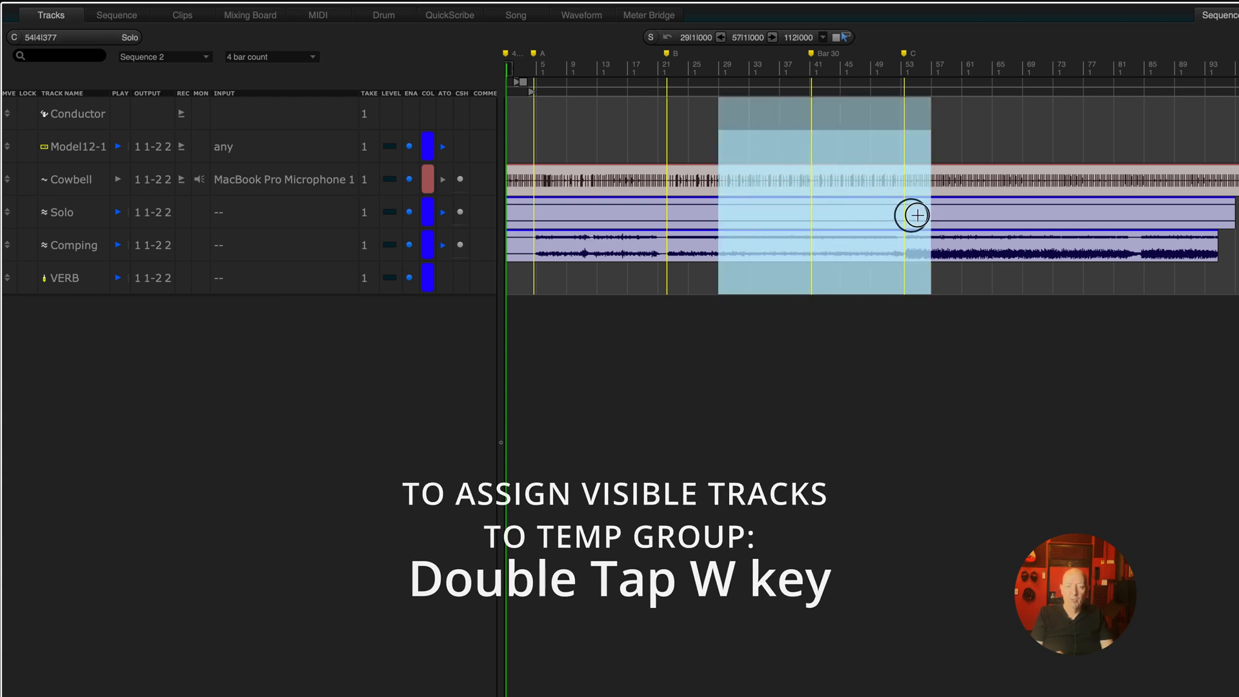
key("w")
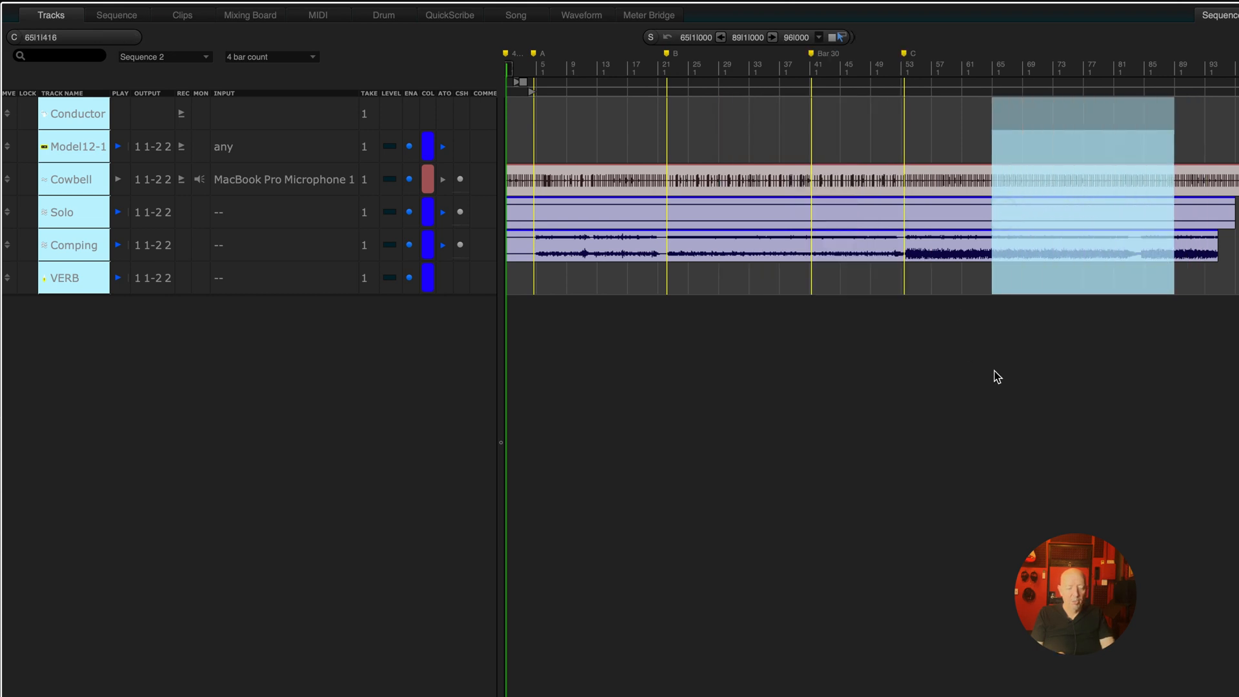
key("w")
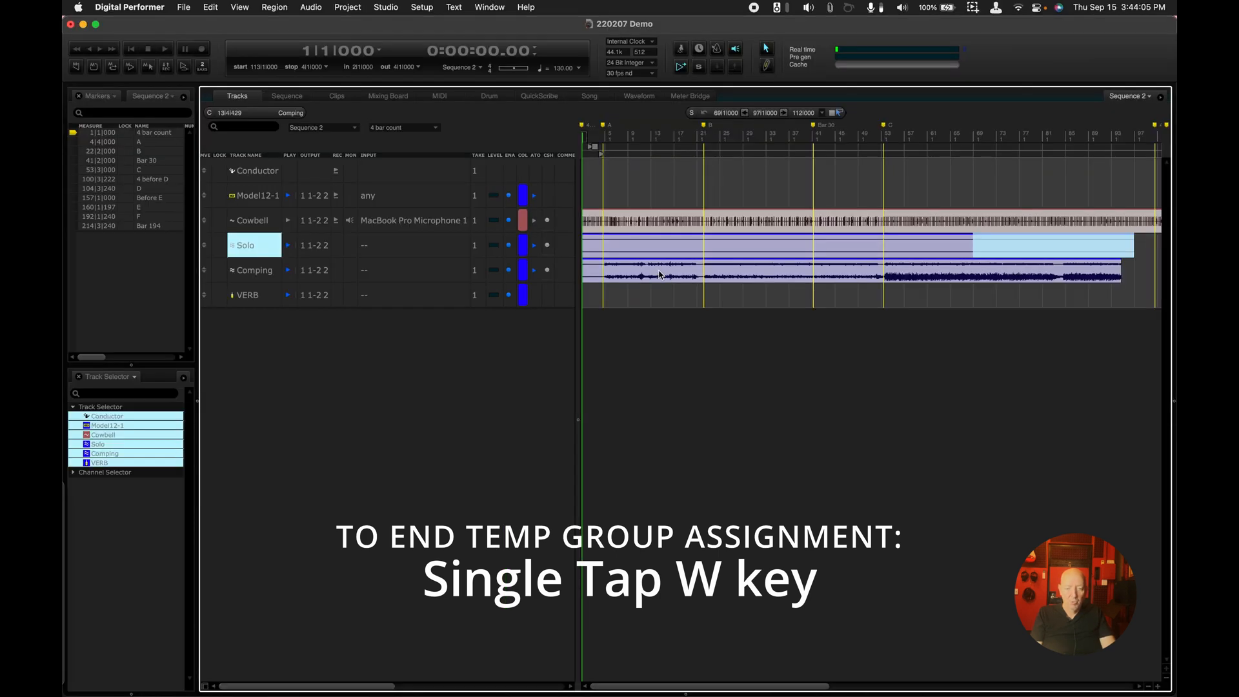
key("w")
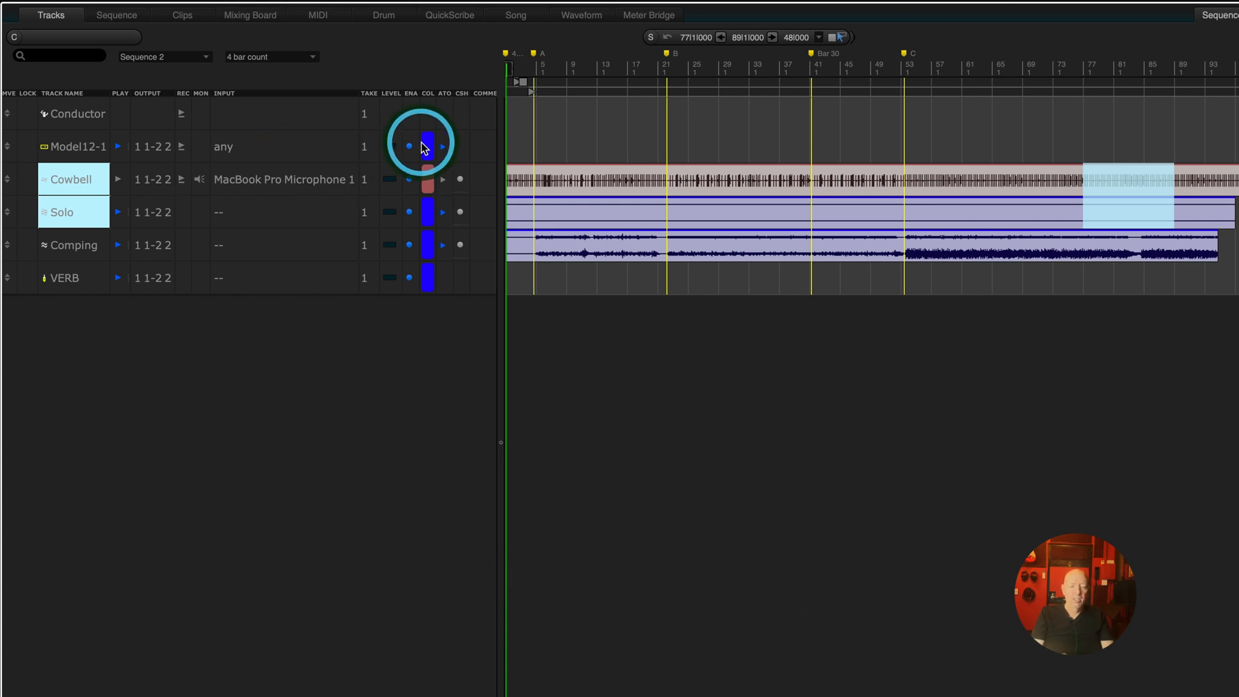
Colour the grouped Cowbell and Solo tracks red, then switch both to another colour
left_click(427, 147)
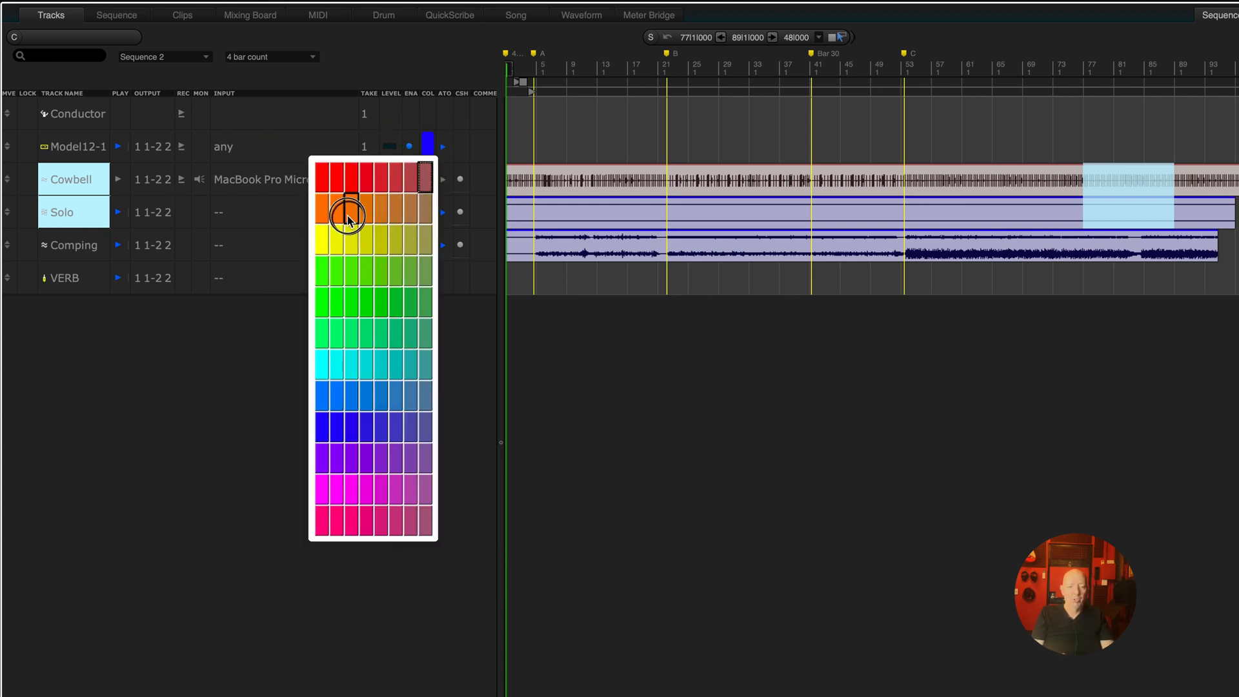
left_click(347, 179)
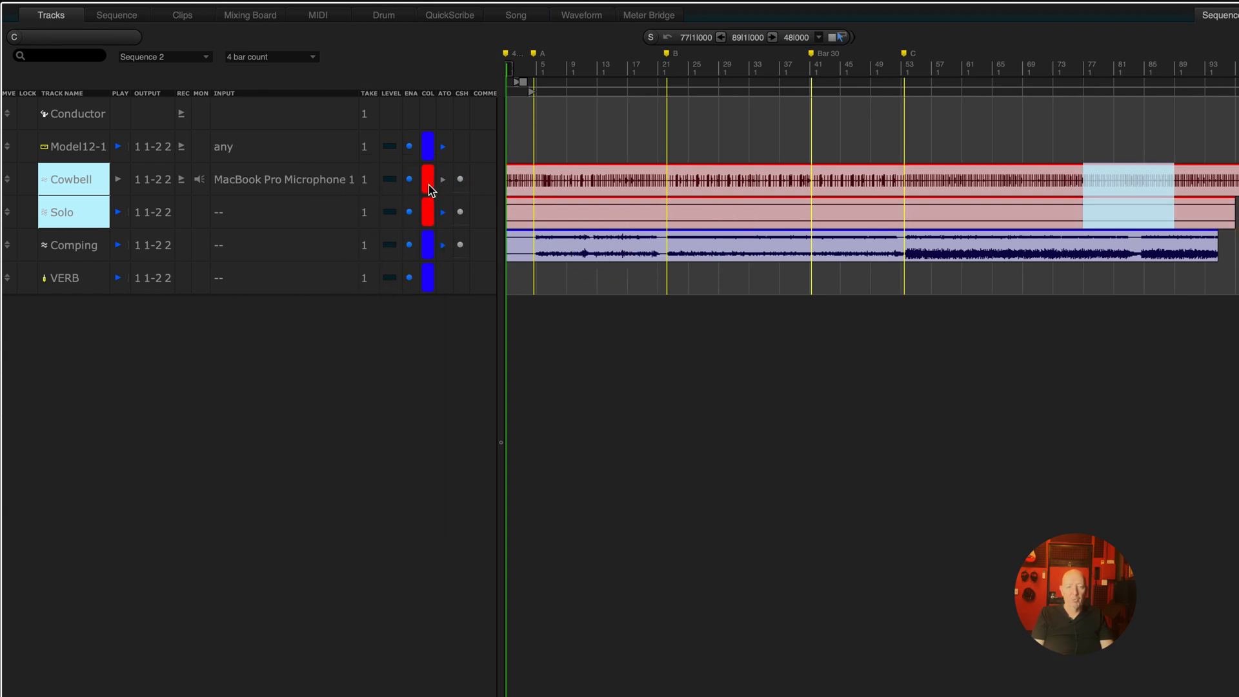
left_click(427, 178)
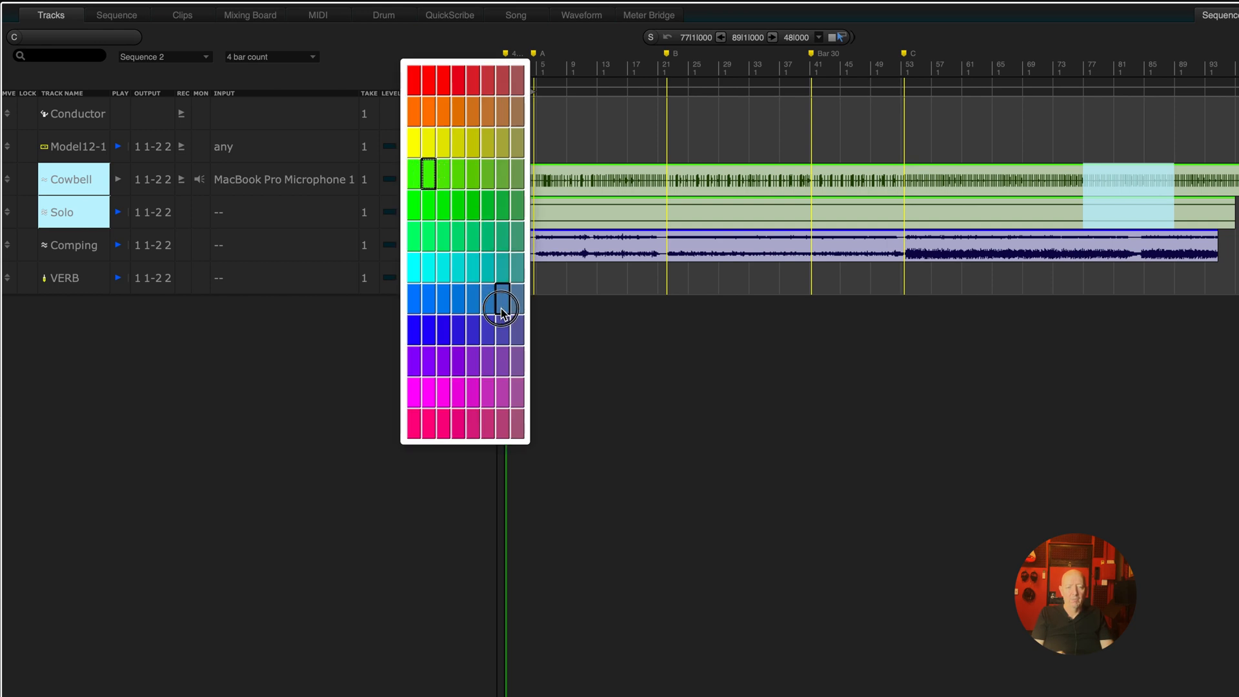
left_click(502, 308)
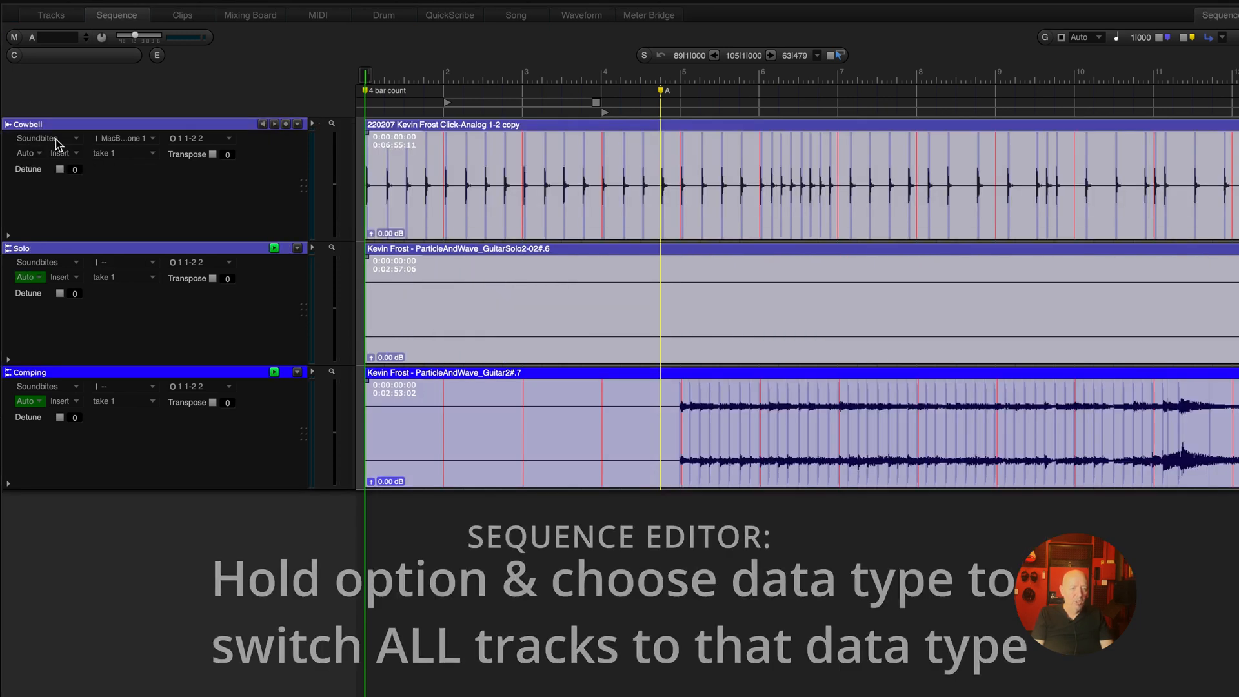
Switch all Sequence Editor tracks to display Volume data, then Pan data
left_click(43, 138)
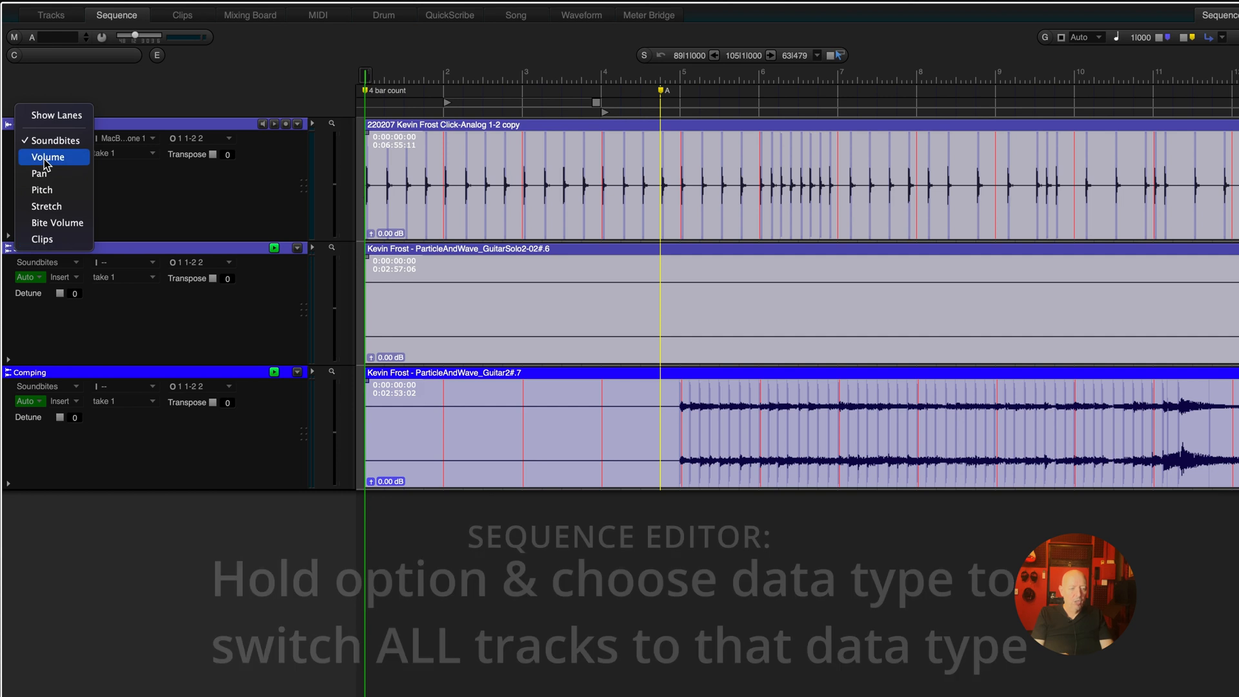
left_click(47, 156)
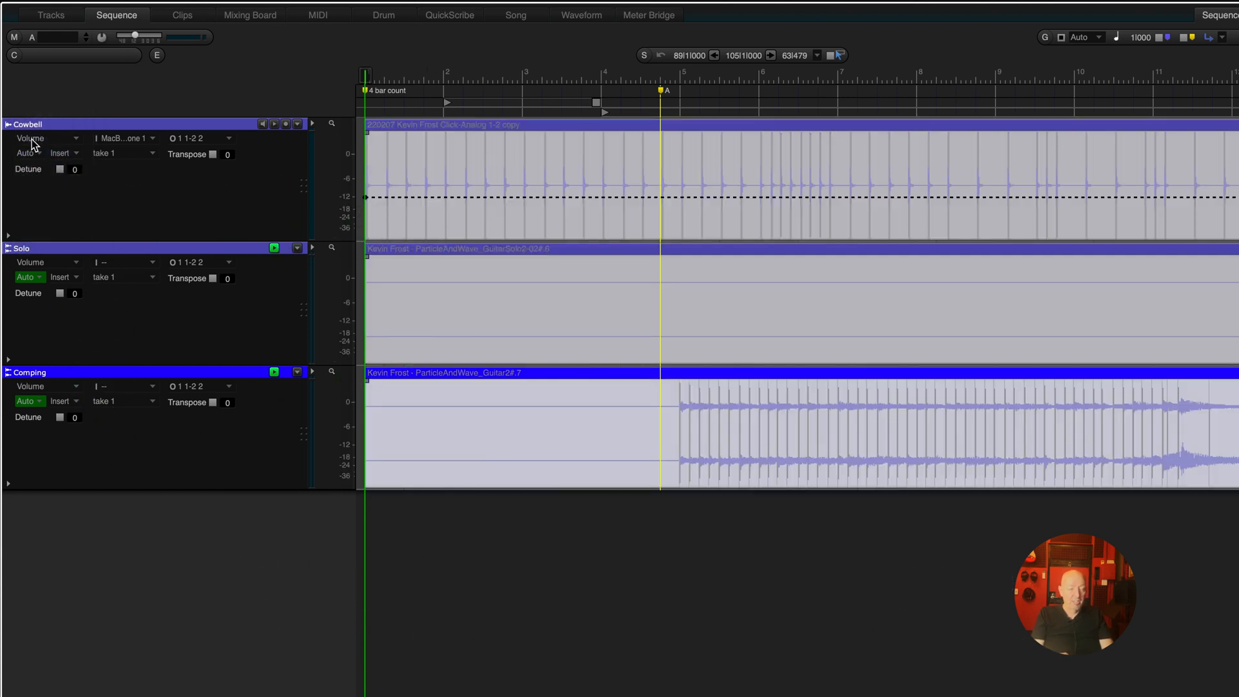
left_click(31, 138)
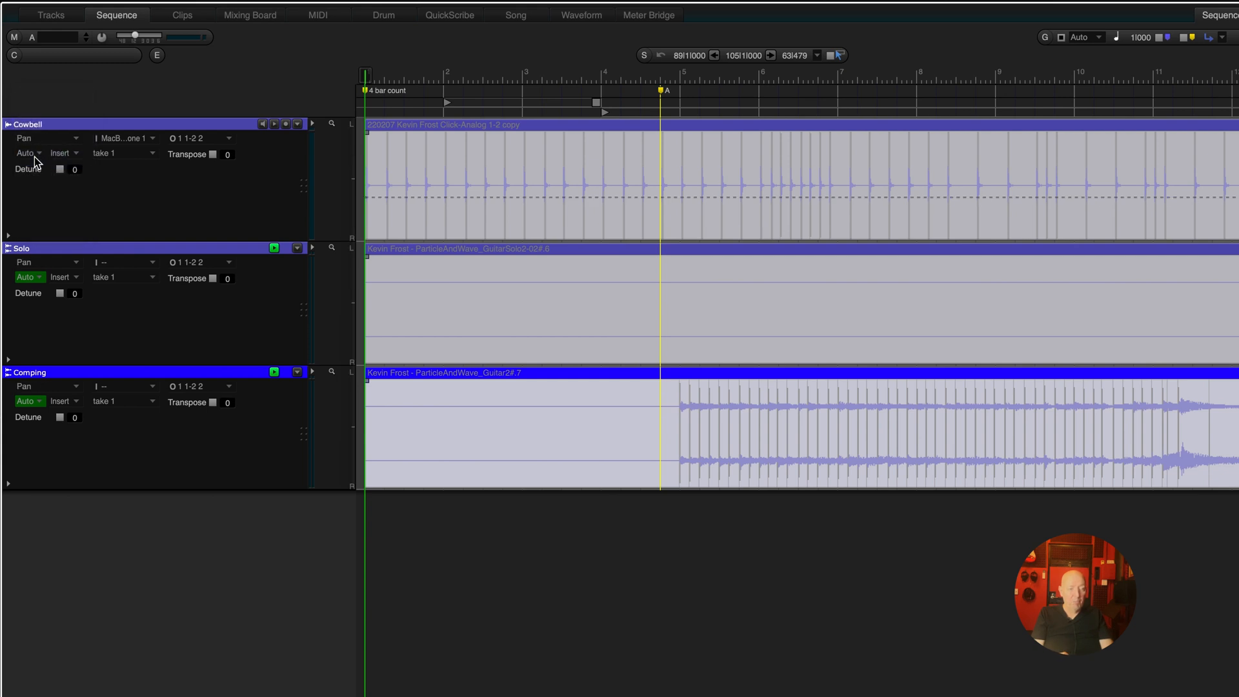
mouse_move(49, 147)
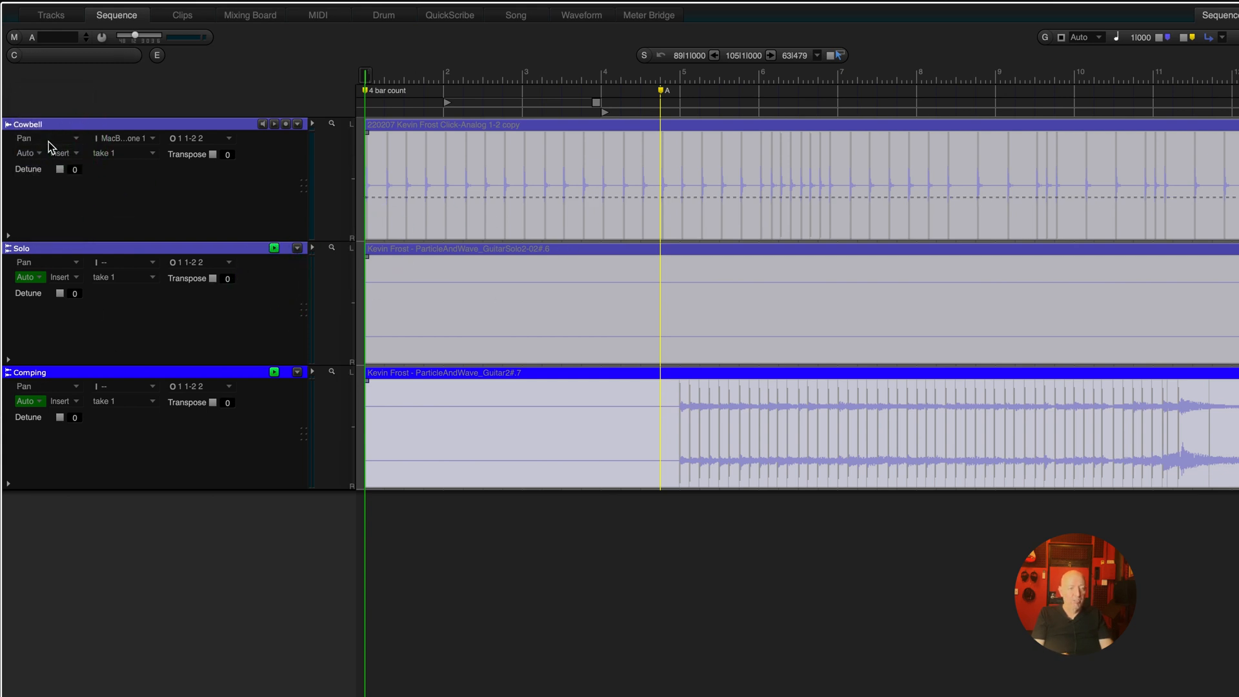
left_click(24, 138)
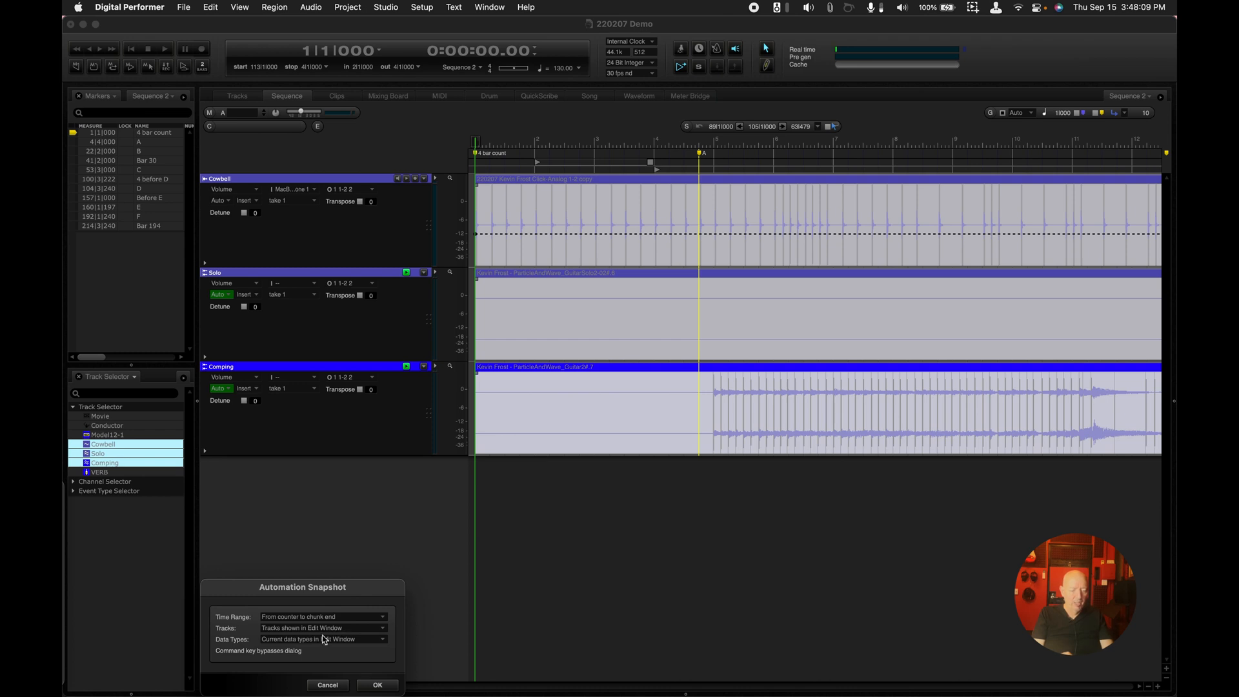
mouse_move(335, 645)
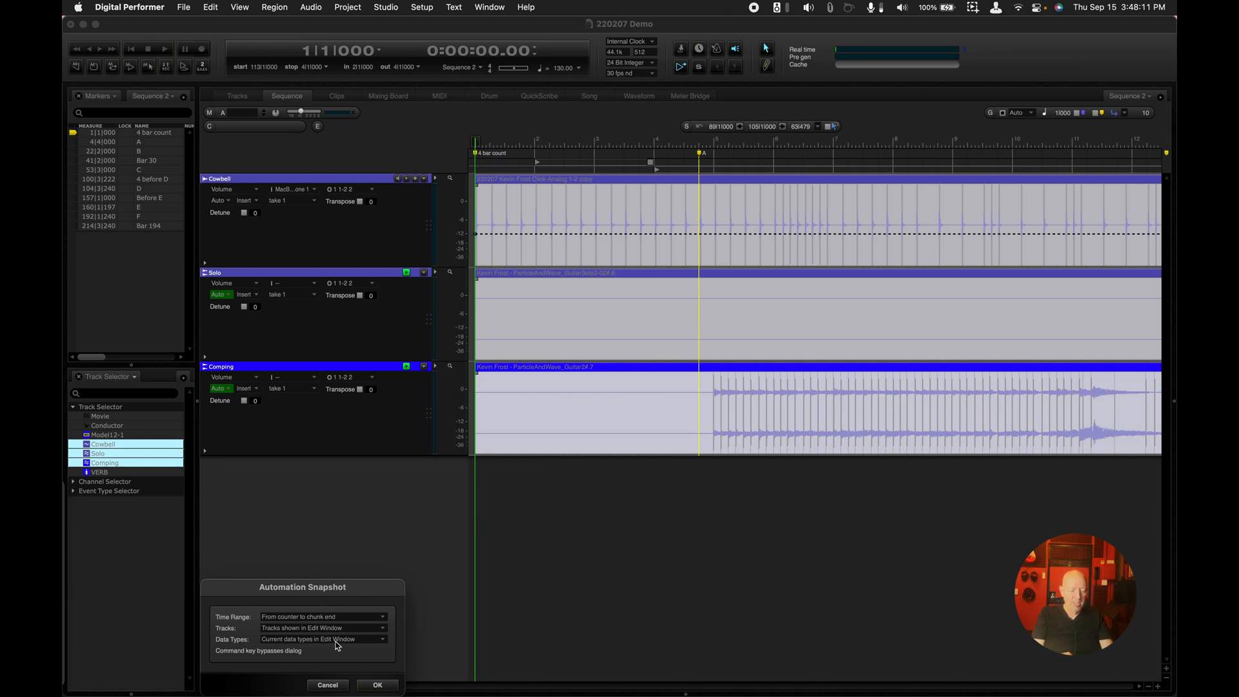
mouse_move(345, 457)
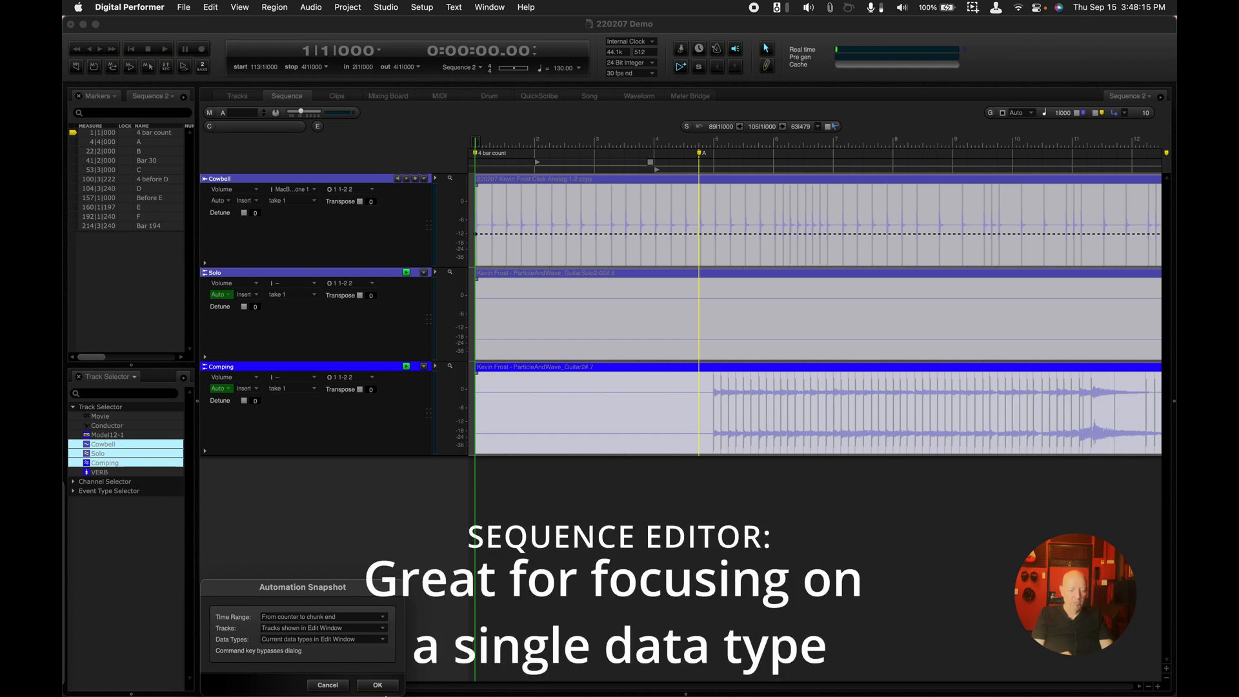
Accept the Automation Snapshot from counter to chunk end for shown tracks and current data types
left_click(377, 685)
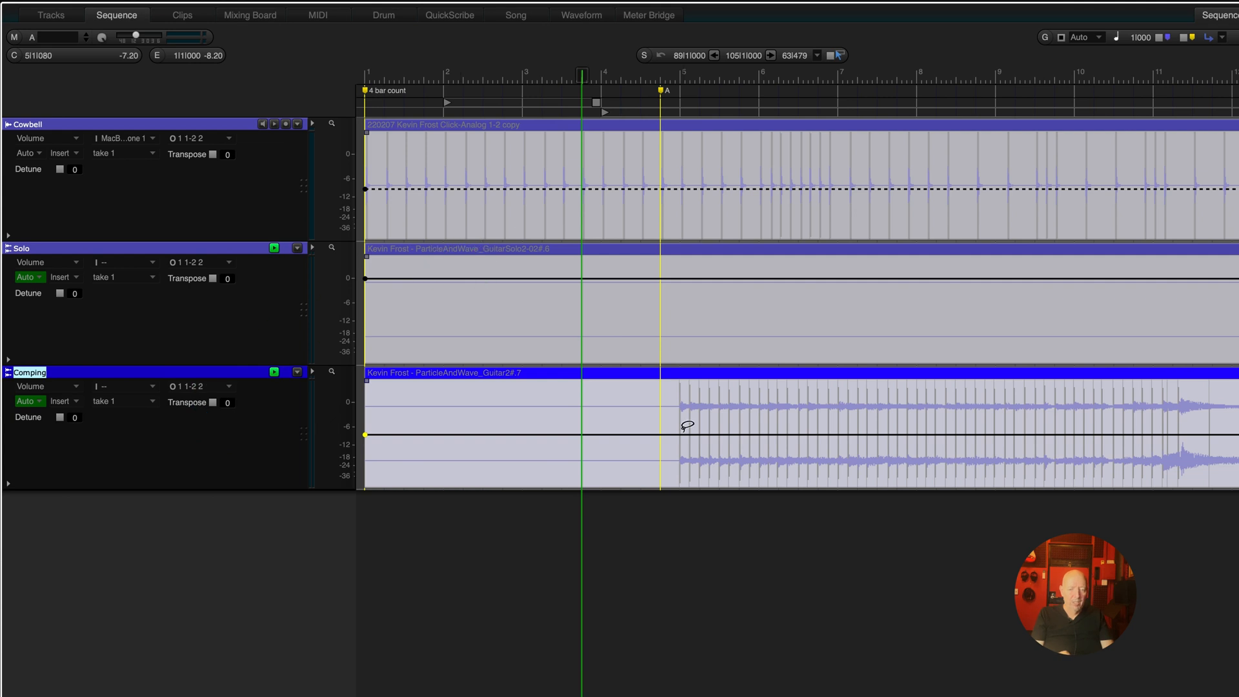
Draw volume breakpoints with the pencil across the grouped Cowbell, Solo and Comping lanes
left_click(642, 437)
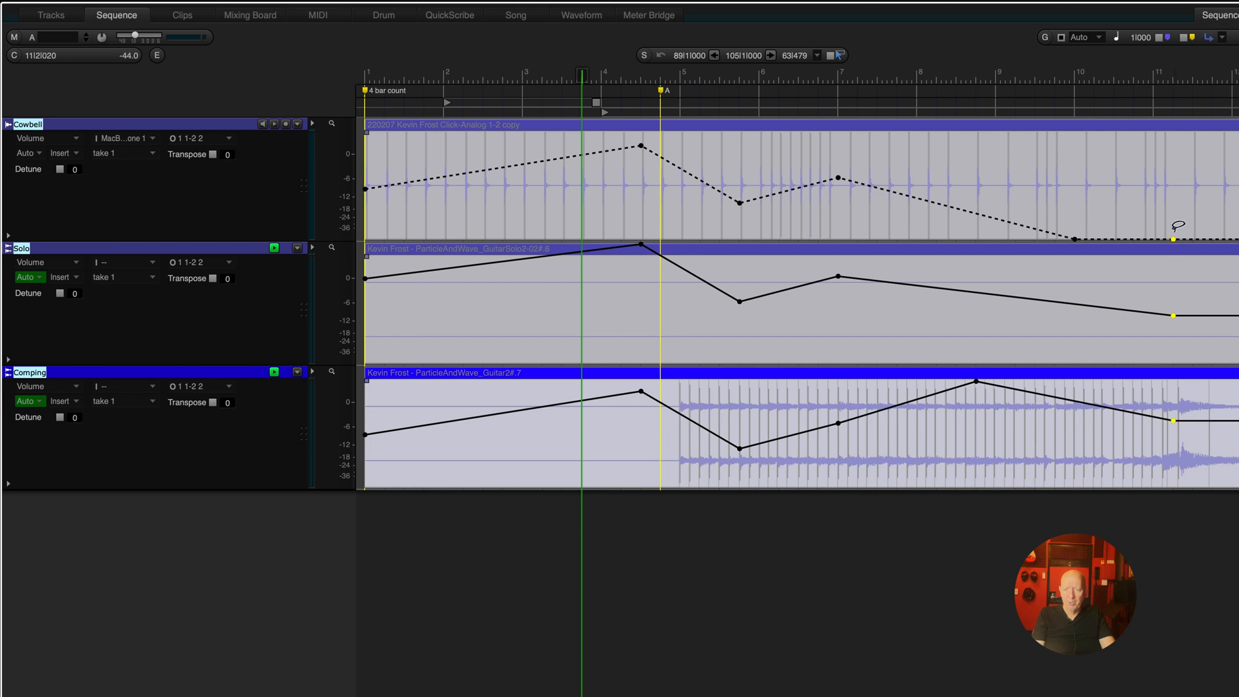
mouse_move(1183, 353)
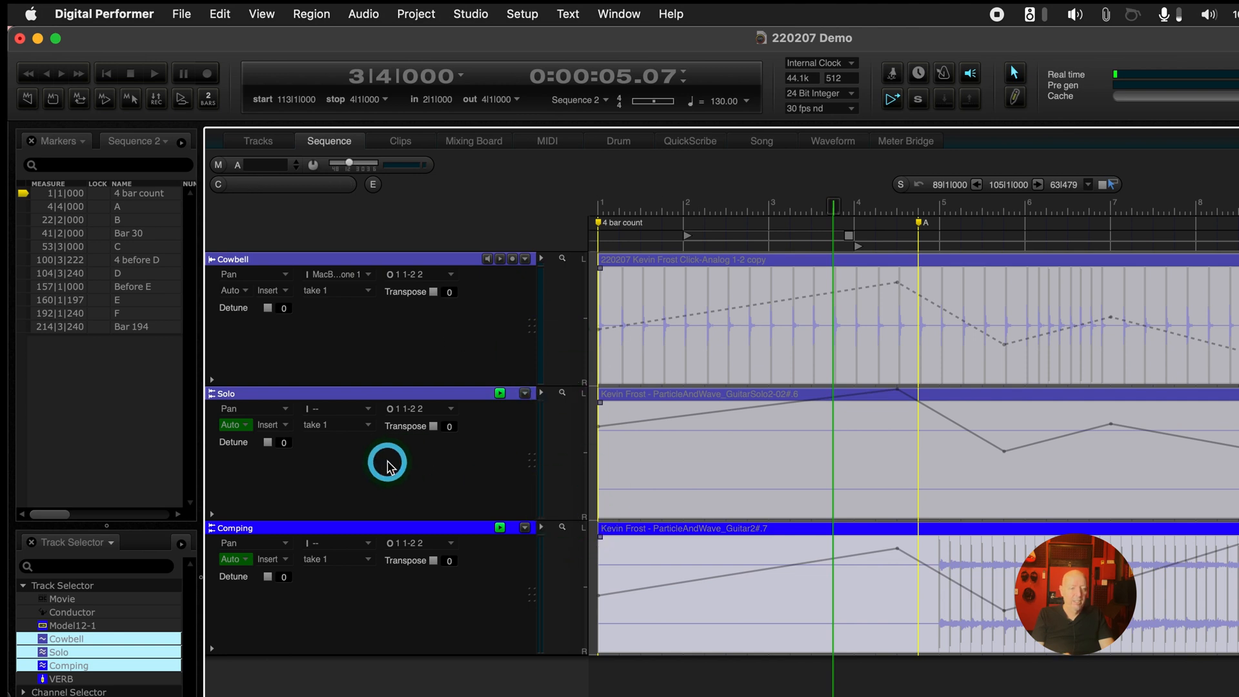
left_click(261, 14)
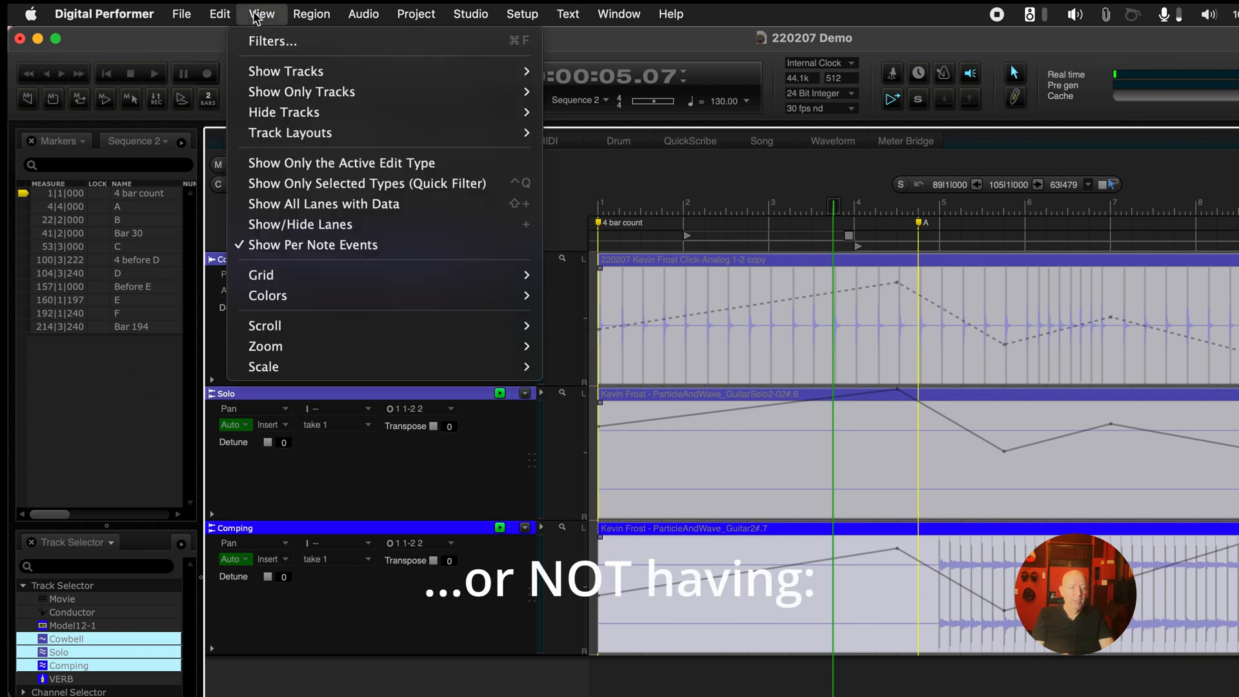
mouse_move(290, 133)
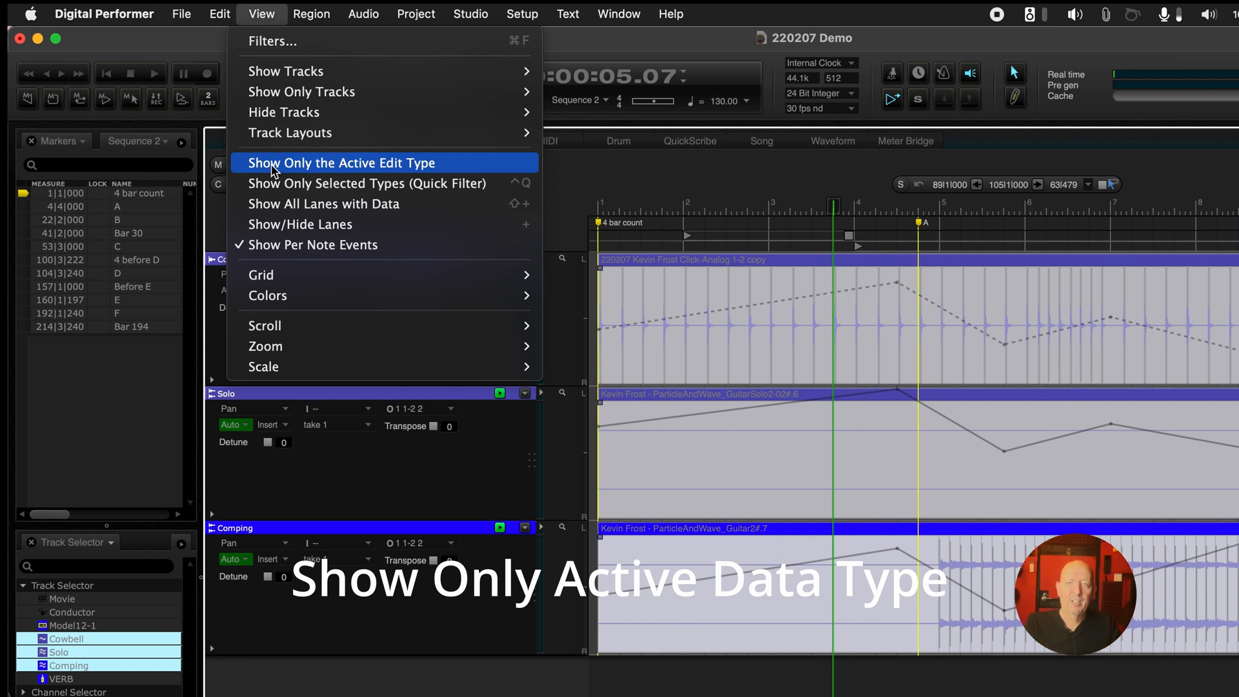
left_click(341, 163)
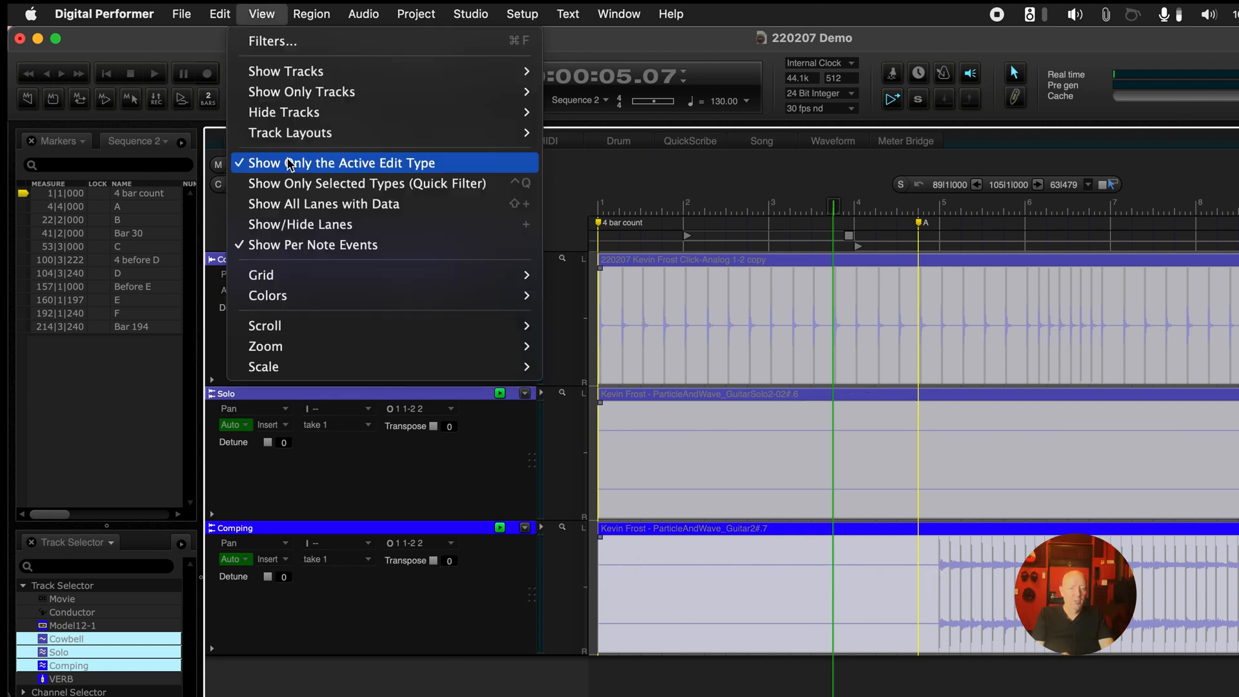
left_click(340, 162)
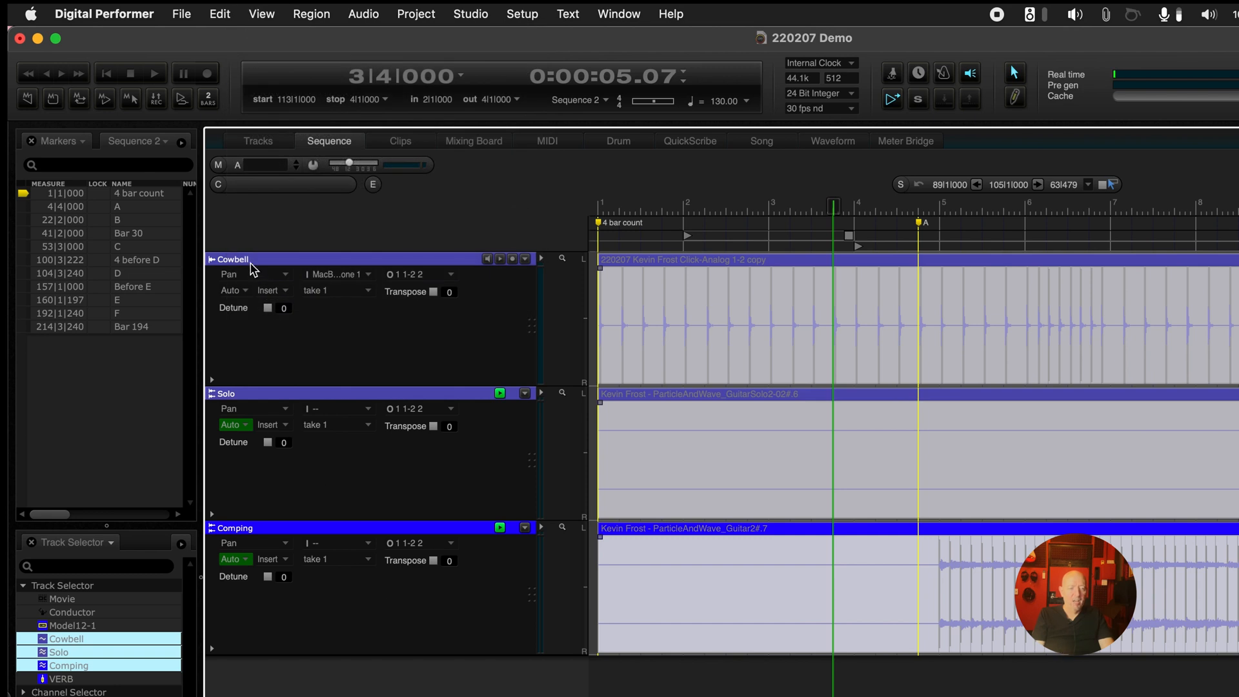
mouse_move(245, 292)
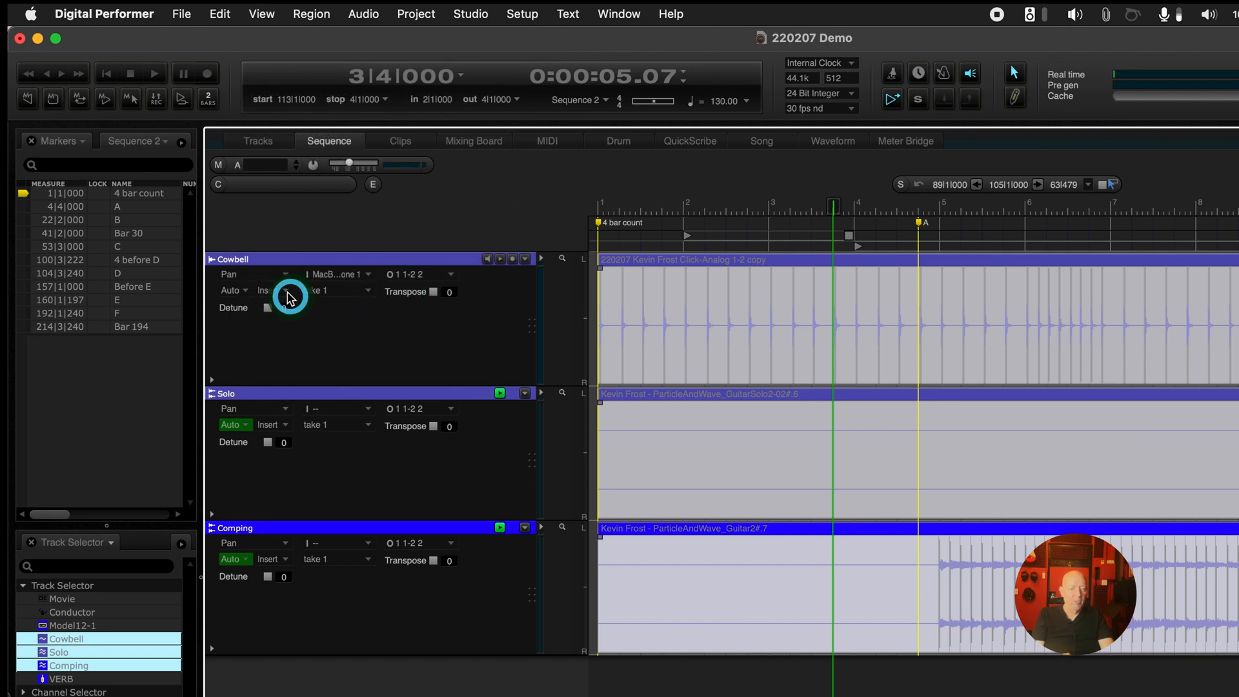
mouse_move(281, 285)
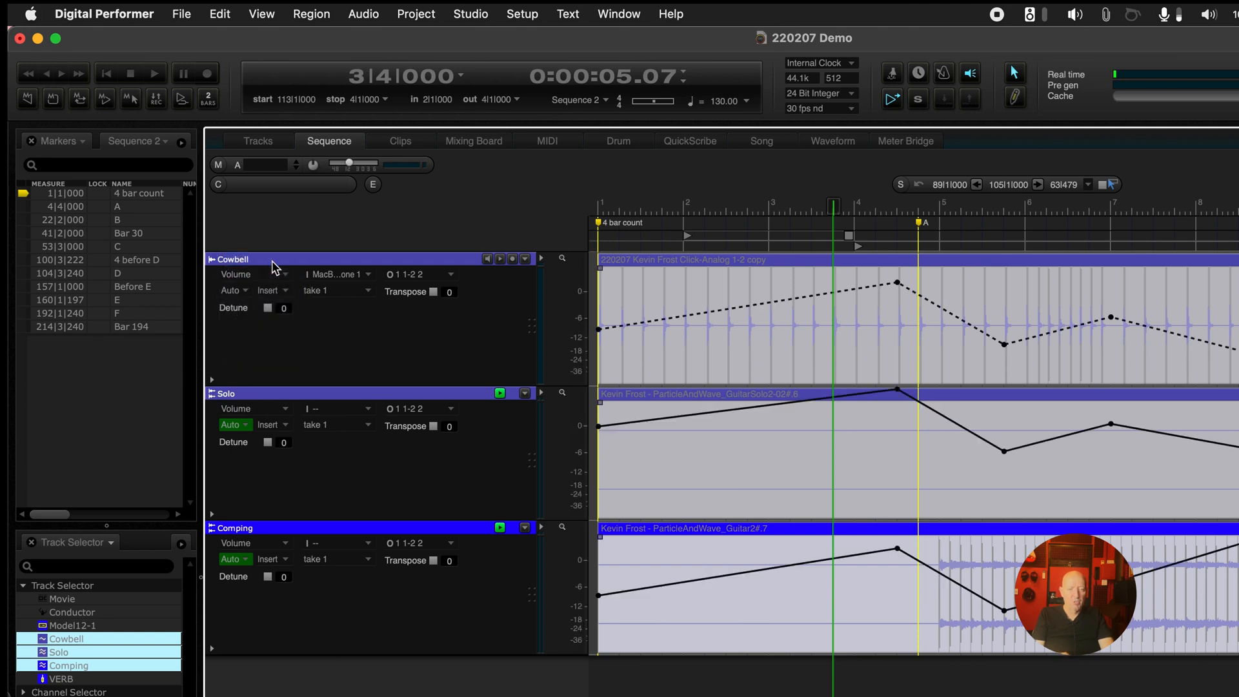
left_click(272, 264)
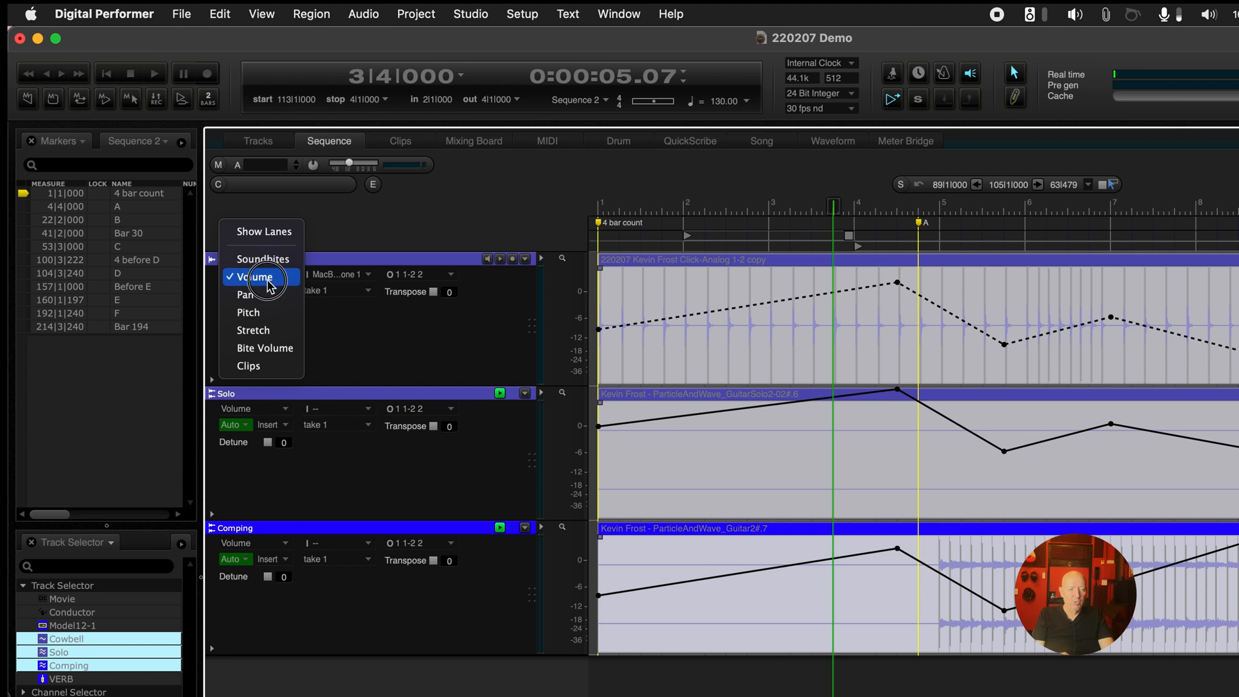
left_click(246, 294)
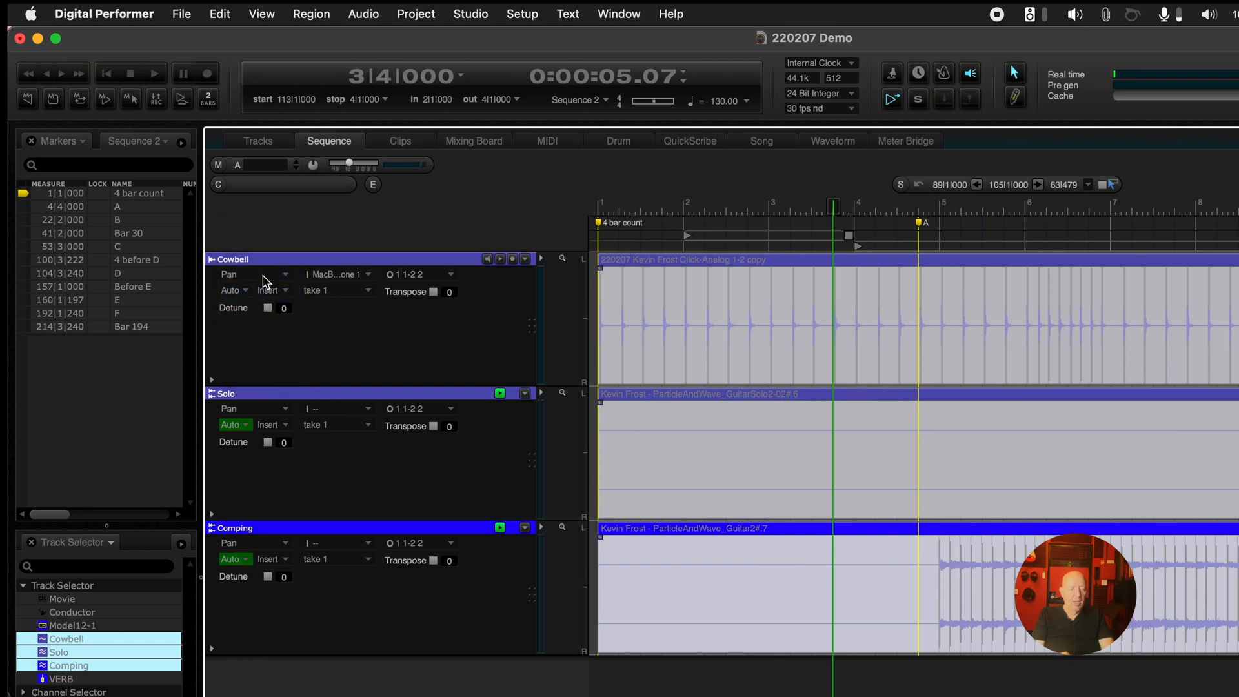
left_click(311, 13)
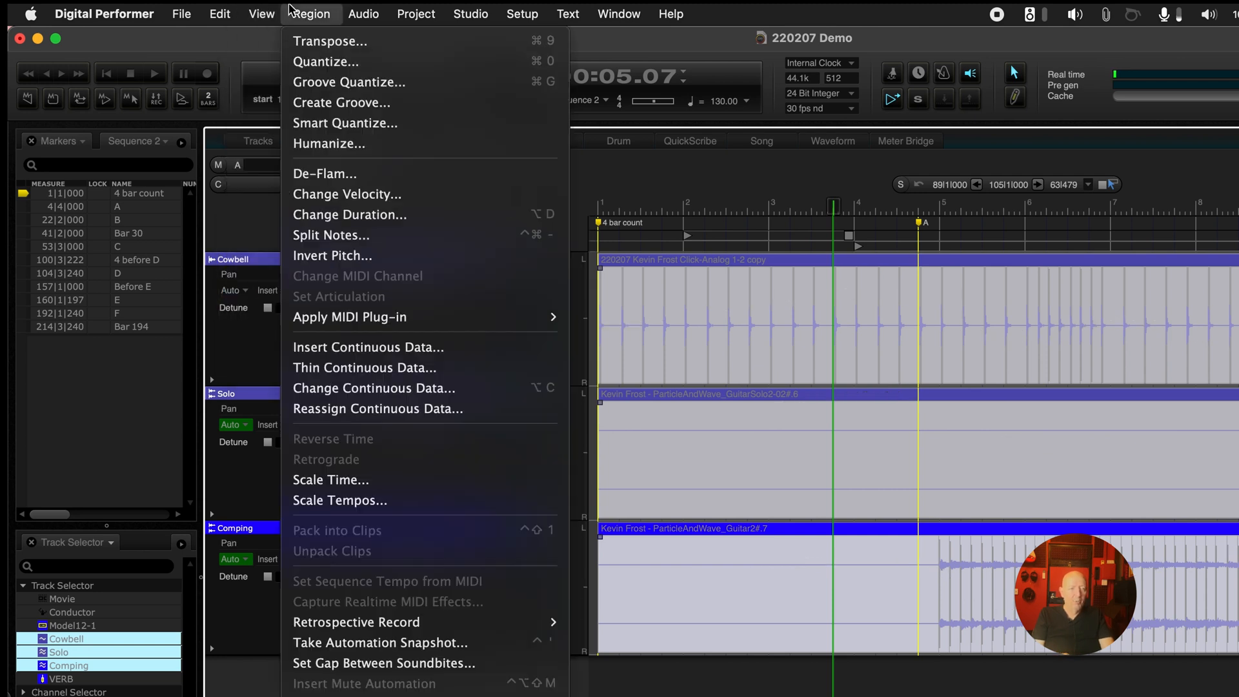
left_click(261, 14)
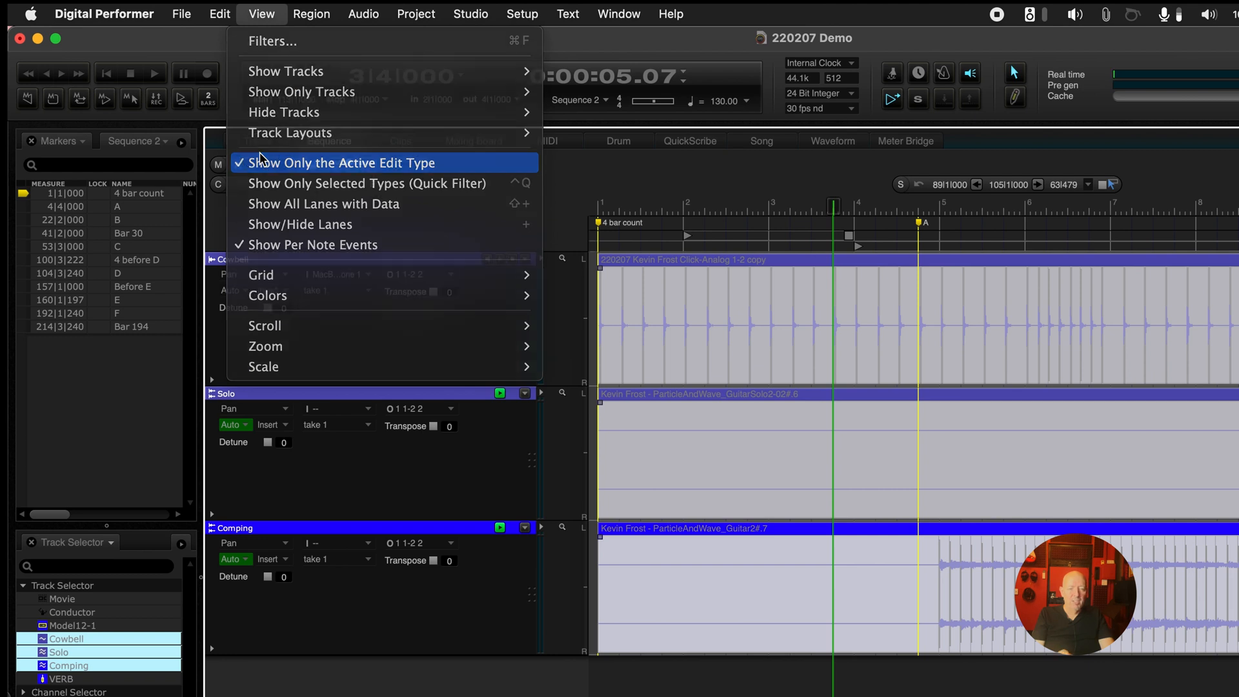
left_click(340, 162)
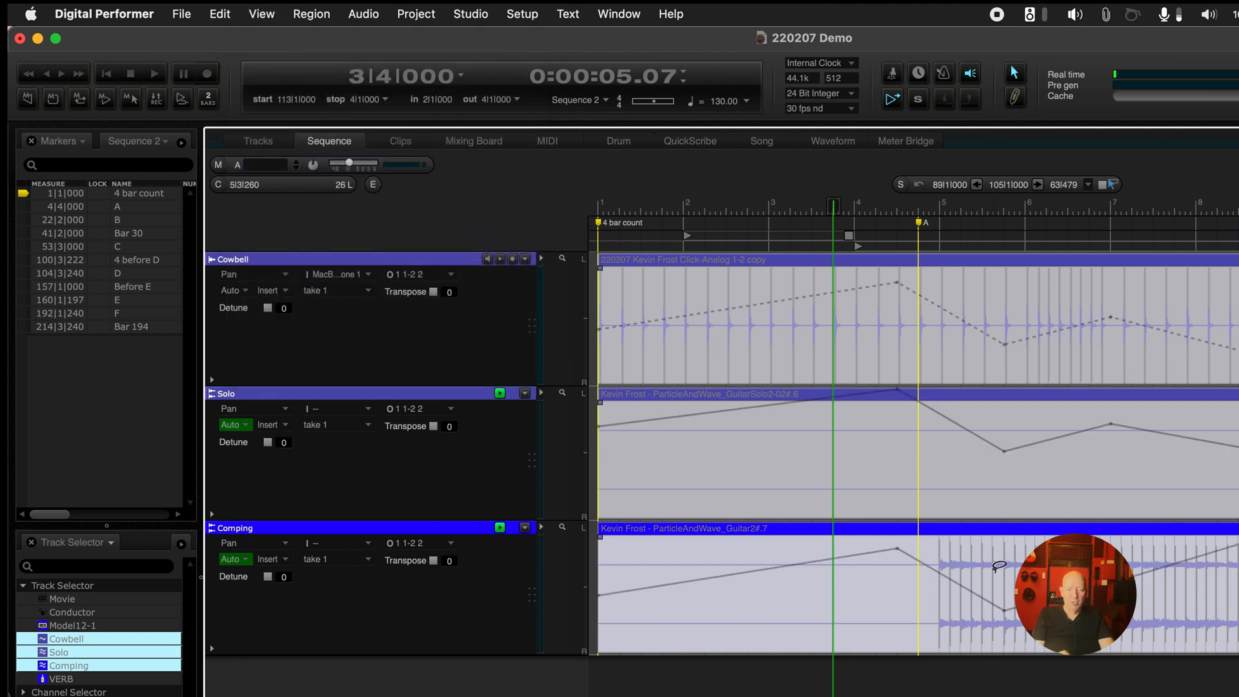
mouse_move(1011, 458)
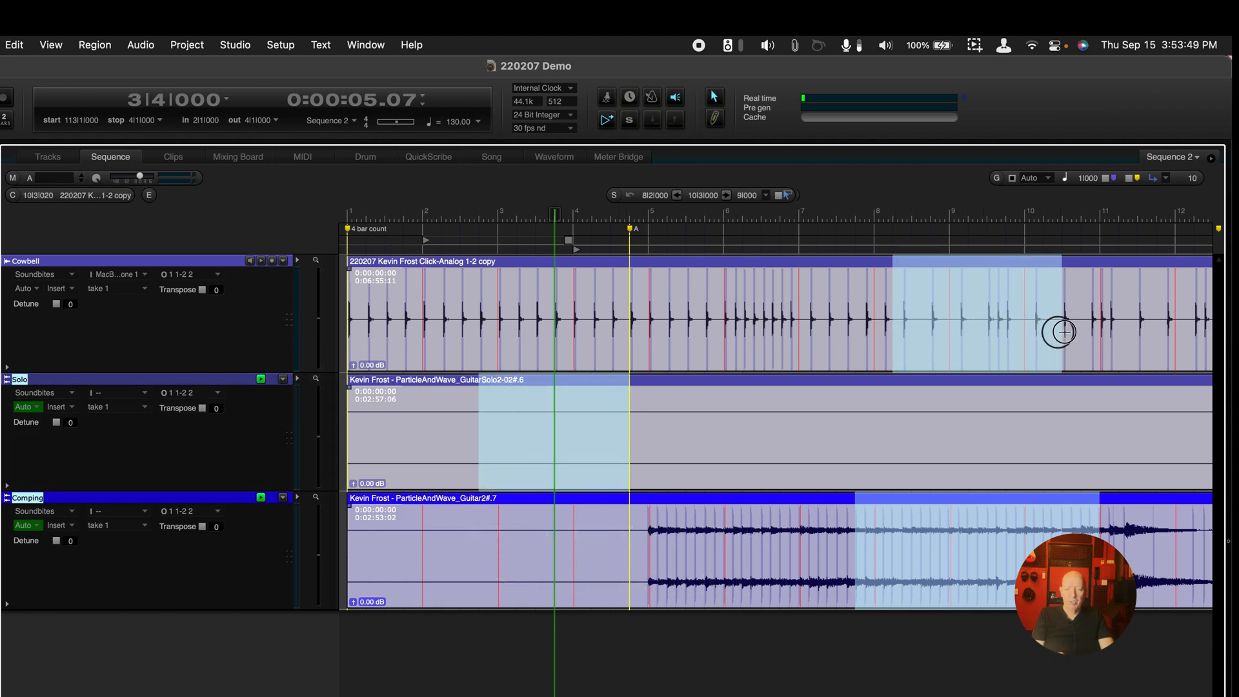
mouse_move(1001, 485)
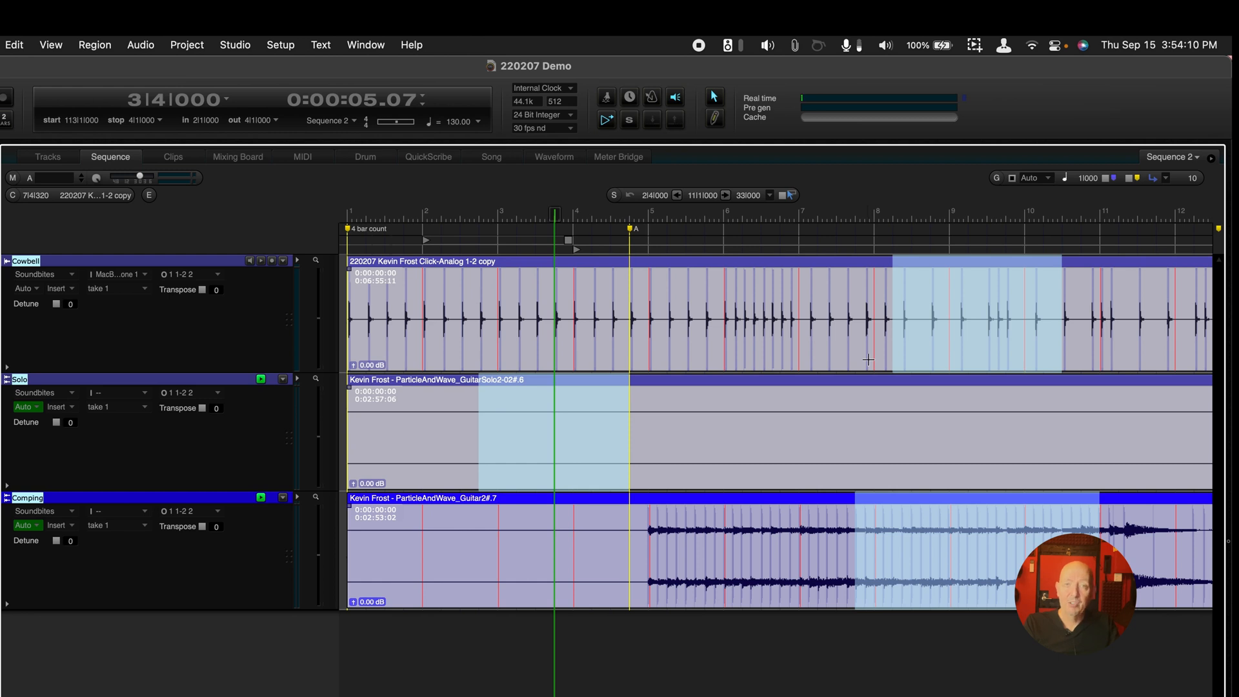
Clear the time selections on Cowbell, Solo and Comping by clicking empty space
left_click(764, 429)
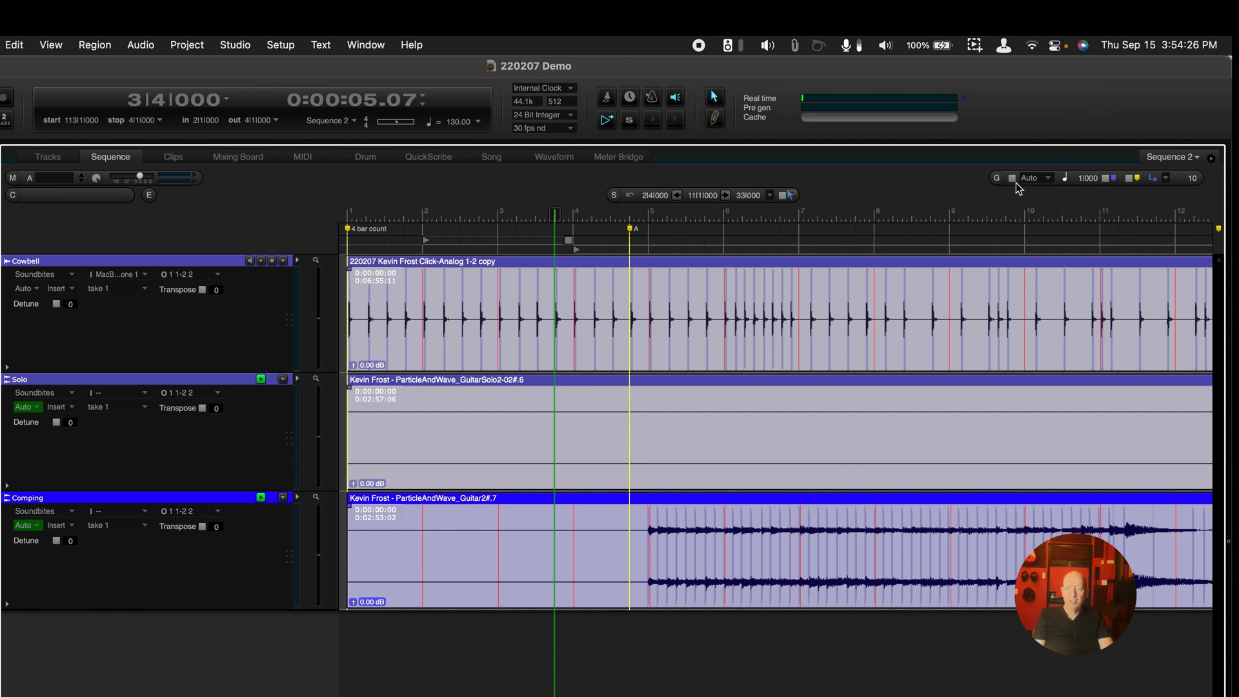
mouse_move(1013, 192)
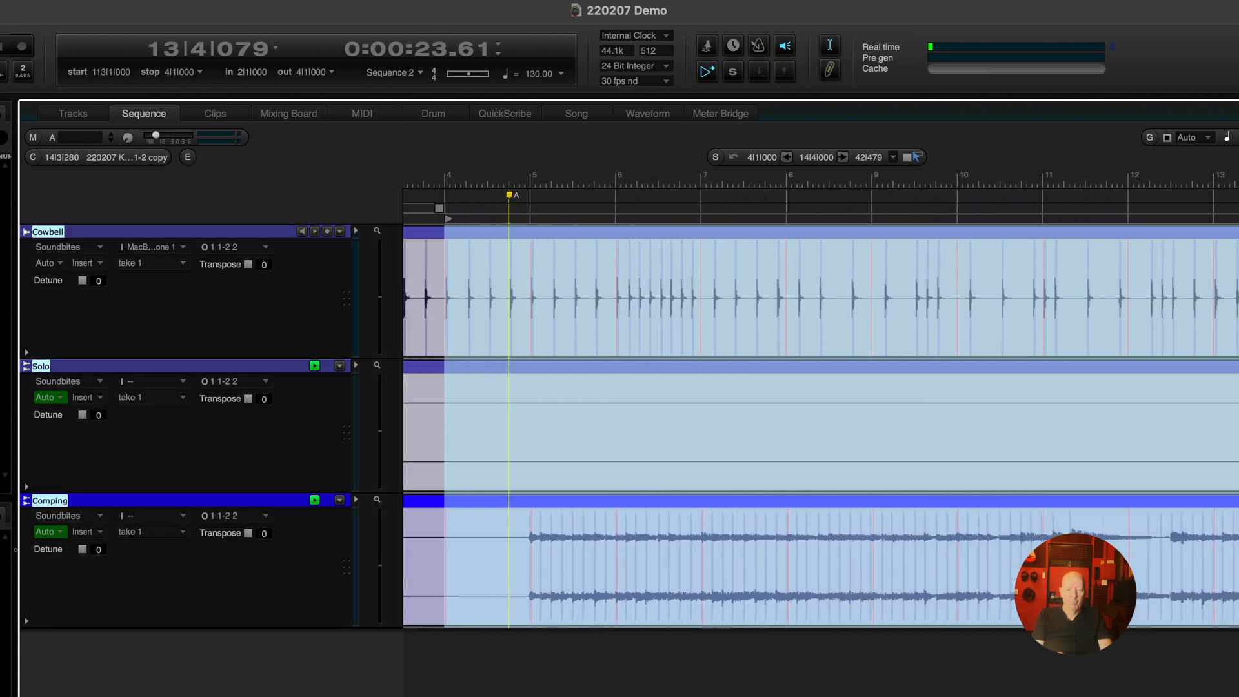
Show Cowbell's volume lane and select all three tracks from bar 6 to bar 22
left_click(49, 263)
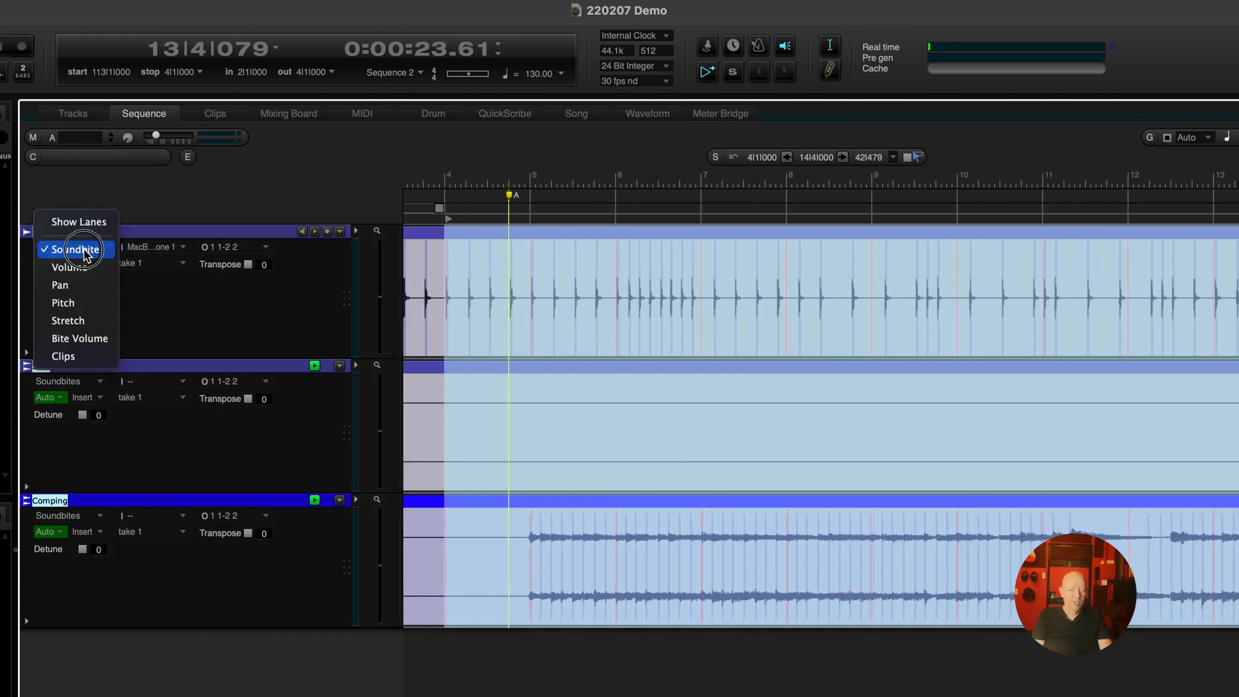
left_click(67, 267)
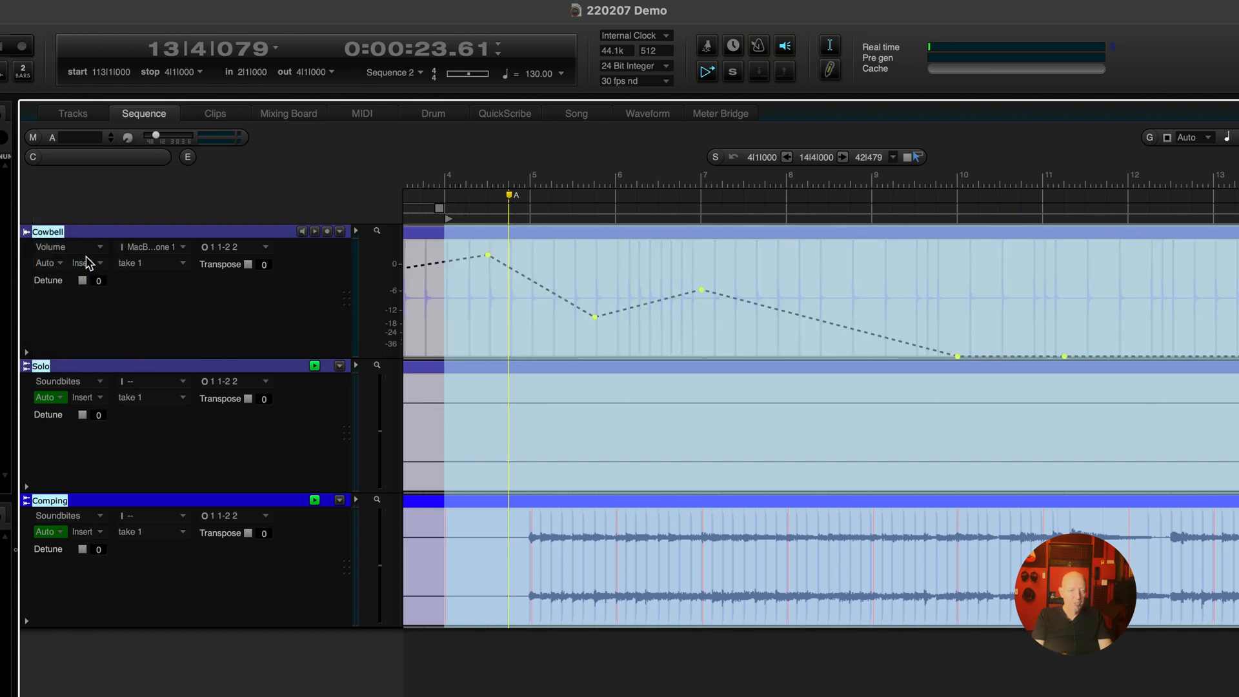
mouse_move(100, 239)
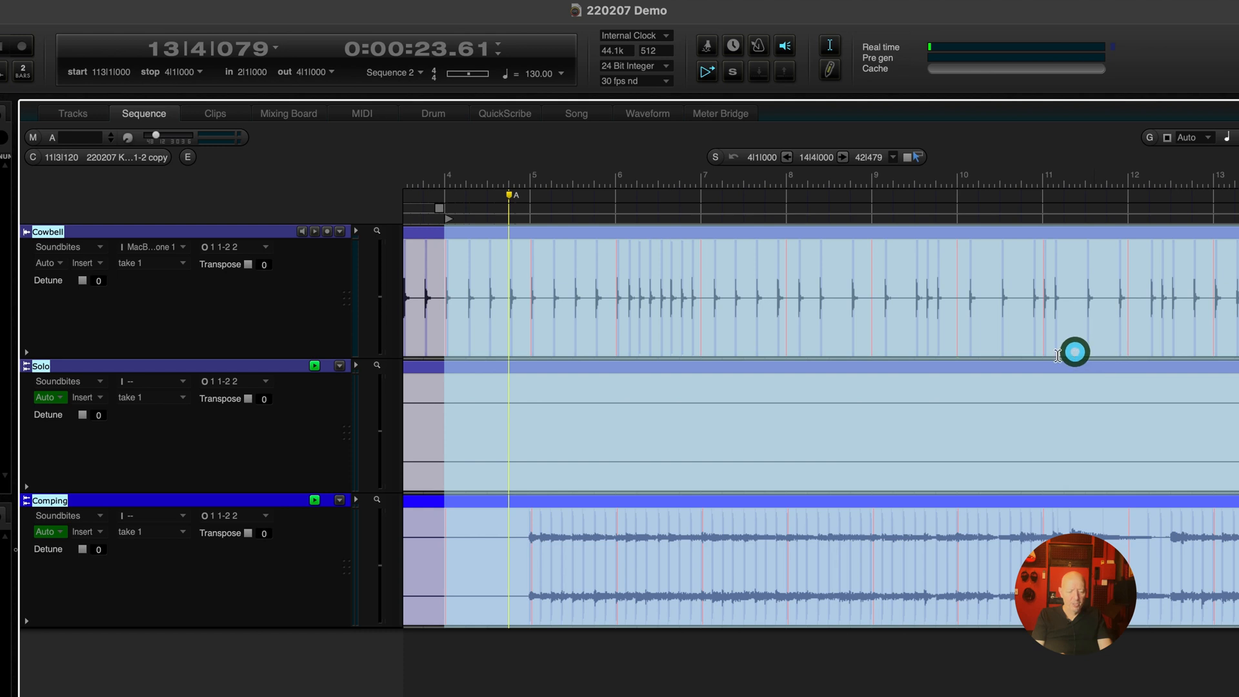
left_click(718, 591)
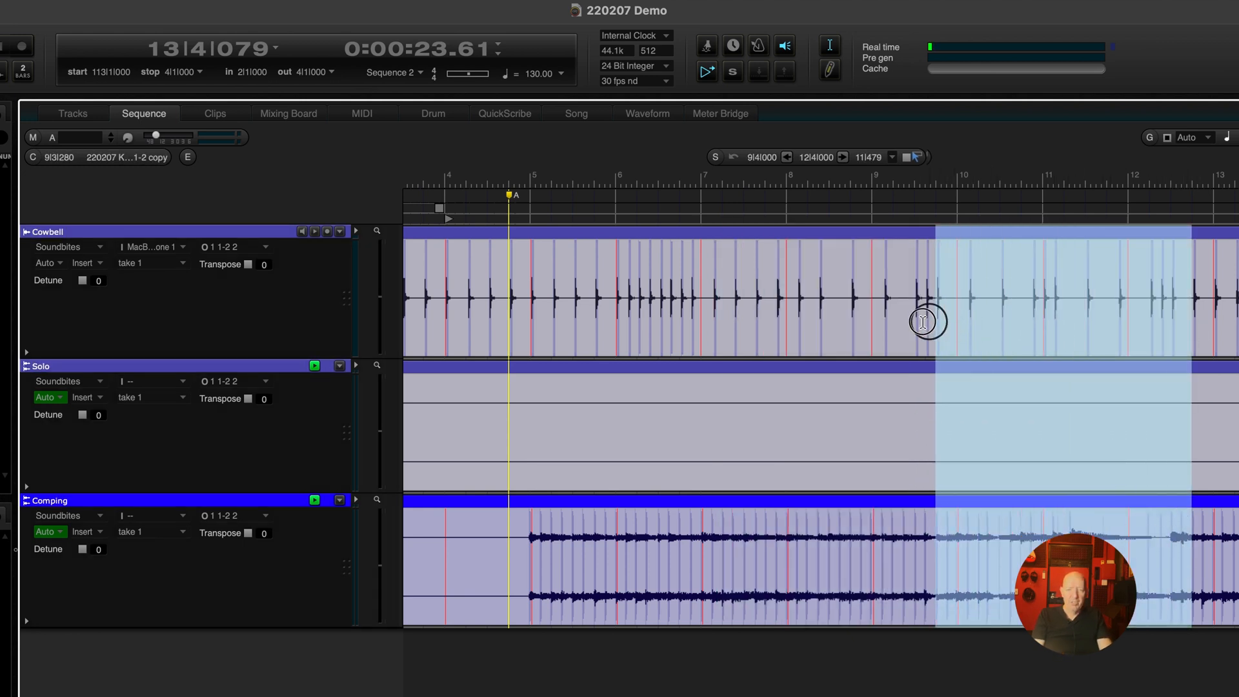
left_click(687, 594)
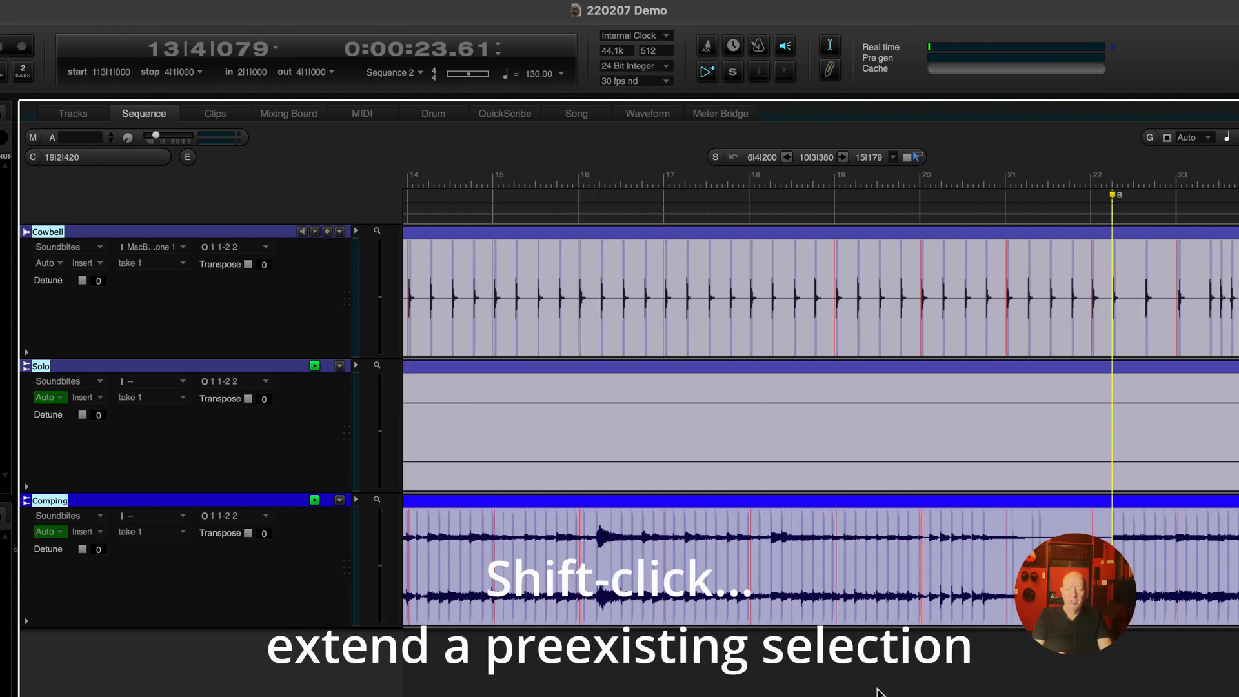
left_click(1098, 325)
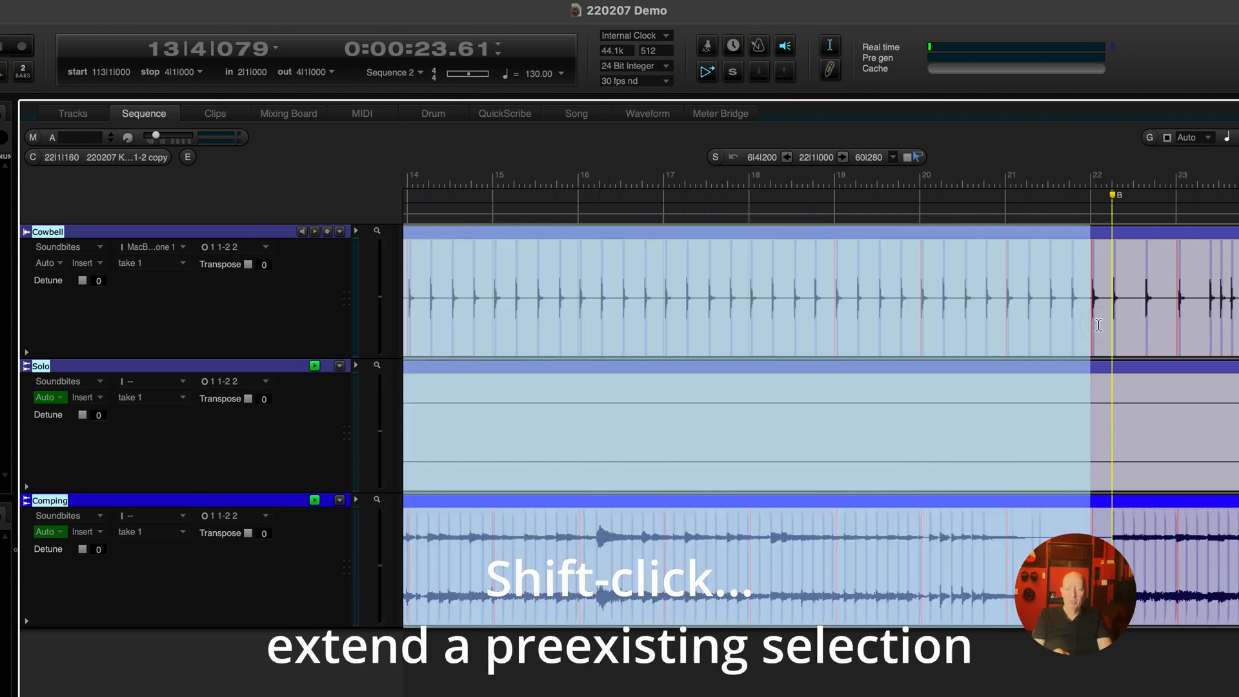